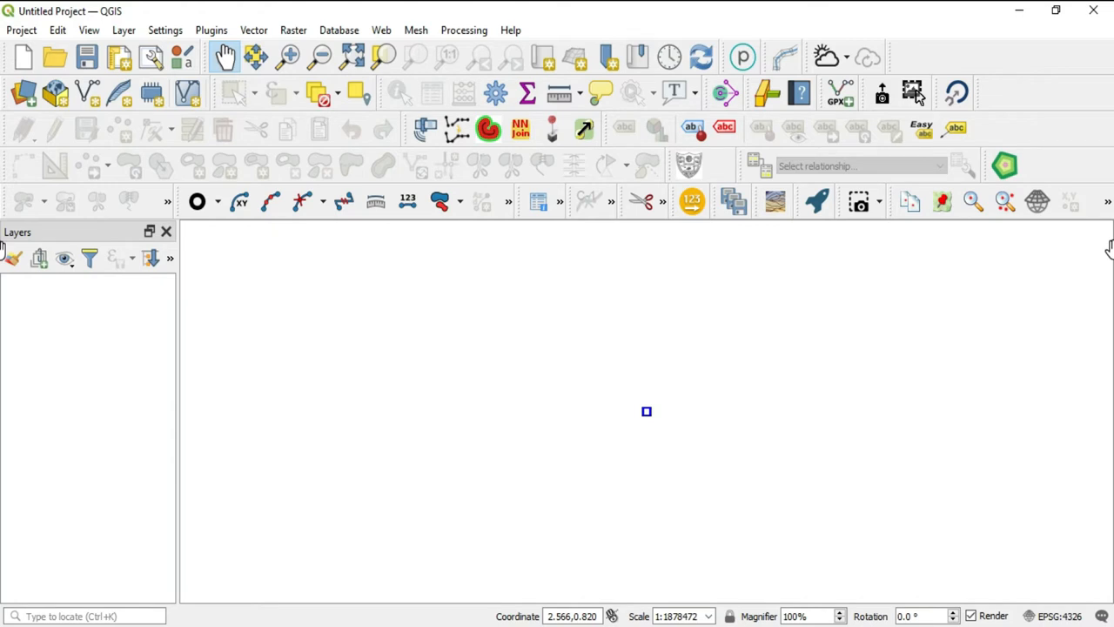
{"action": "mouse_move", "coordinate": [751, 337]}
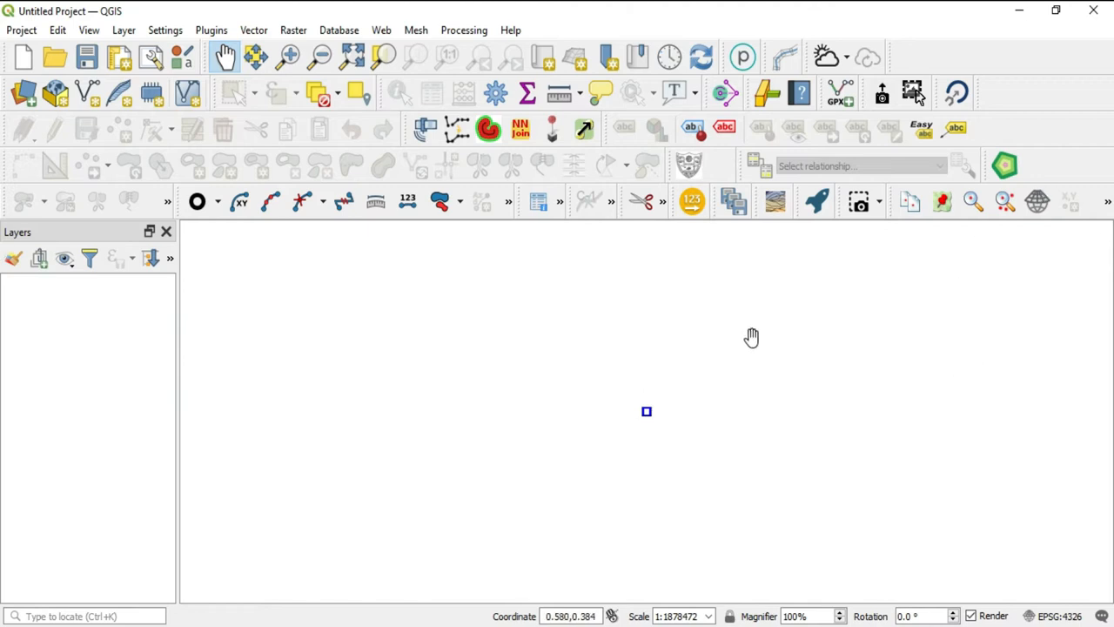
{"action": "mouse_move", "coordinate": [364, 333]}
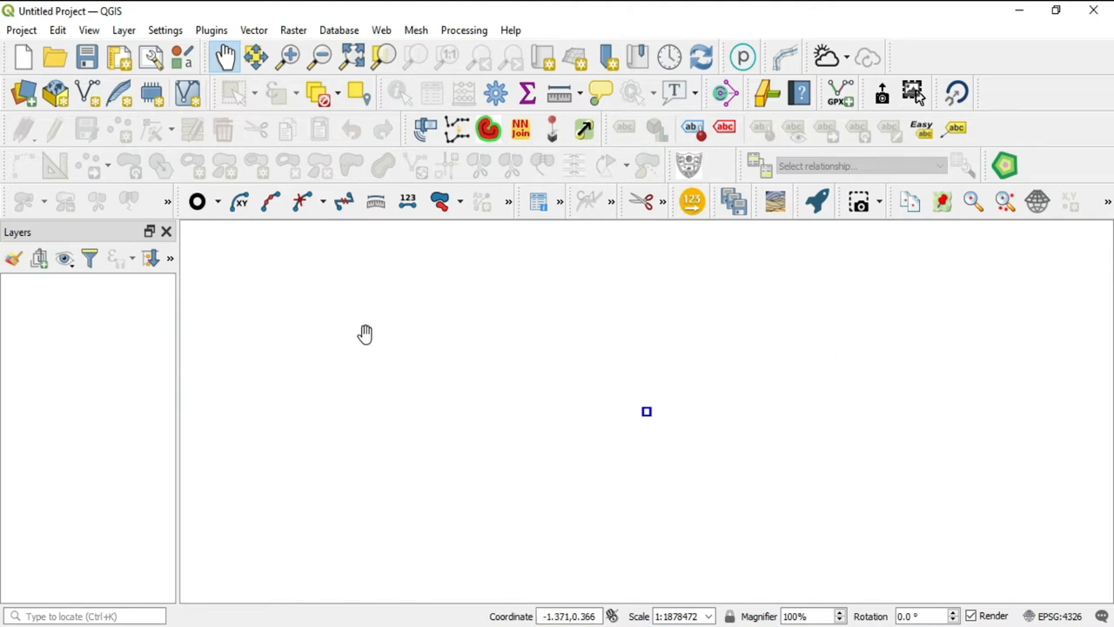
{"action": "mouse_move", "coordinate": [361, 339]}
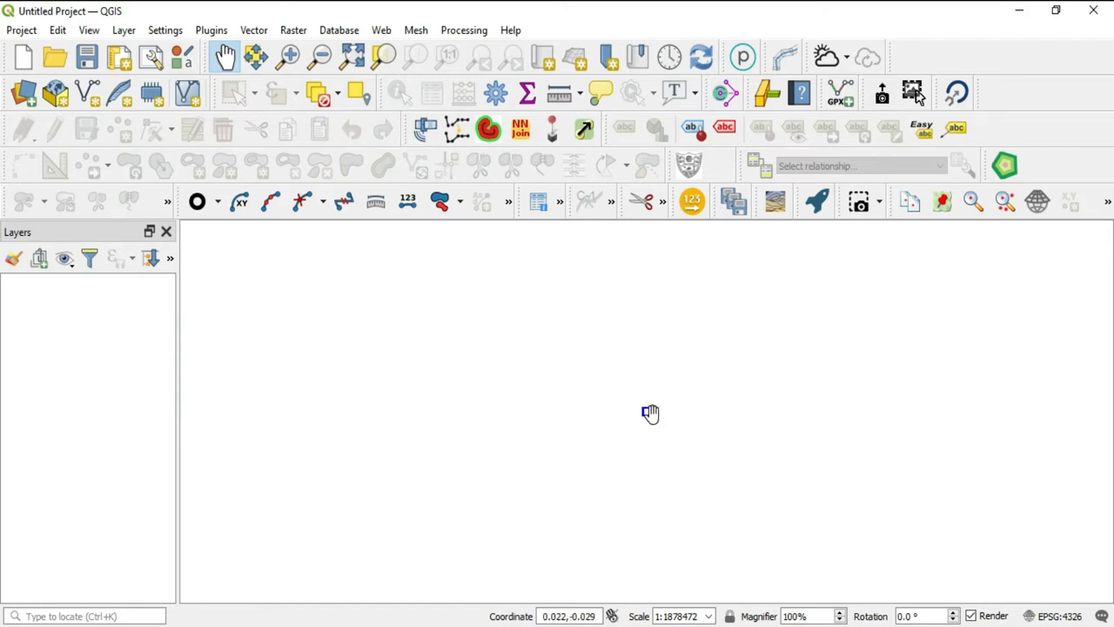
{"action": "mouse_move", "coordinate": [420, 310]}
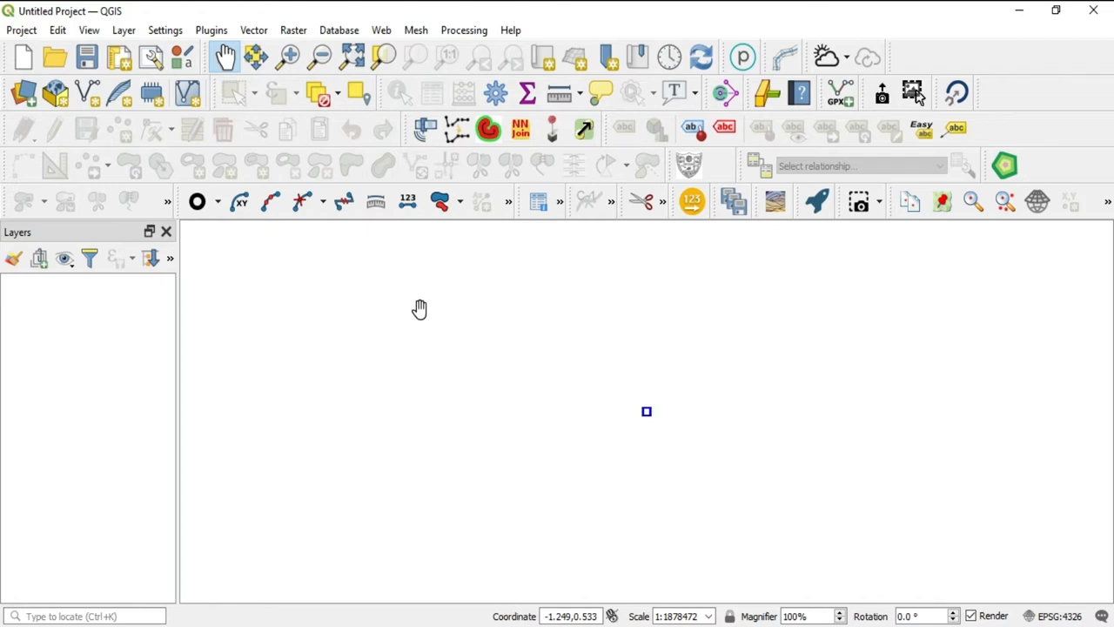
{"action": "mouse_move", "coordinate": [535, 401]}
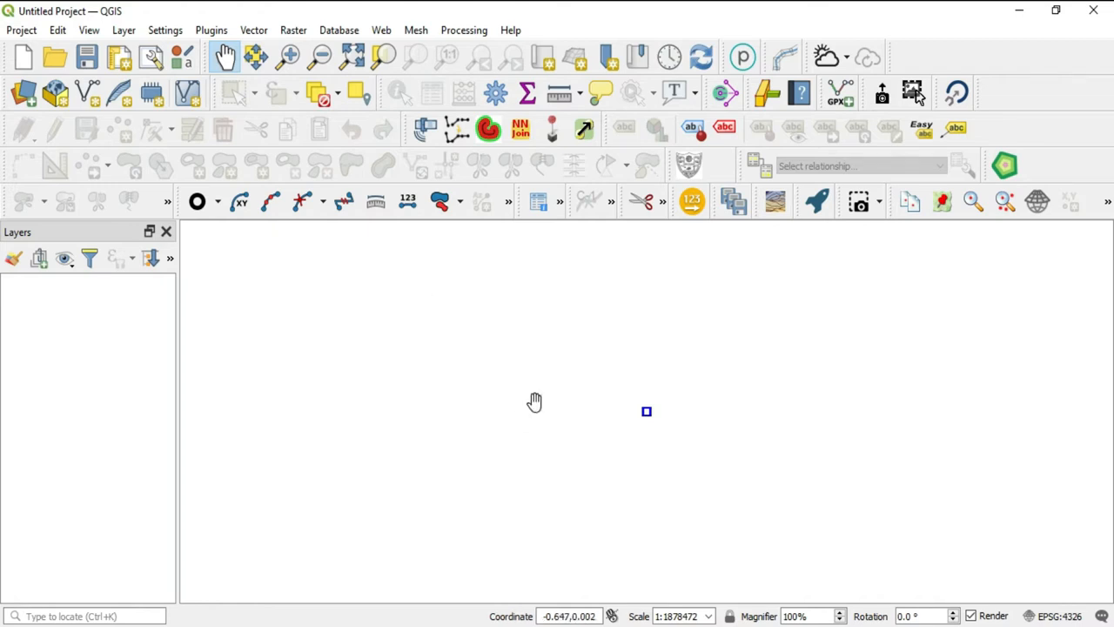
Show the Rendering page of the QGIS Options dialog via Settings > Options.
{"action": "left_click", "coordinate": [165, 29]}
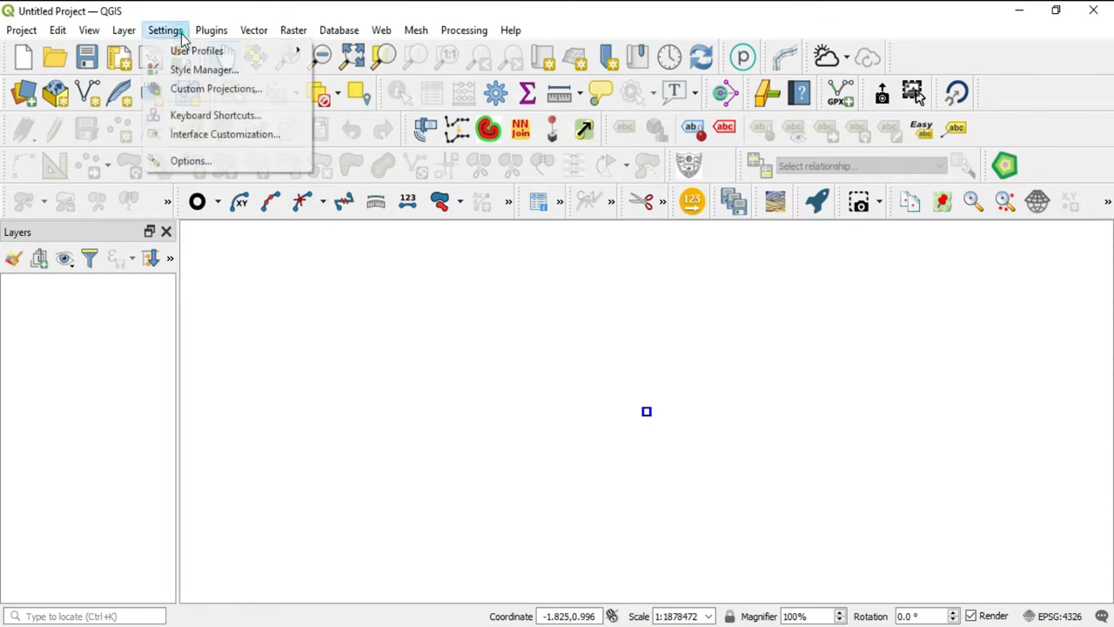
{"action": "left_click", "coordinate": [164, 30]}
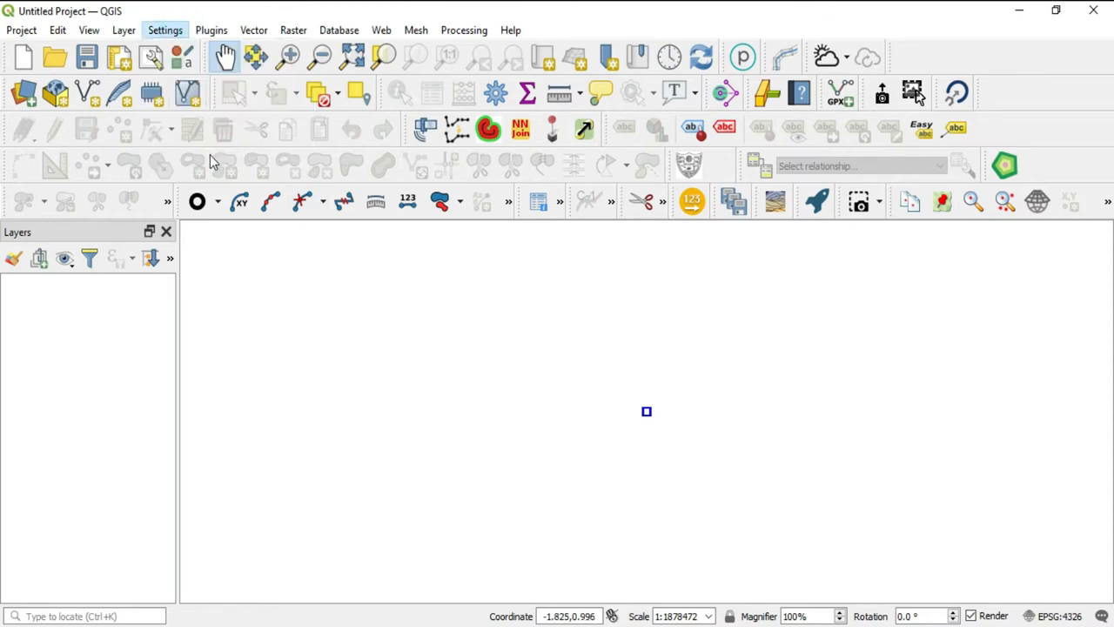
{"action": "left_click", "coordinate": [164, 29]}
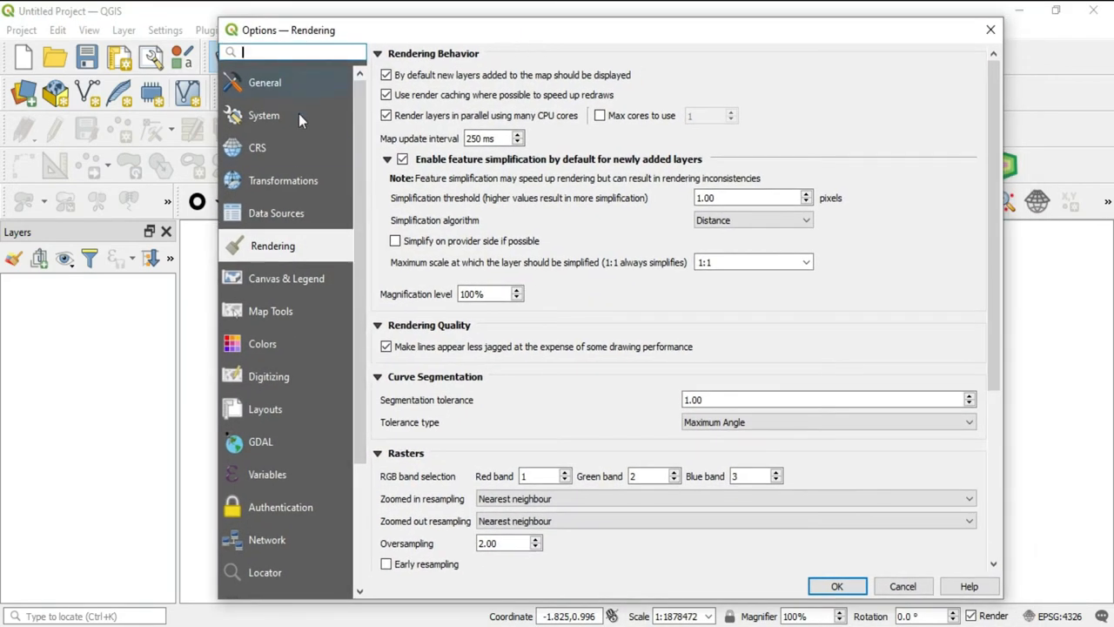
{"action": "mouse_move", "coordinate": [252, 256]}
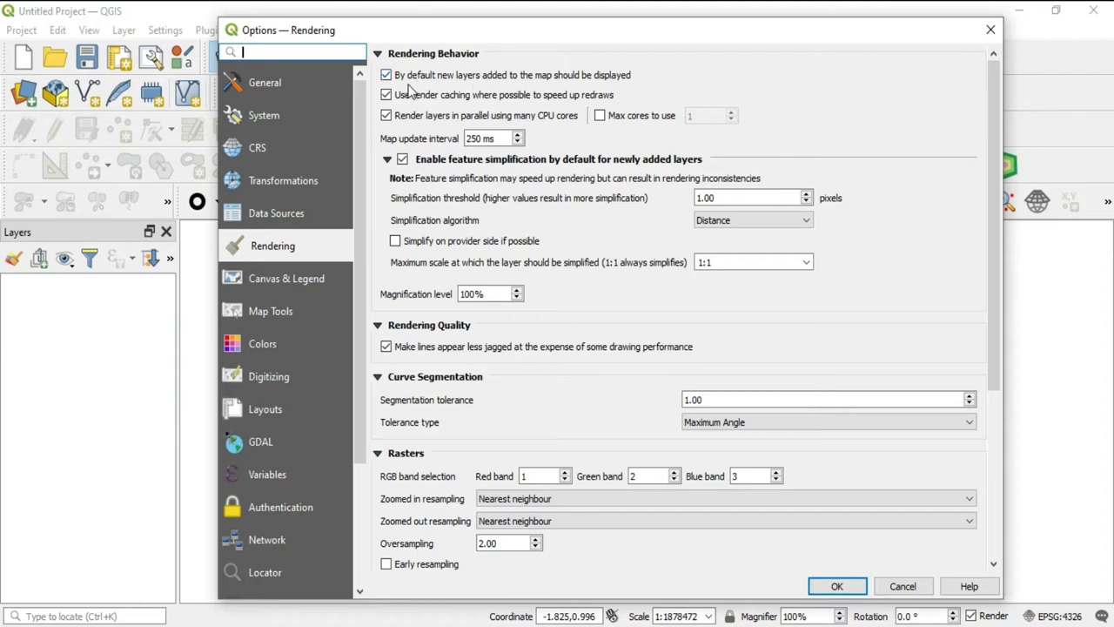
{"action": "mouse_move", "coordinate": [533, 91]}
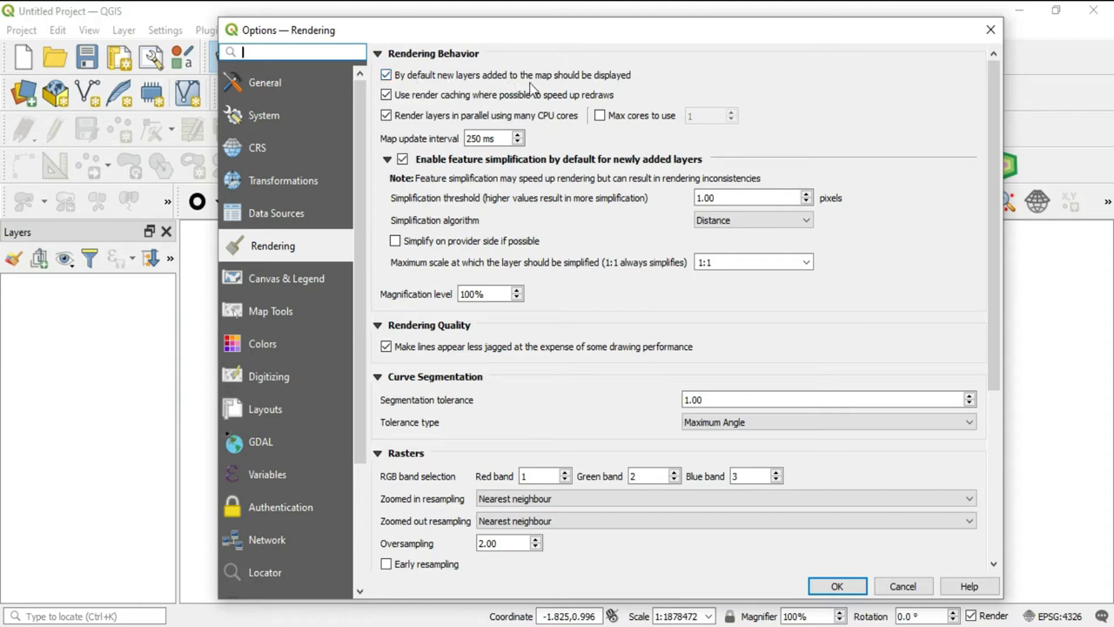
{"action": "mouse_move", "coordinate": [607, 87]}
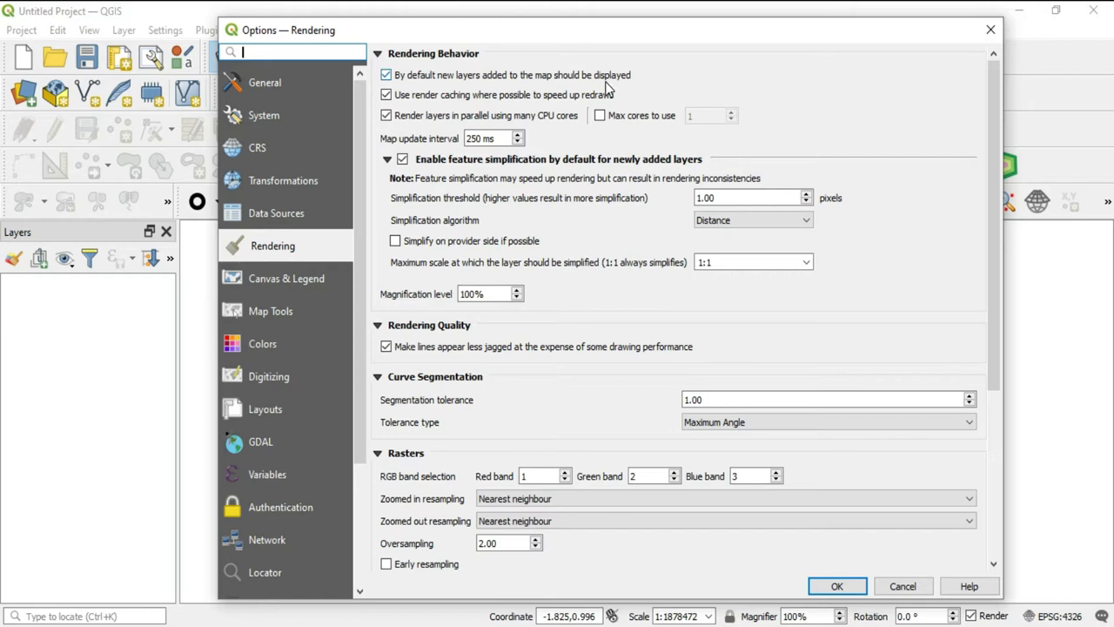
{"action": "mouse_move", "coordinate": [426, 96]}
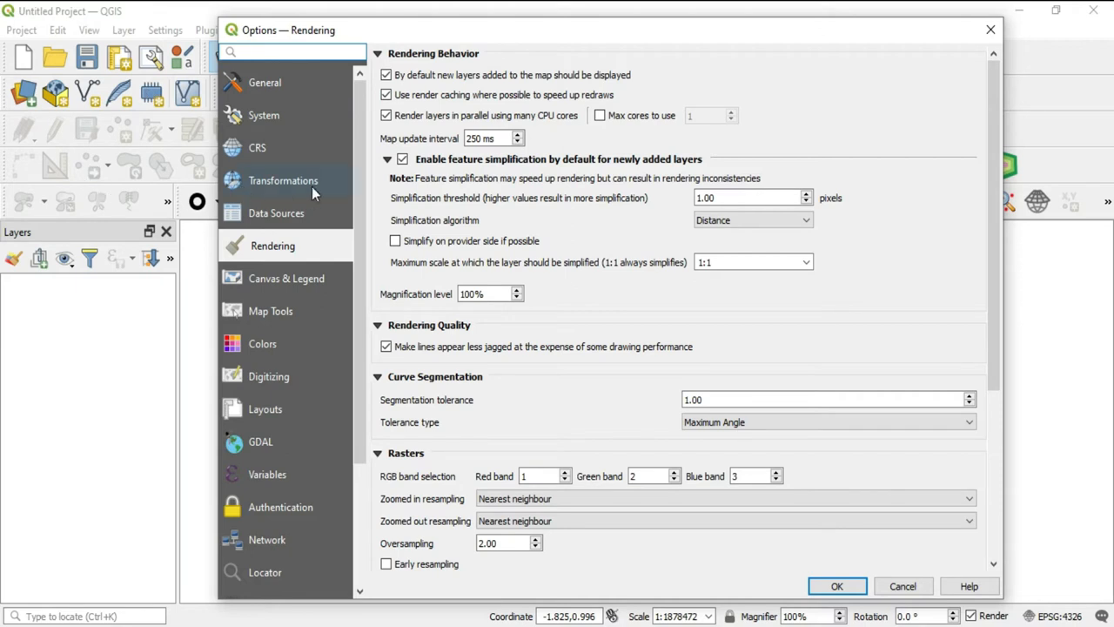
{"action": "mouse_move", "coordinate": [664, 228]}
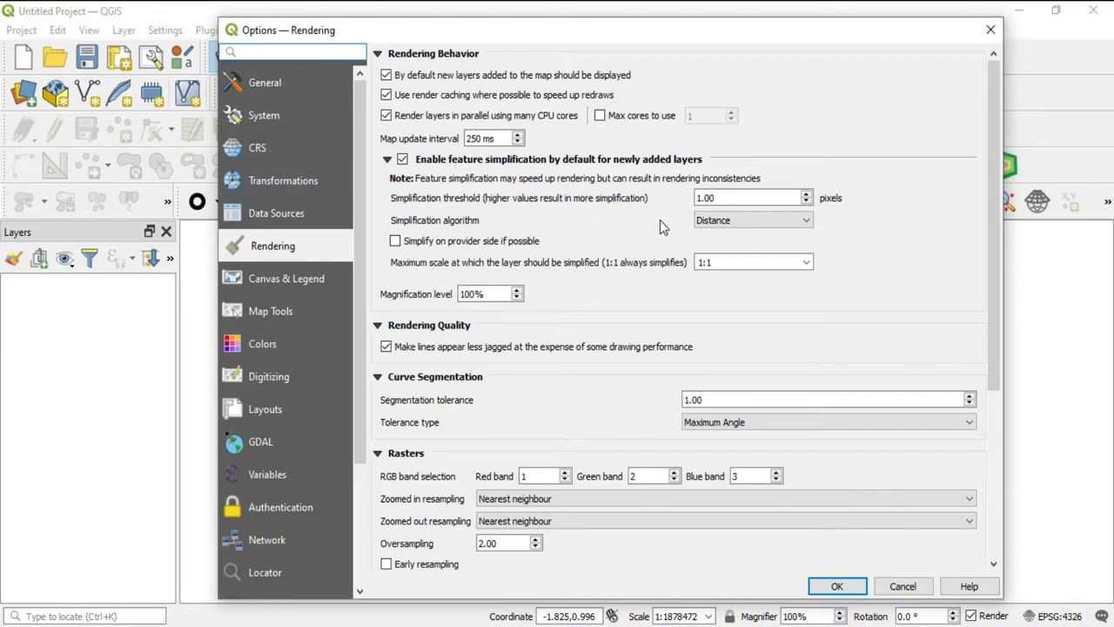
{"action": "mouse_move", "coordinate": [662, 227]}
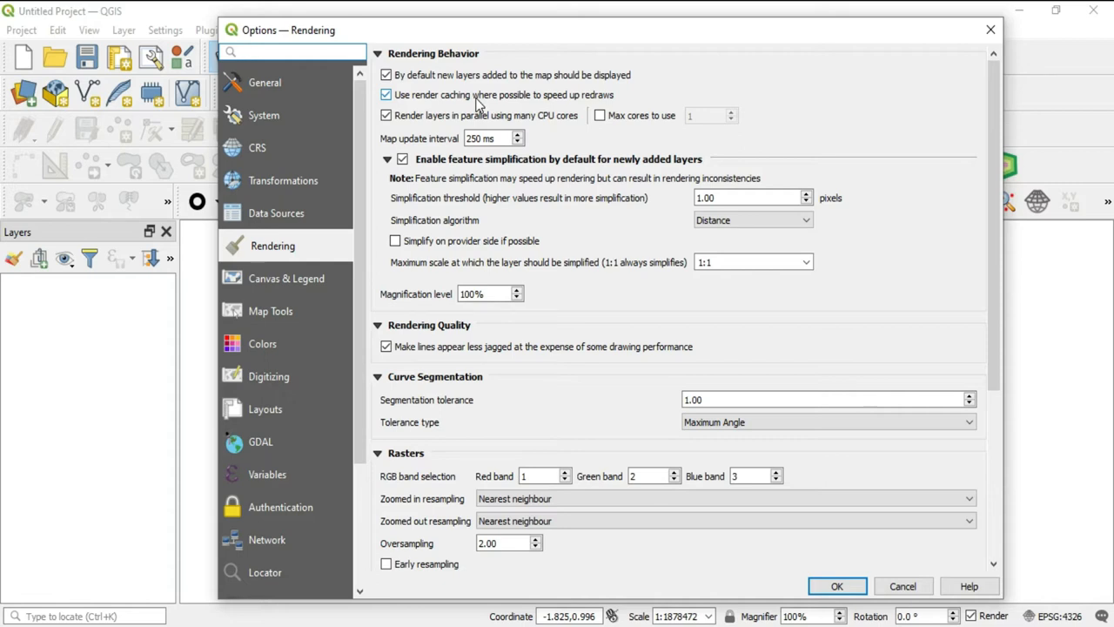
{"action": "mouse_move", "coordinate": [490, 103]}
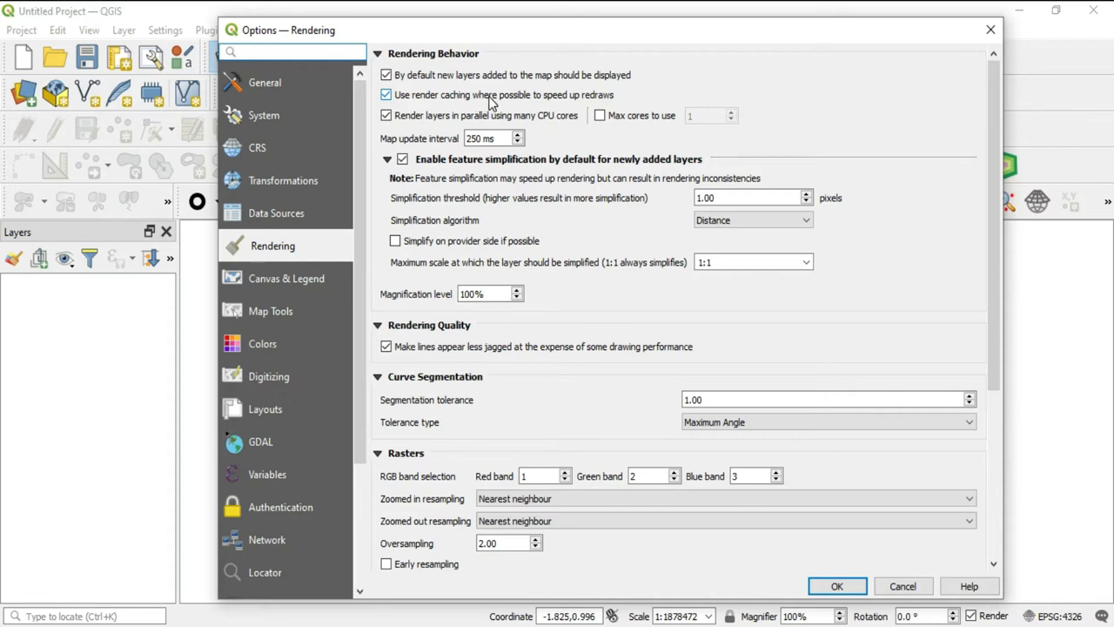
Review the parallel multi-core rendering and core-count limit settings without changing them.
{"action": "left_click", "coordinate": [385, 75]}
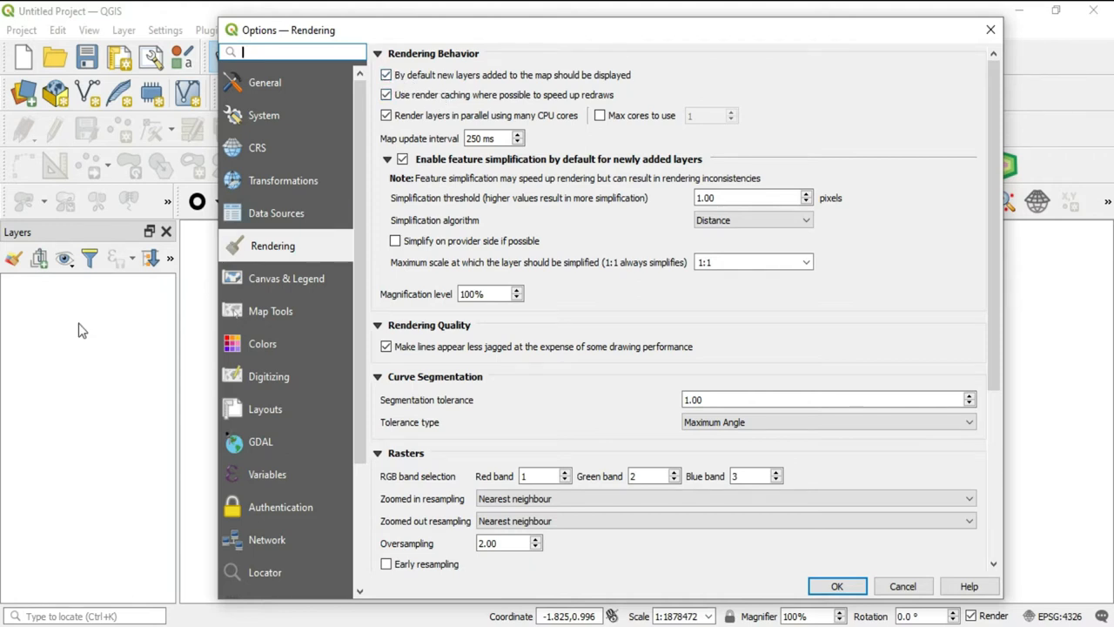
{"action": "mouse_move", "coordinate": [54, 323]}
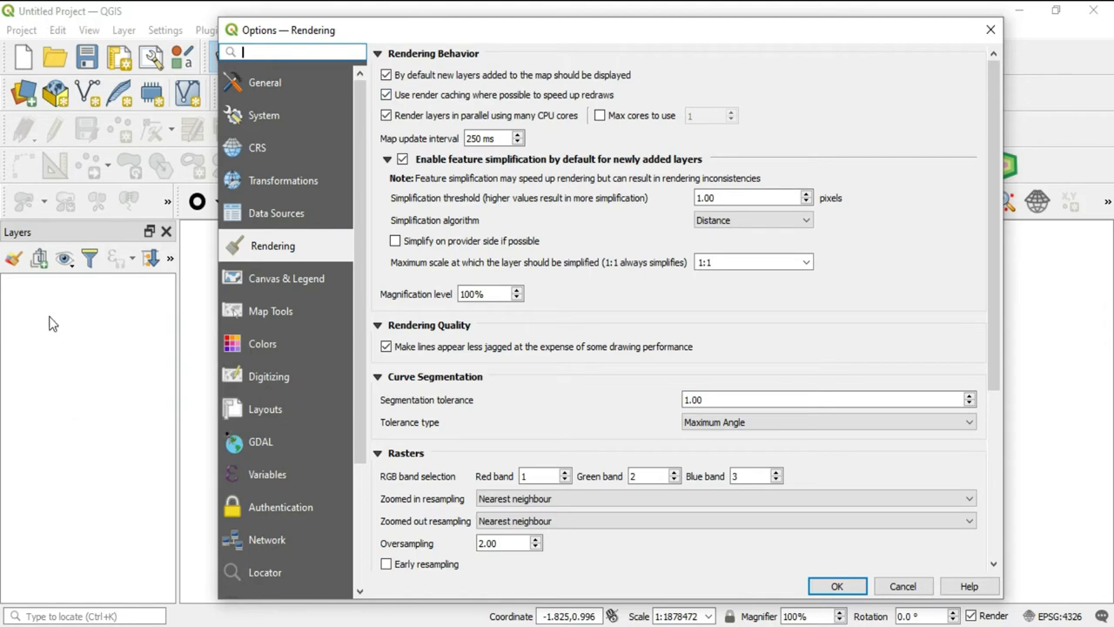
{"action": "mouse_move", "coordinate": [87, 371]}
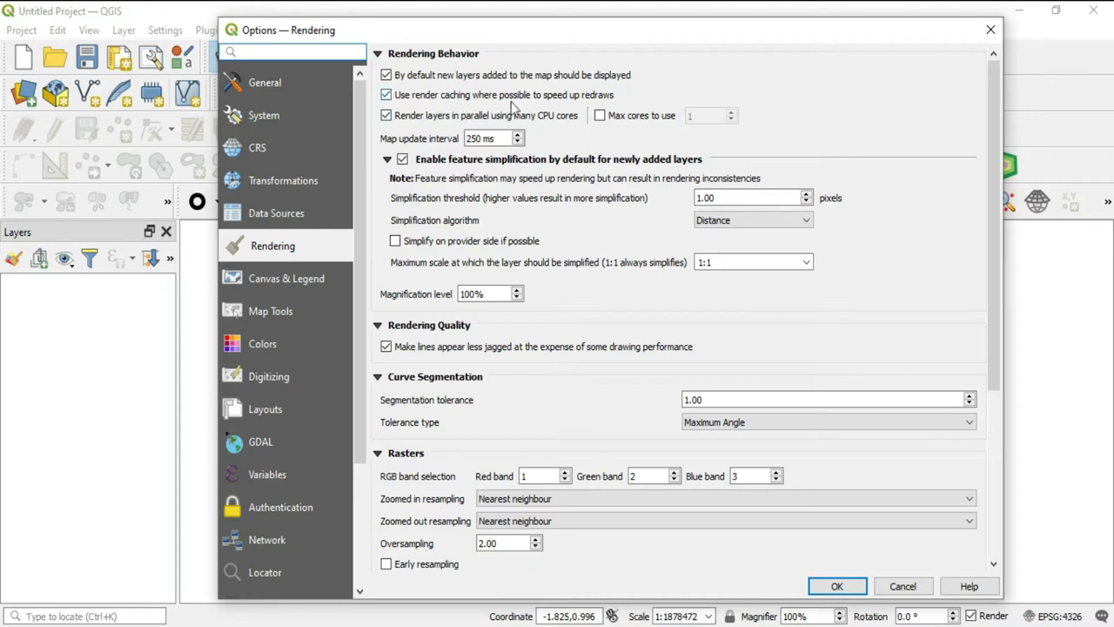
{"action": "mouse_move", "coordinate": [585, 111]}
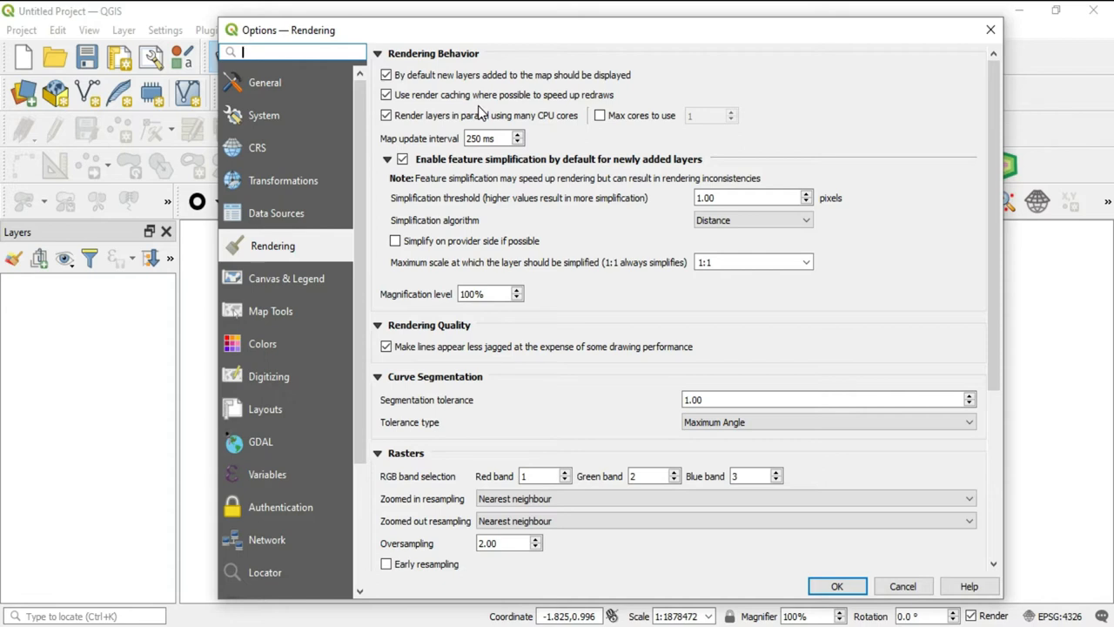
{"action": "left_click", "coordinate": [291, 52]}
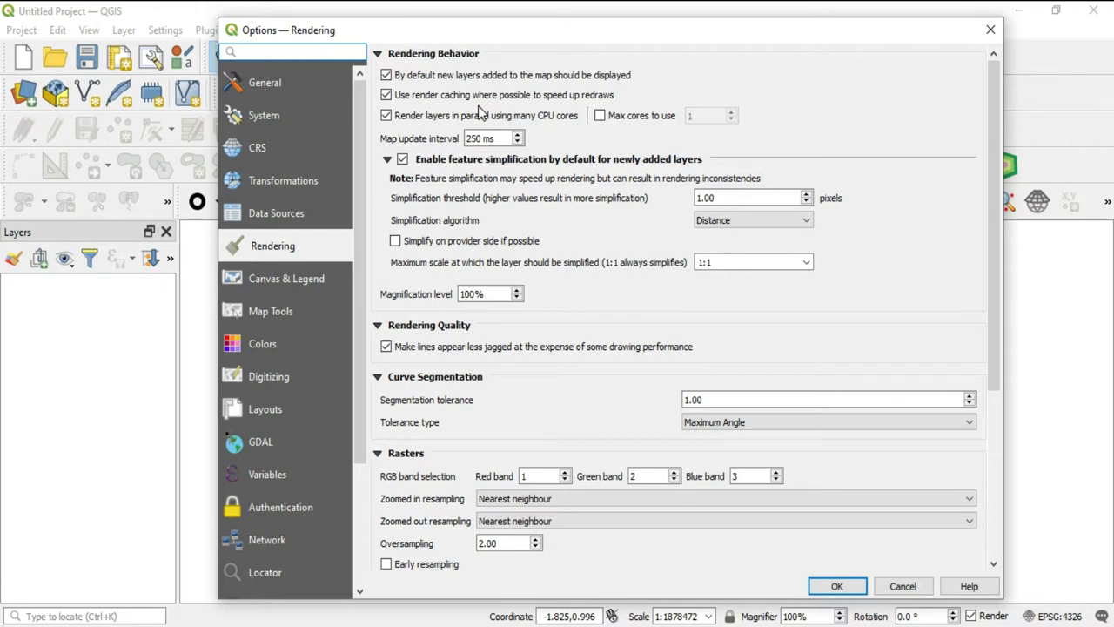
{"action": "left_click", "coordinate": [292, 52]}
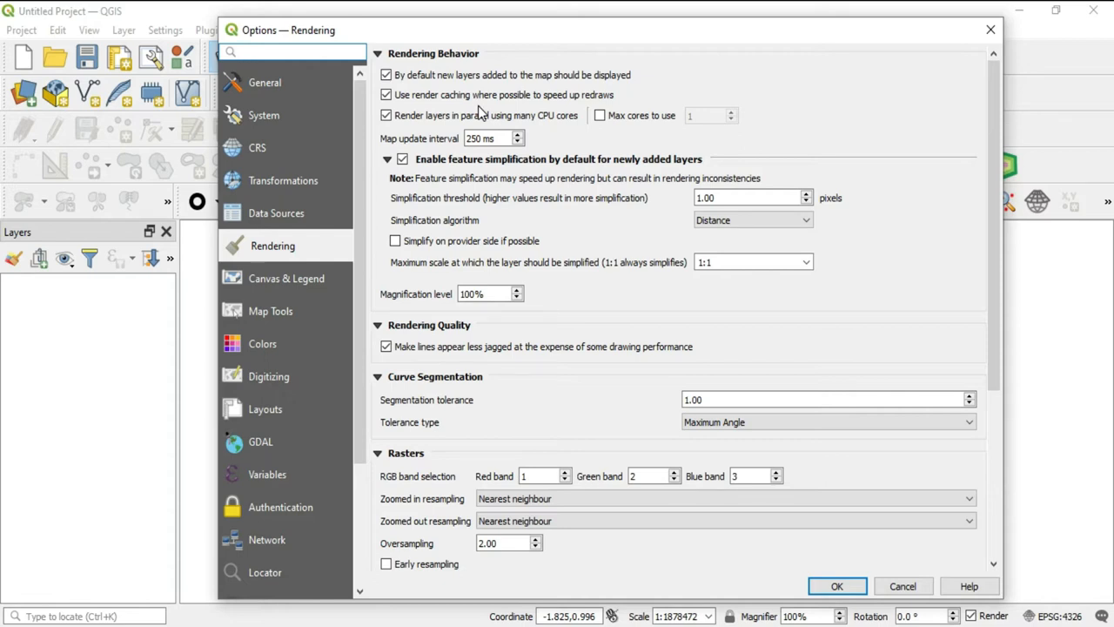
{"action": "left_click", "coordinate": [292, 52]}
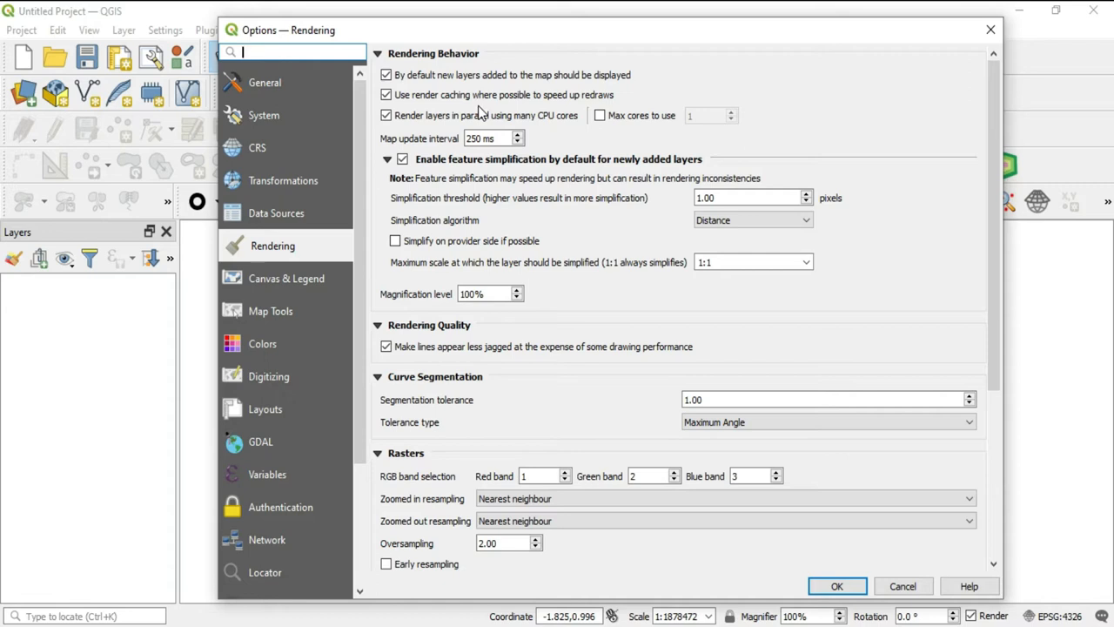
{"action": "mouse_move", "coordinate": [479, 111]}
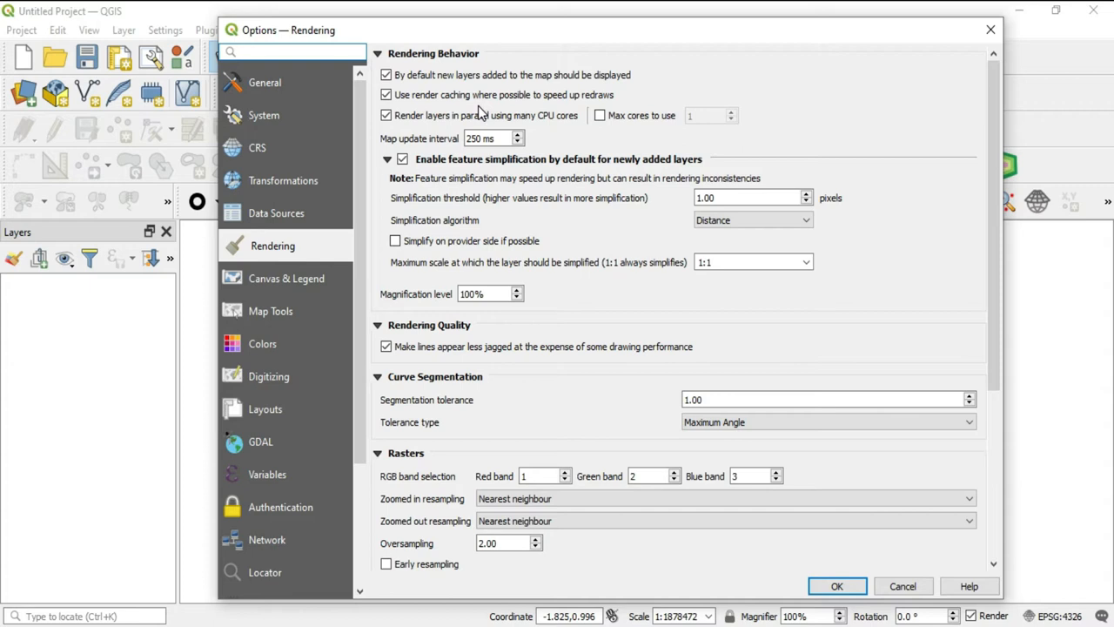
{"action": "mouse_move", "coordinate": [481, 111]}
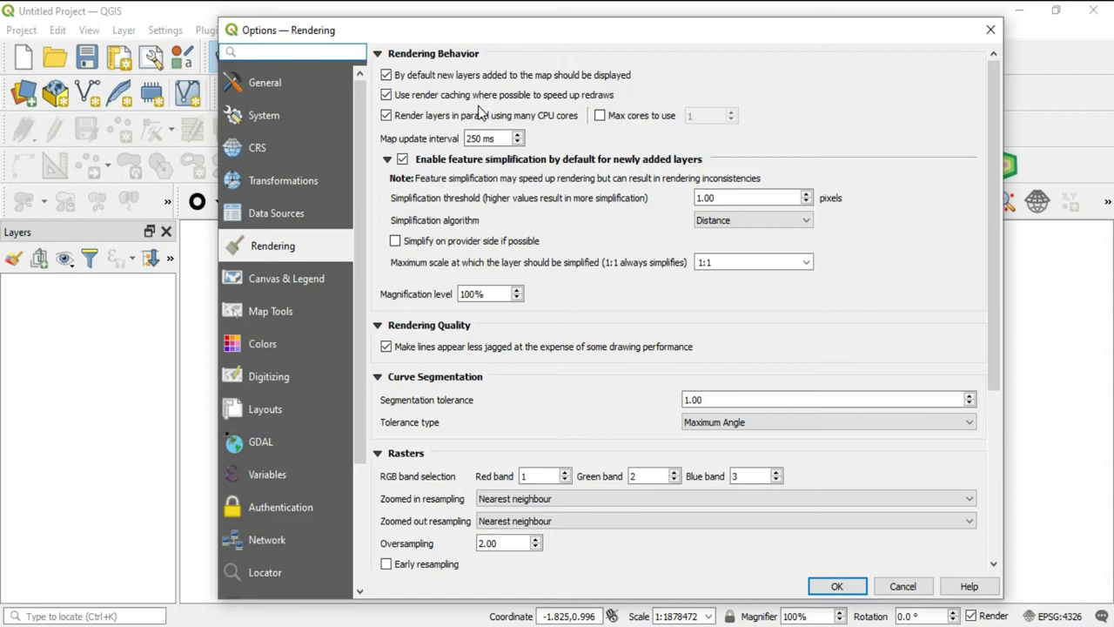
{"action": "left_click", "coordinate": [291, 52]}
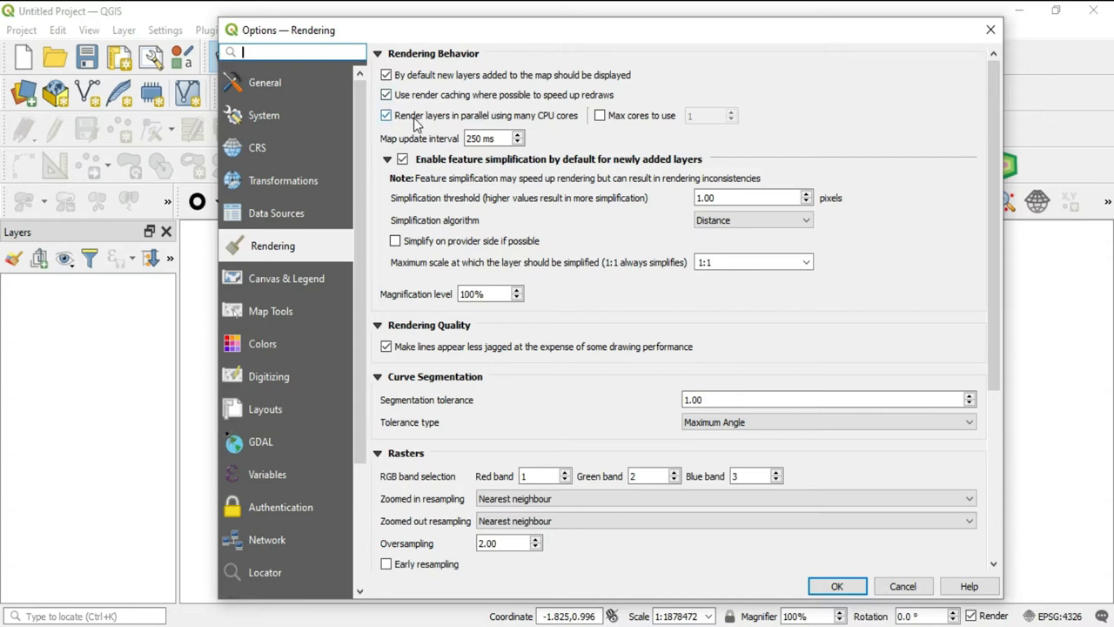
{"action": "mouse_move", "coordinate": [535, 131]}
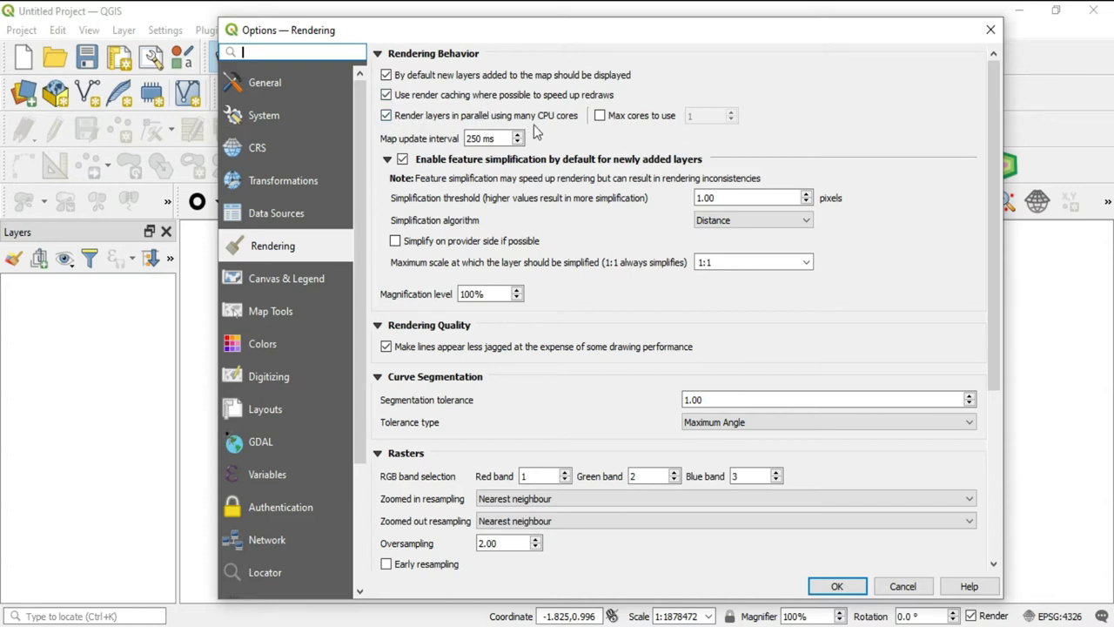
{"action": "mouse_move", "coordinate": [570, 139]}
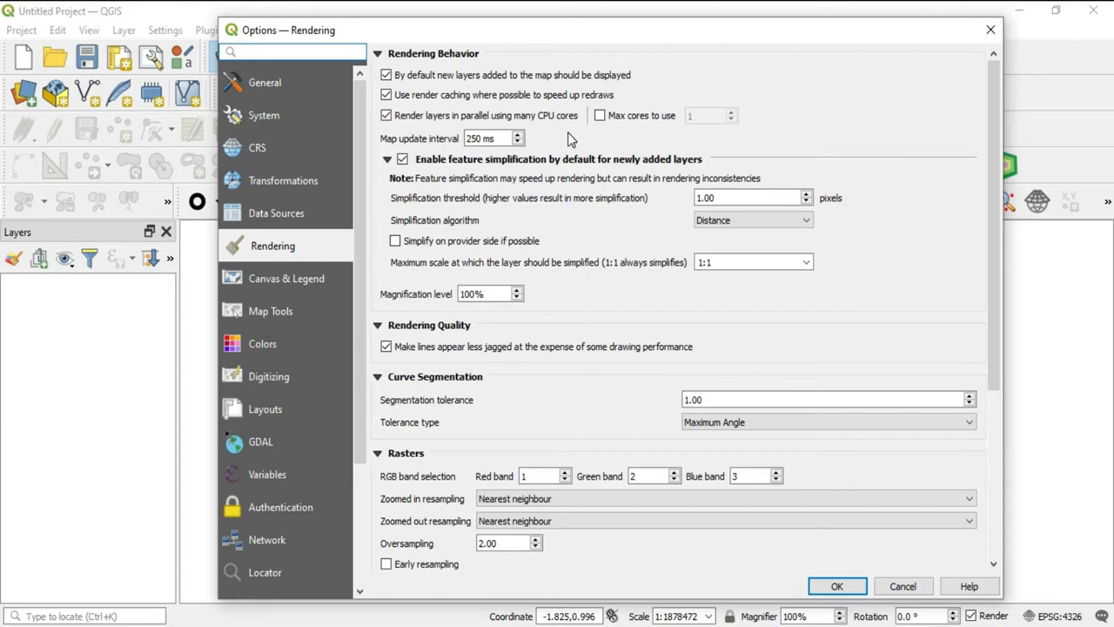
{"action": "mouse_move", "coordinate": [570, 146]}
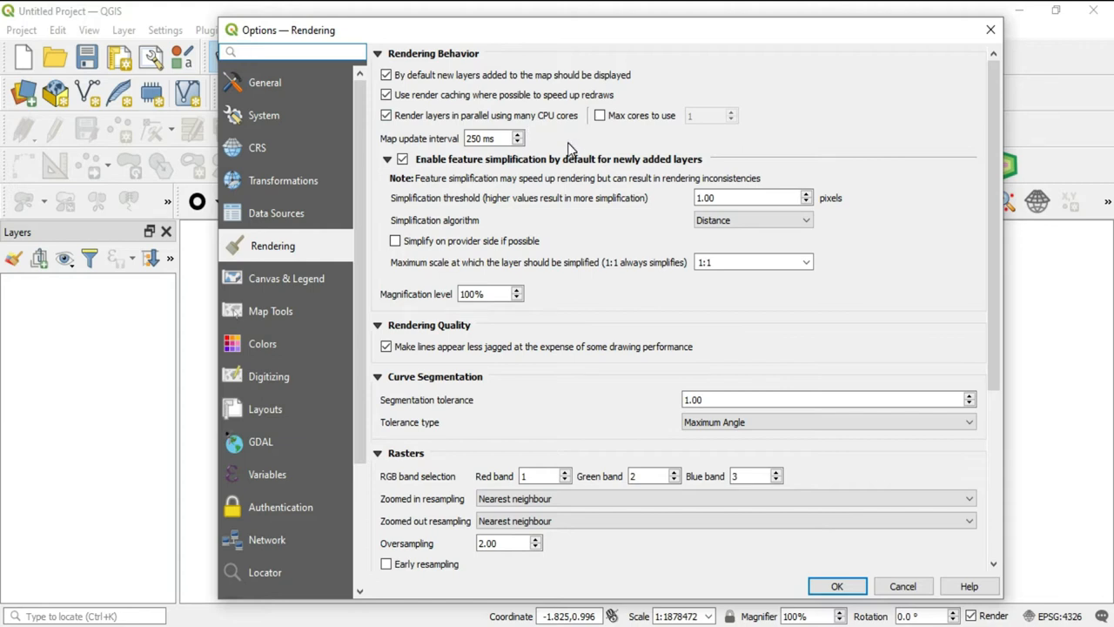
{"action": "mouse_move", "coordinate": [551, 142]}
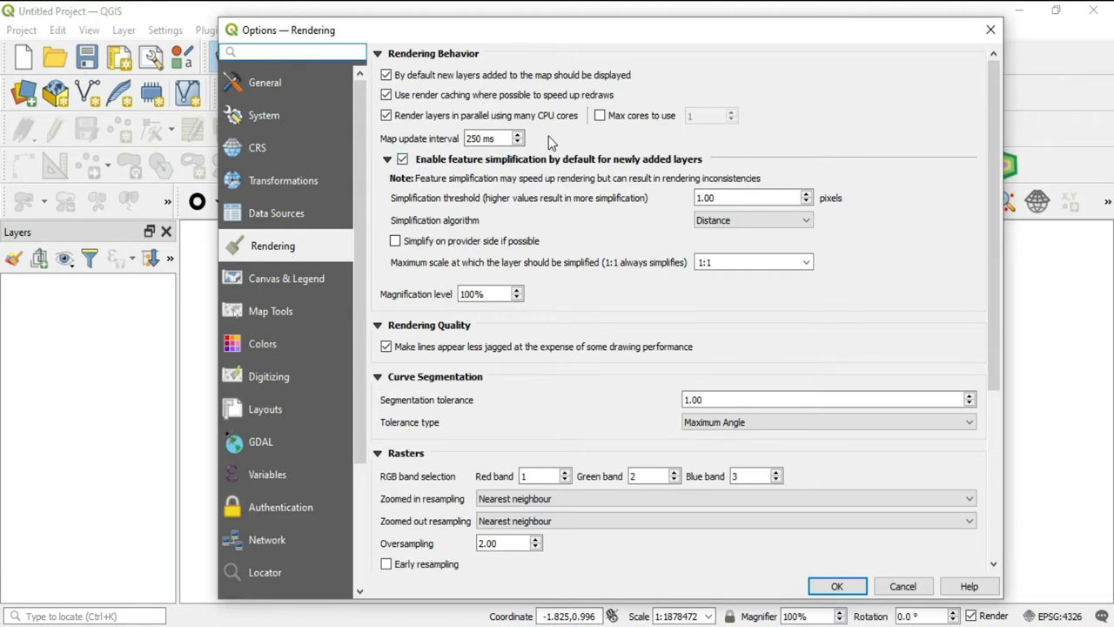
{"action": "mouse_move", "coordinate": [538, 106]}
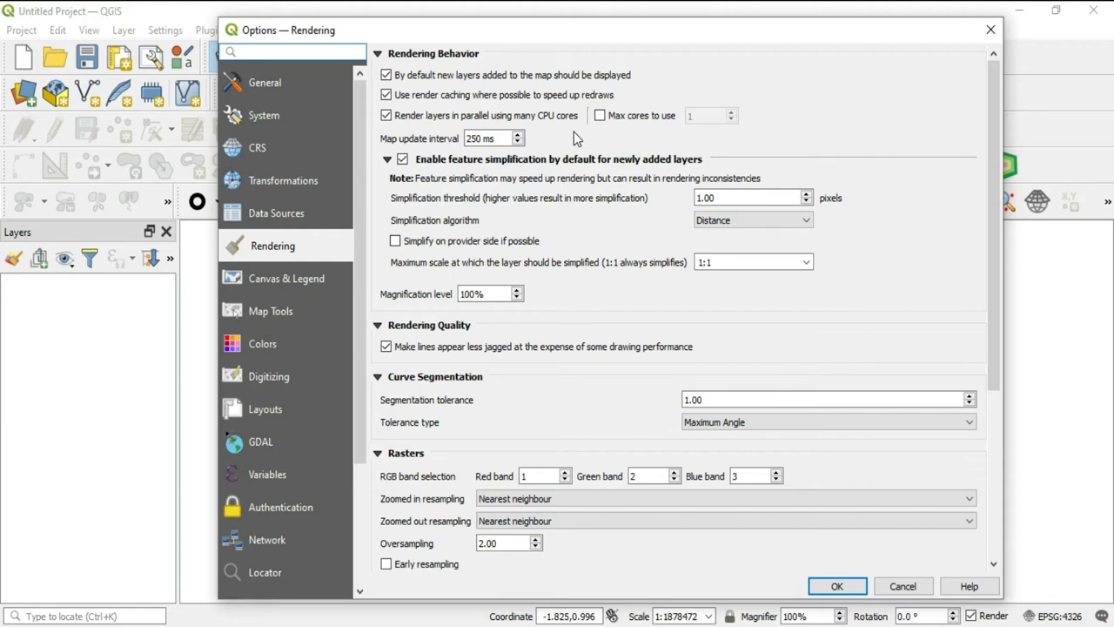
{"action": "left_click", "coordinate": [291, 52]}
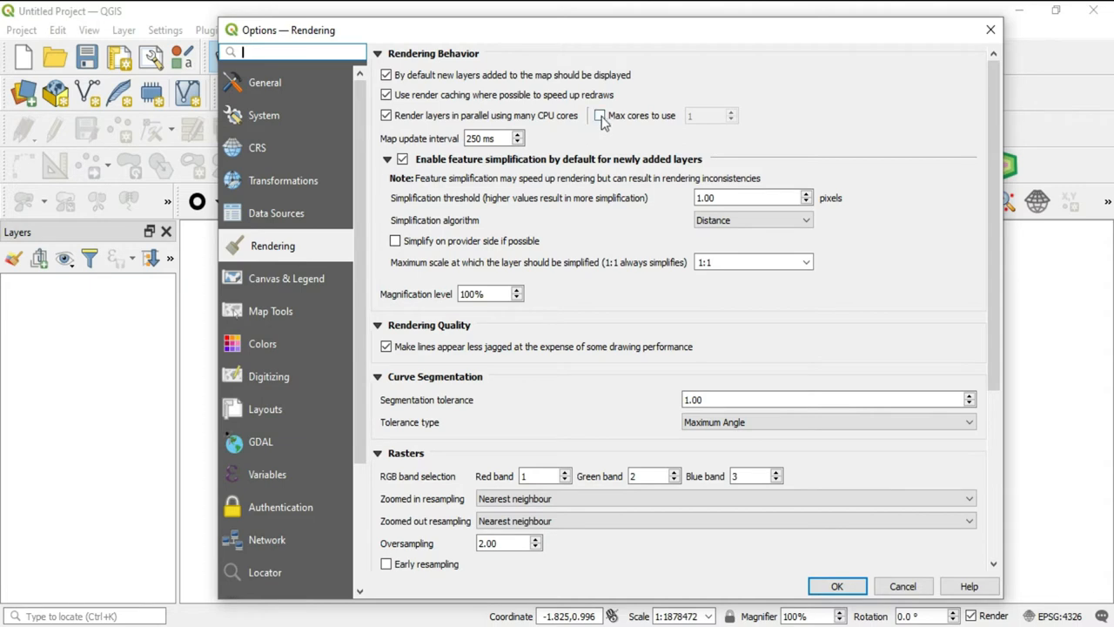
{"action": "left_click", "coordinate": [385, 115]}
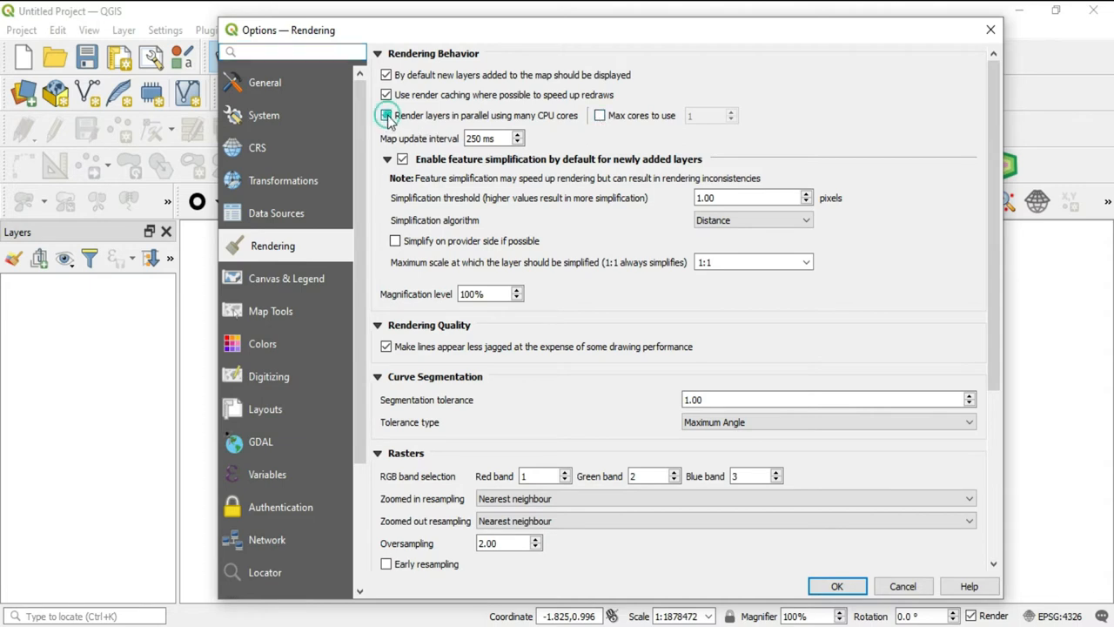
{"action": "left_click", "coordinate": [385, 115]}
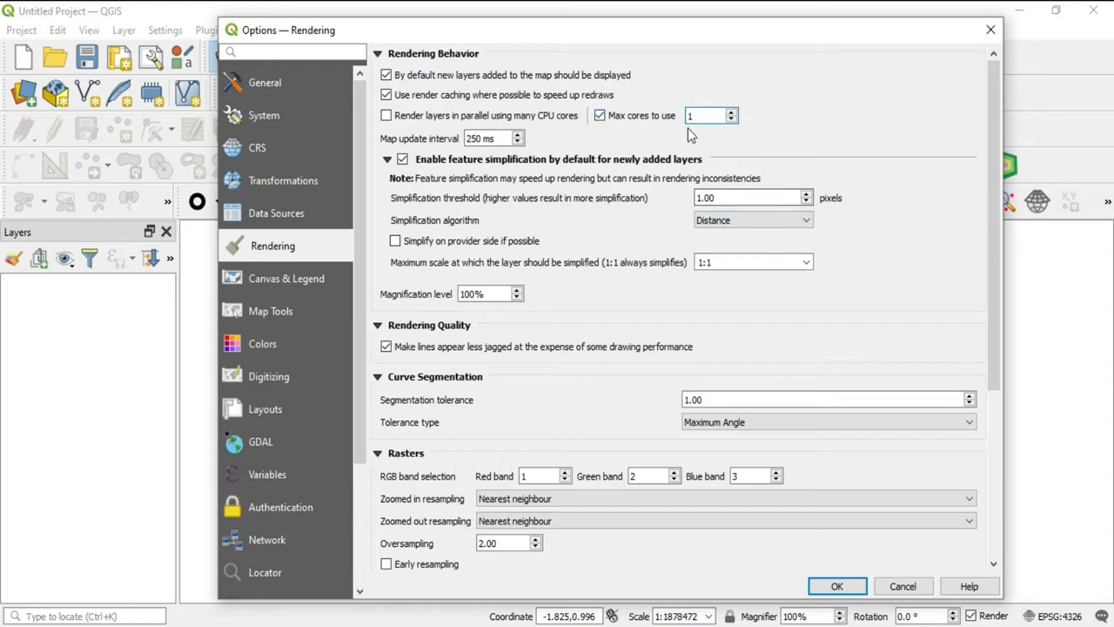
{"action": "left_click", "coordinate": [705, 115]}
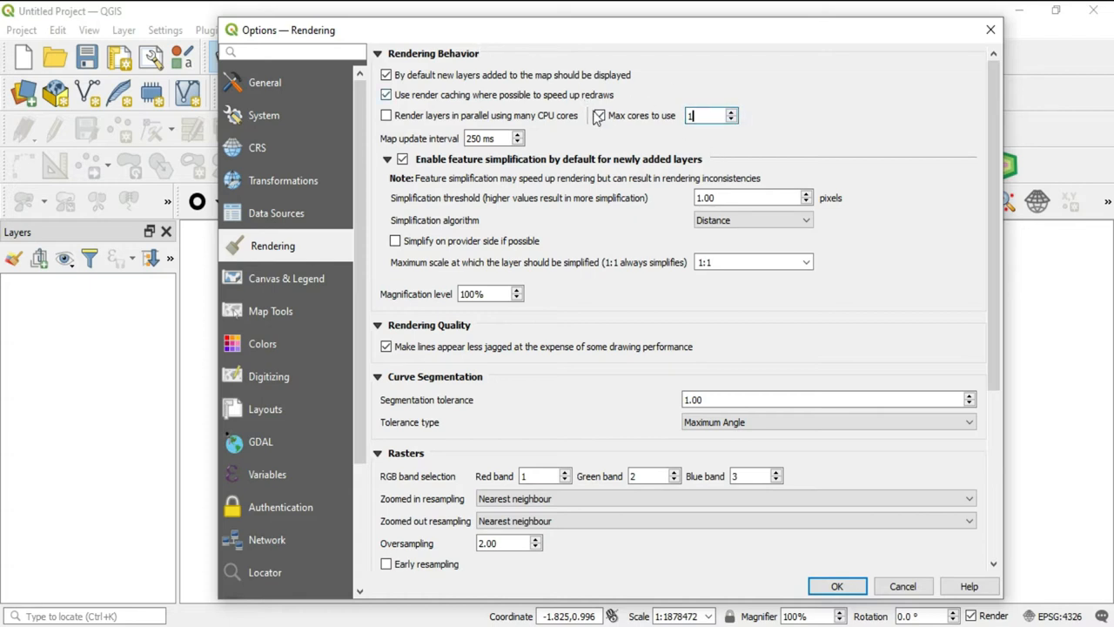
{"action": "left_click", "coordinate": [385, 115]}
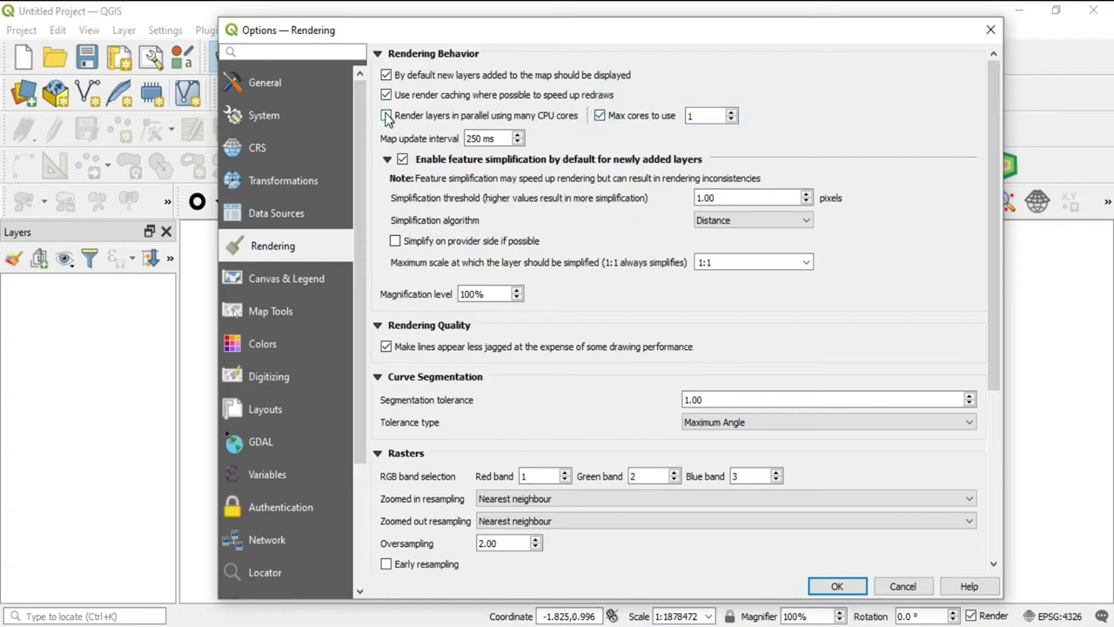
{"action": "left_click", "coordinate": [385, 114]}
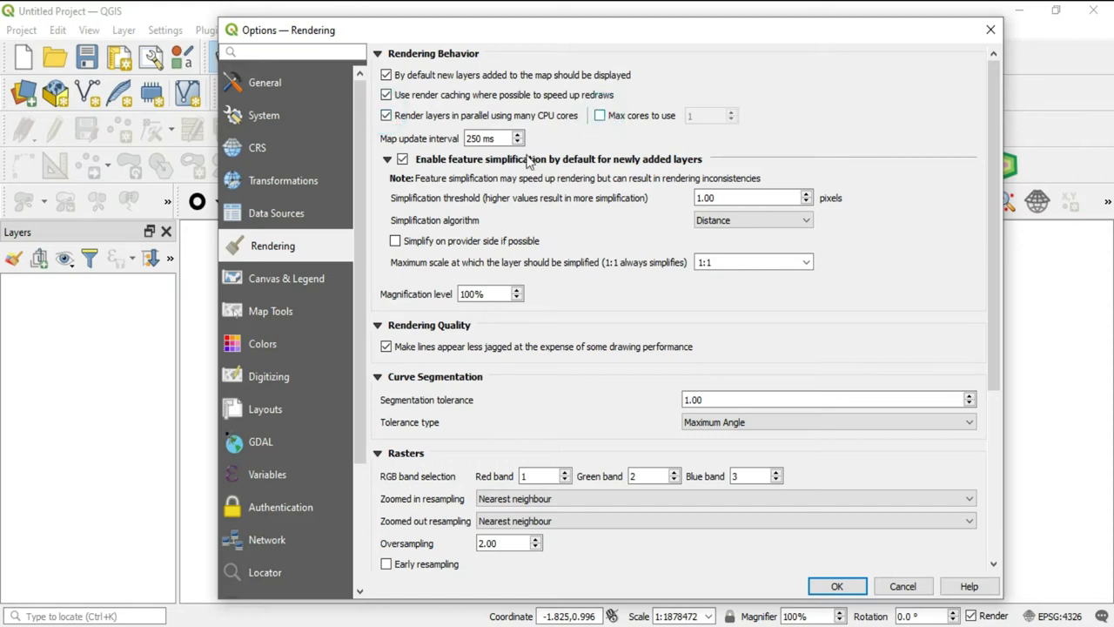
{"action": "mouse_move", "coordinate": [105, 556]}
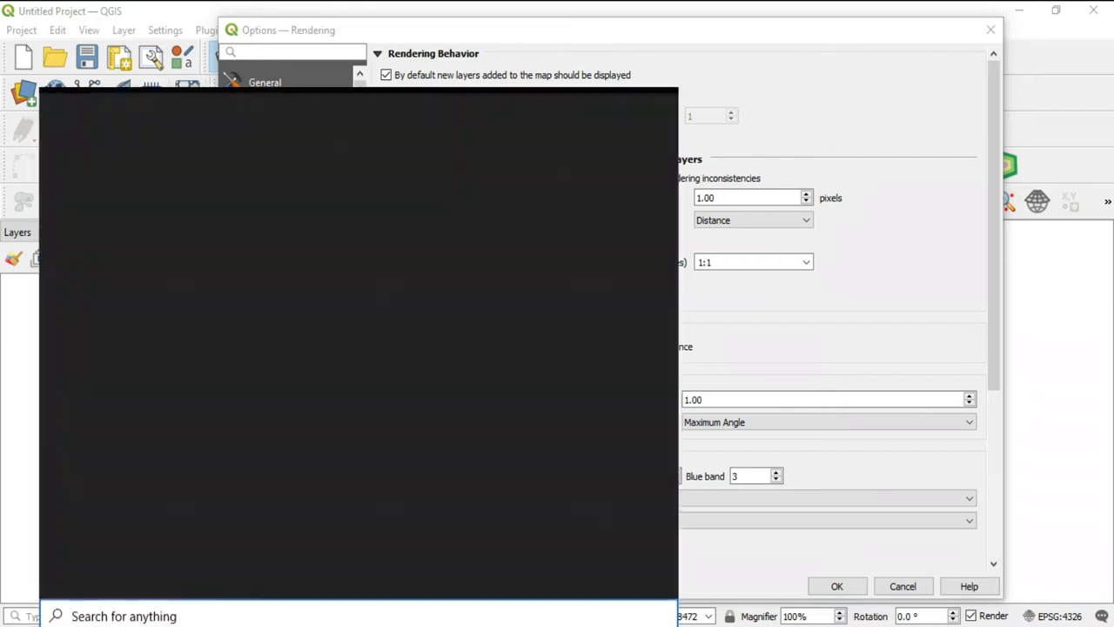
Search Windows for 'compu' to find the System Information tool.
{"action": "left_click", "coordinate": [123, 615]}
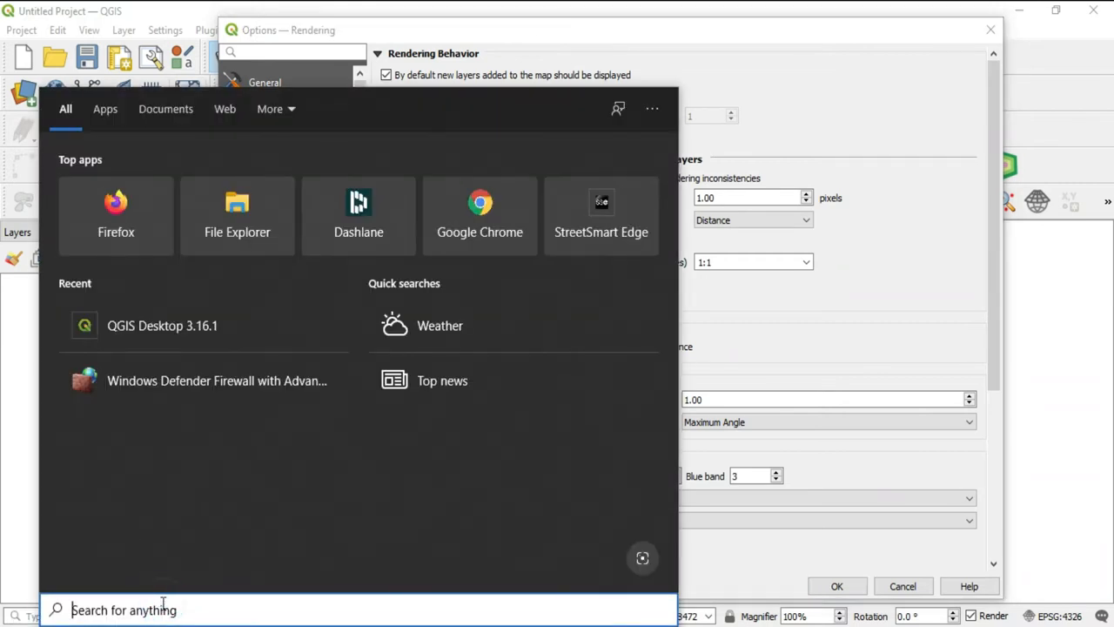
{"action": "type", "text": "compu"}
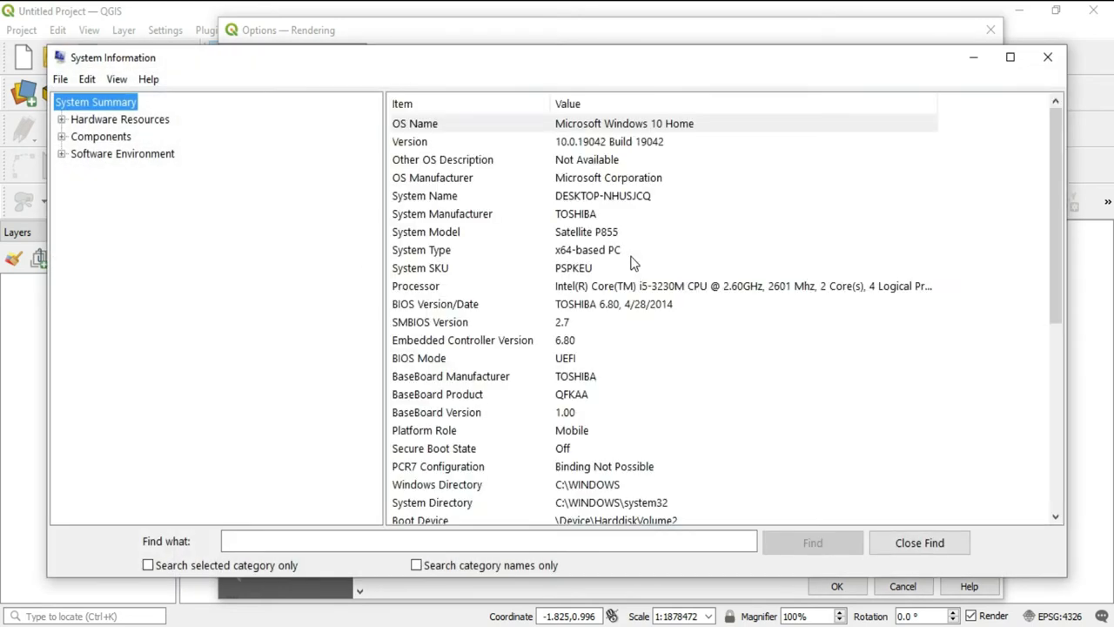
{"action": "mouse_move", "coordinate": [394, 283]}
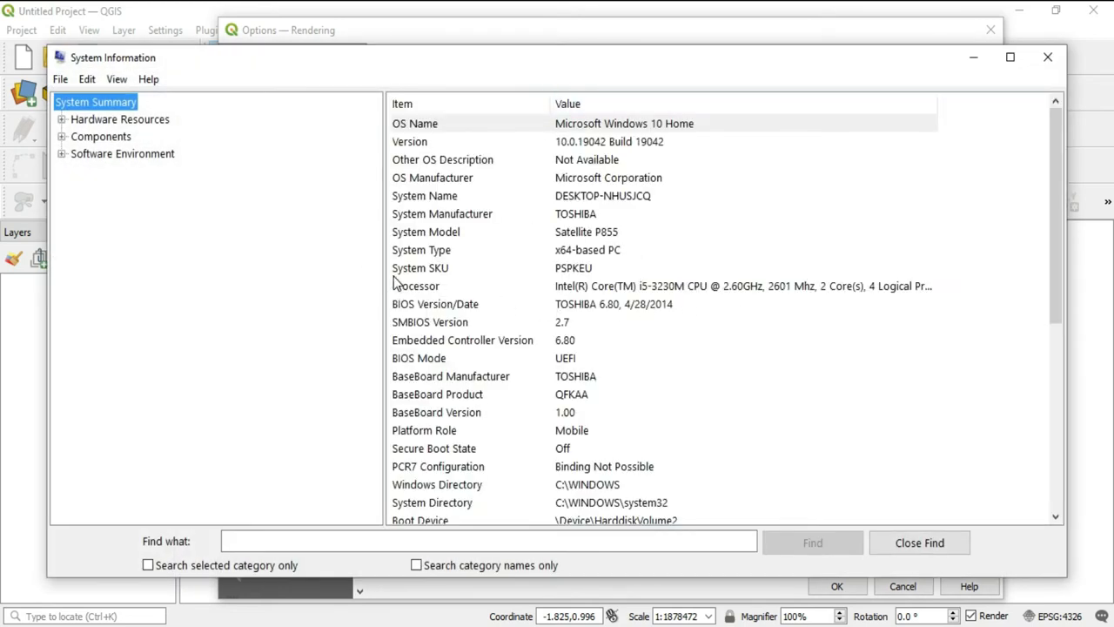
{"action": "mouse_move", "coordinate": [701, 317]}
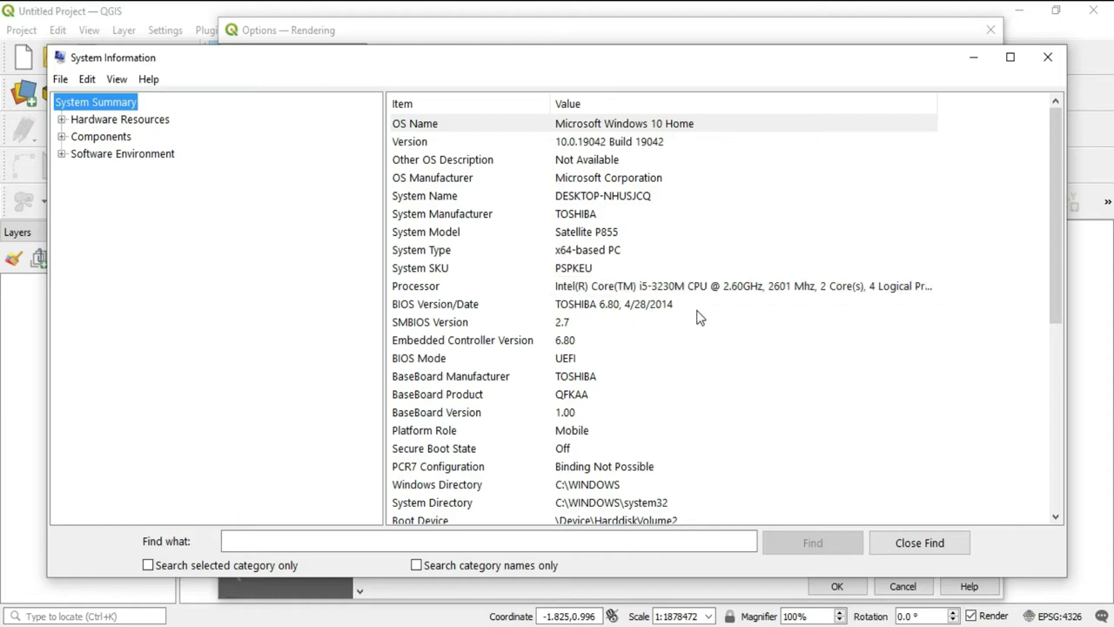
{"action": "mouse_move", "coordinate": [831, 287]}
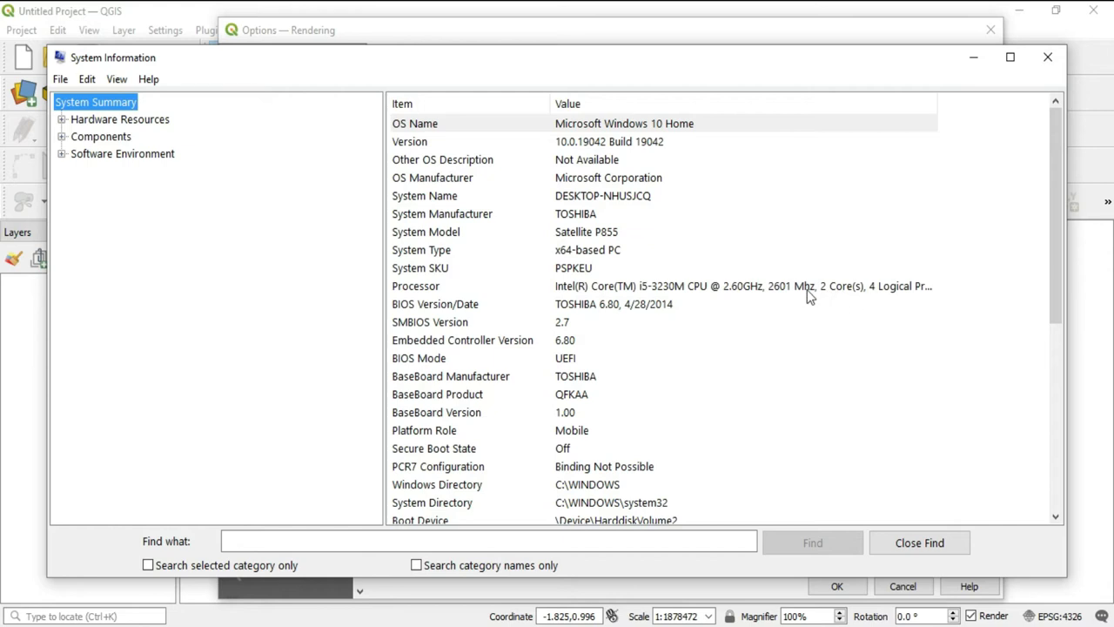
{"action": "mouse_move", "coordinate": [1021, 165]}
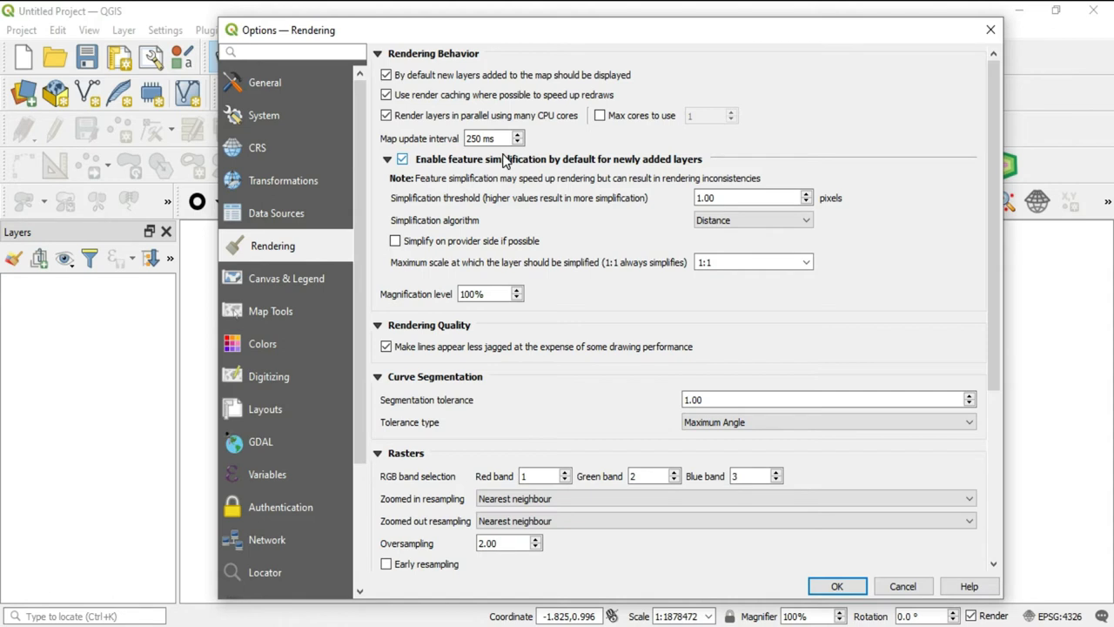
{"action": "left_click", "coordinate": [488, 138]}
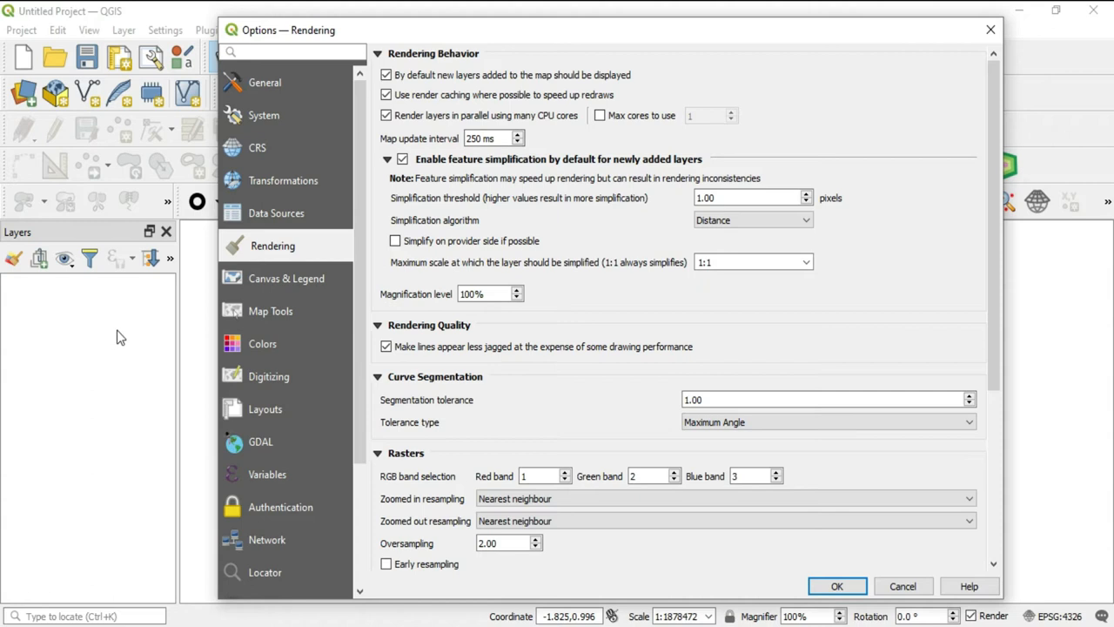
{"action": "mouse_move", "coordinate": [513, 200]}
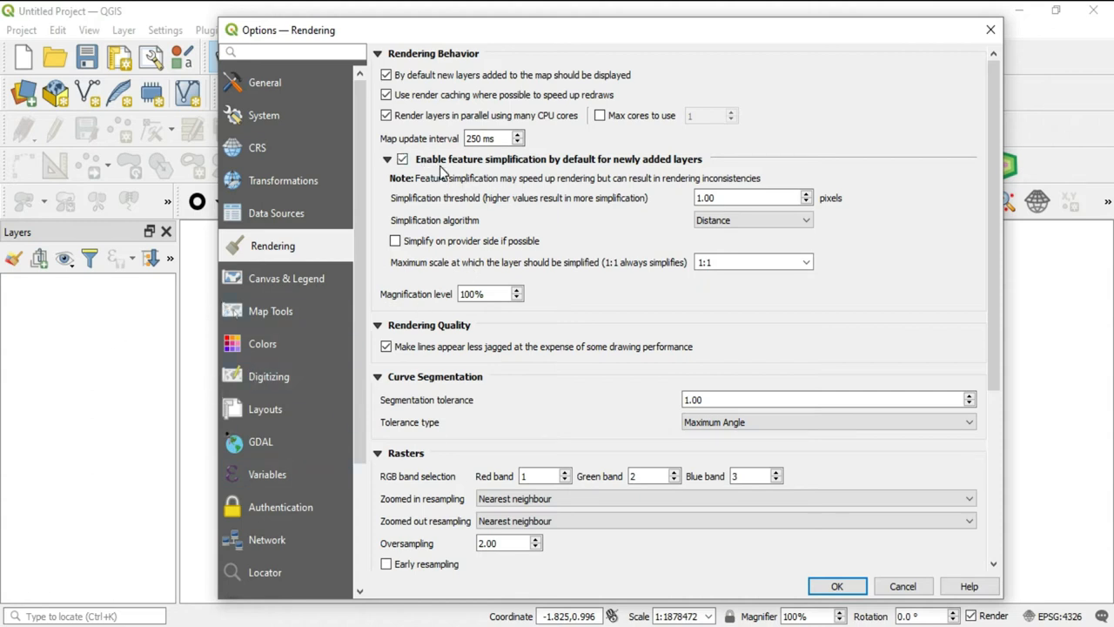
{"action": "mouse_move", "coordinate": [561, 174]}
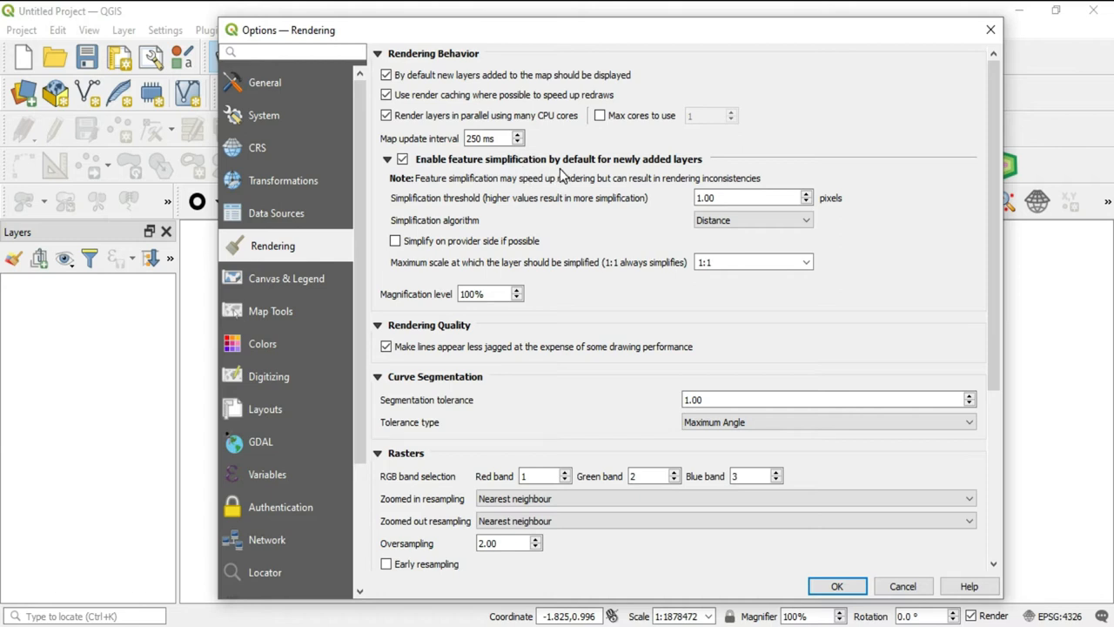
{"action": "mouse_move", "coordinate": [677, 180]}
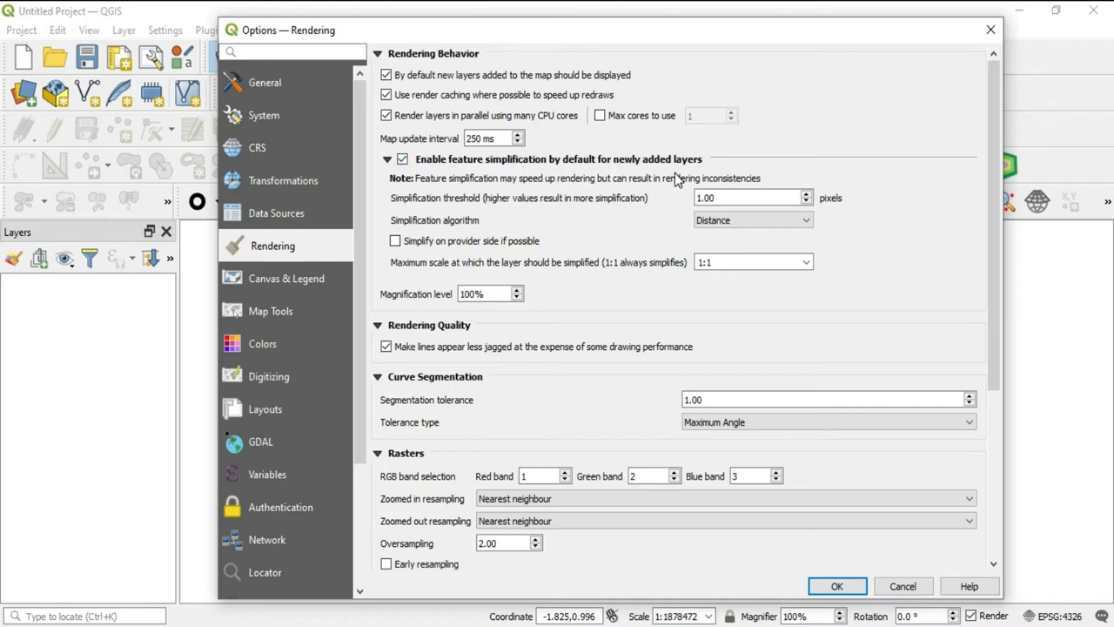
{"action": "mouse_move", "coordinate": [583, 193]}
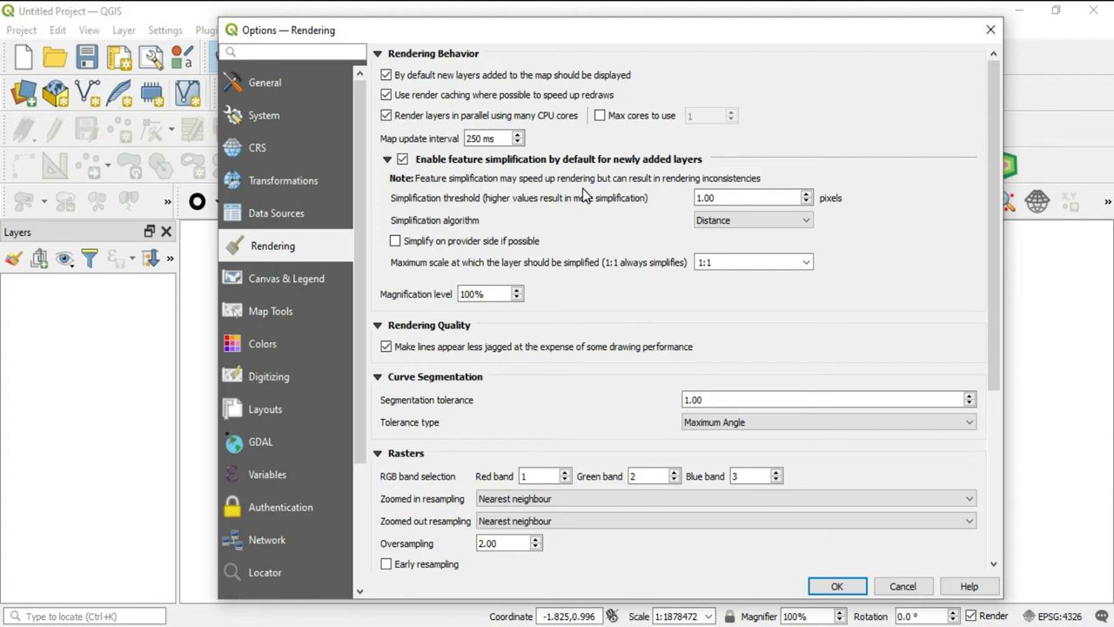
{"action": "mouse_move", "coordinate": [648, 189]}
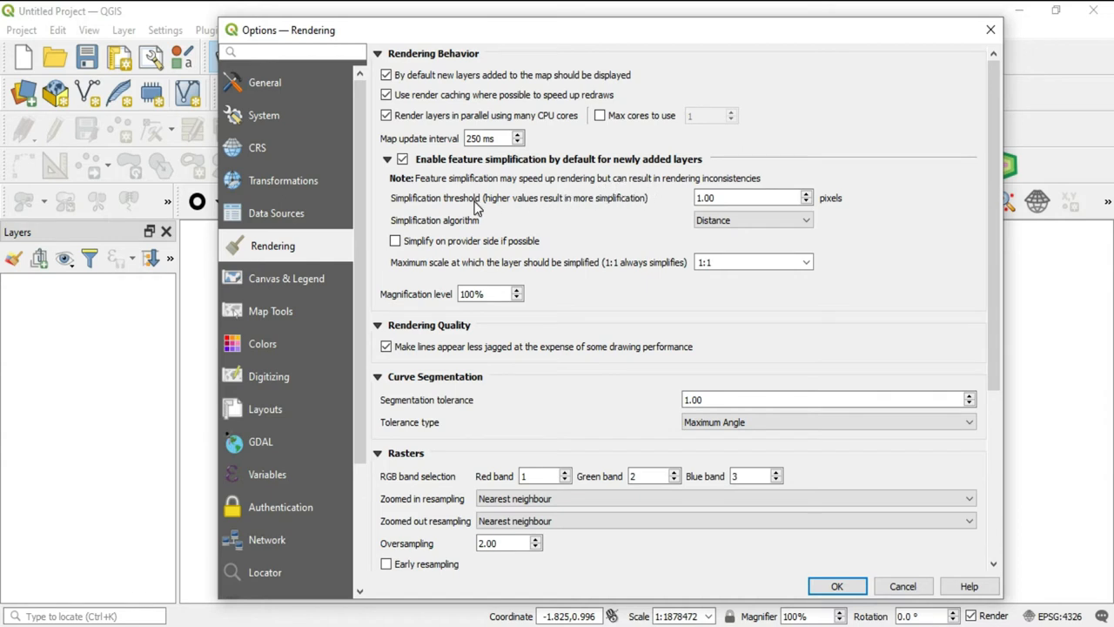
{"action": "mouse_move", "coordinate": [476, 207]}
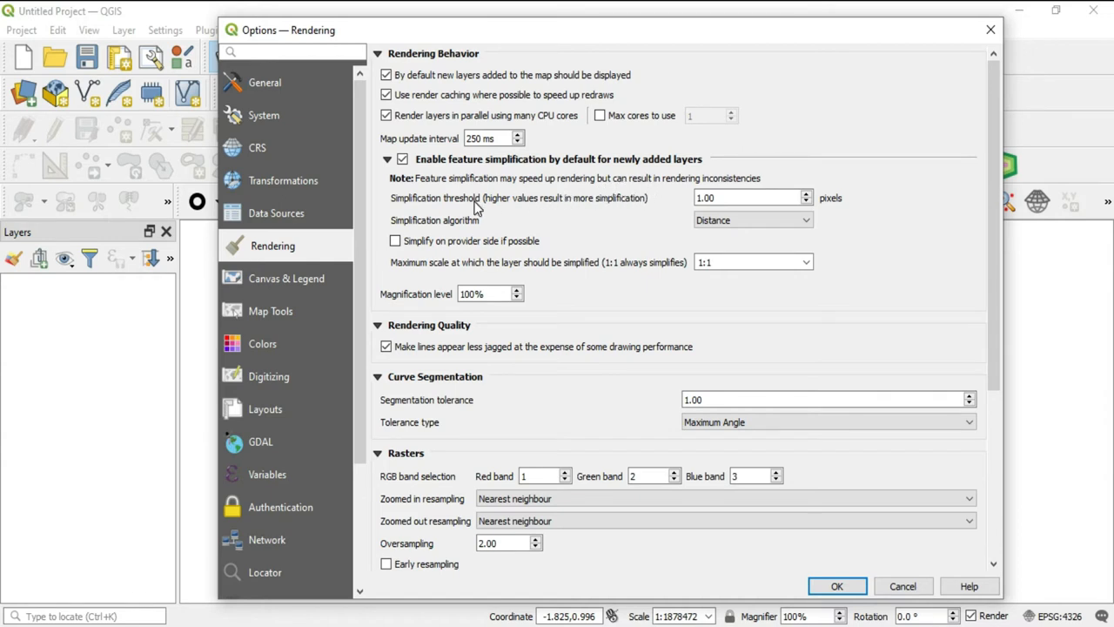
{"action": "mouse_move", "coordinate": [427, 216]}
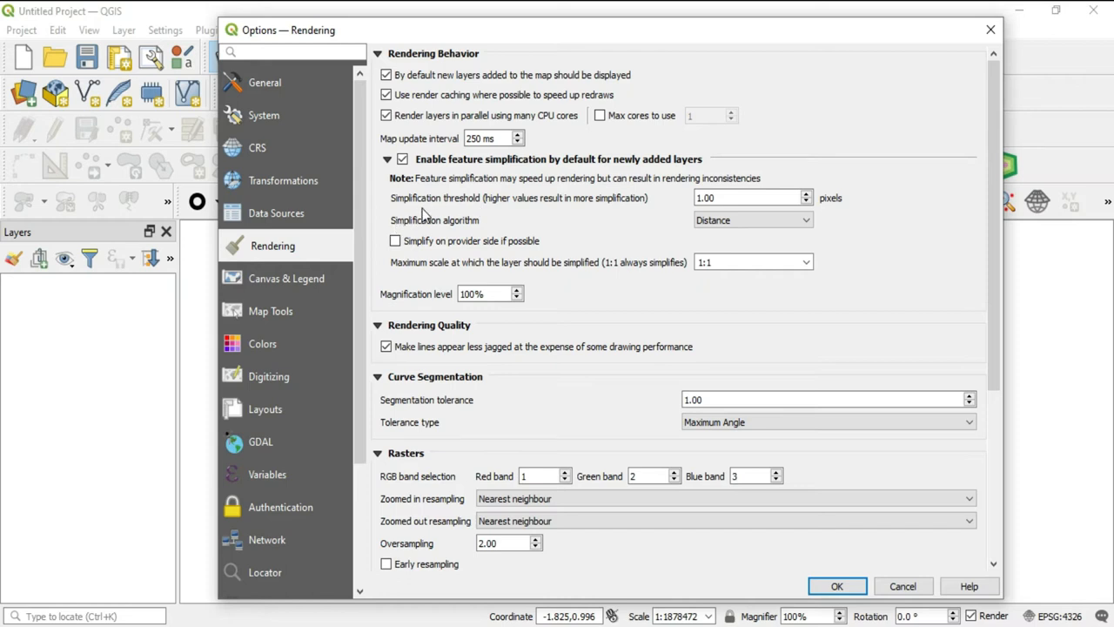
{"action": "mouse_move", "coordinate": [495, 213]}
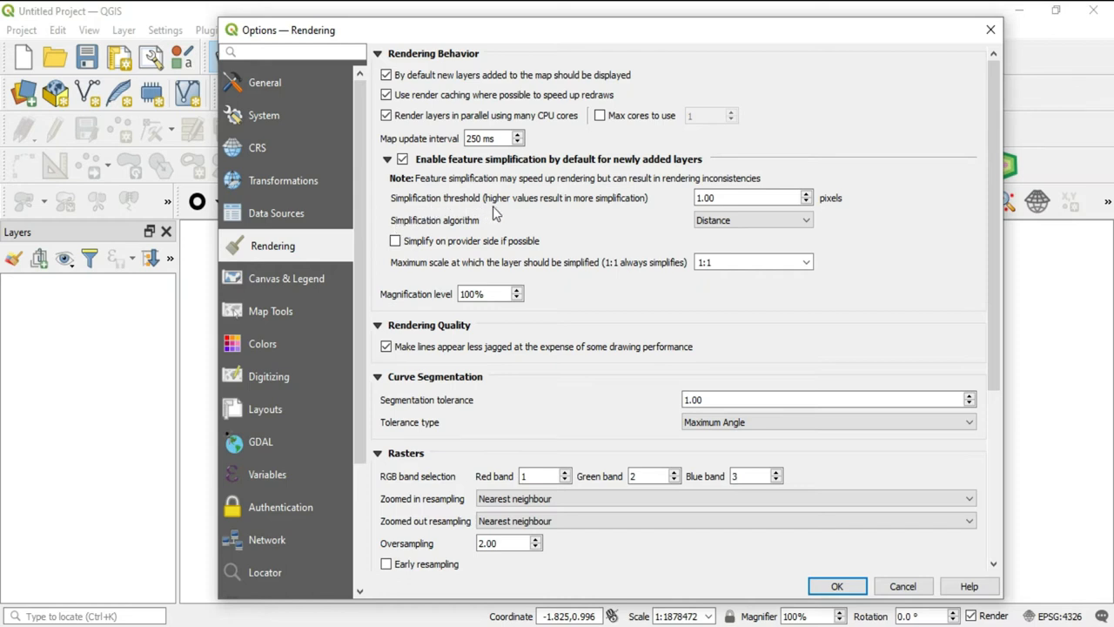
{"action": "mouse_move", "coordinate": [557, 218]}
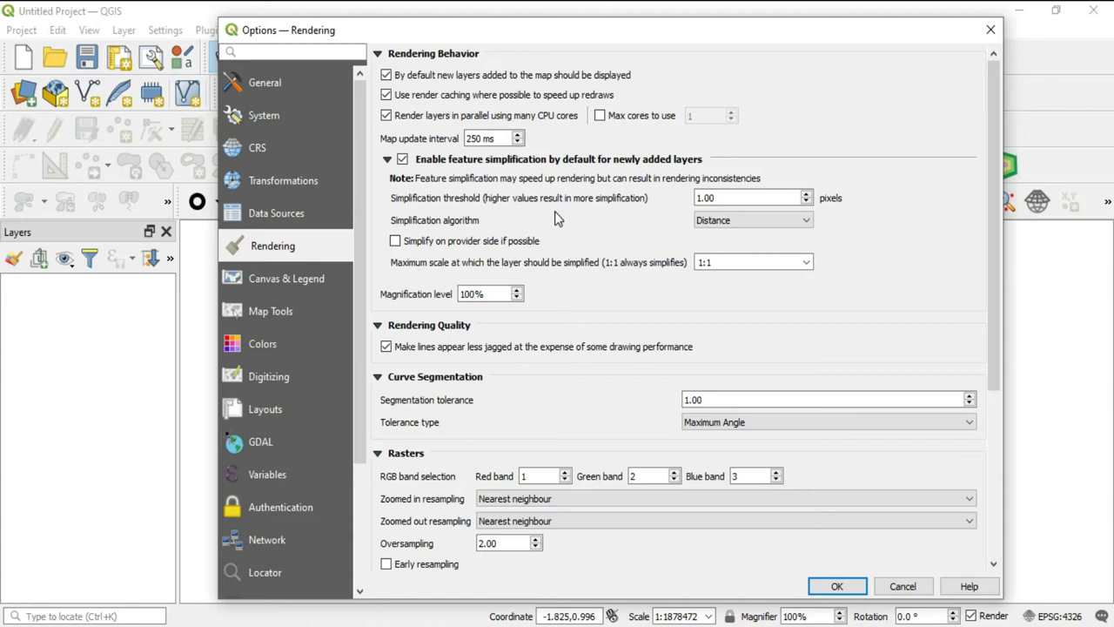
{"action": "mouse_move", "coordinate": [657, 209]}
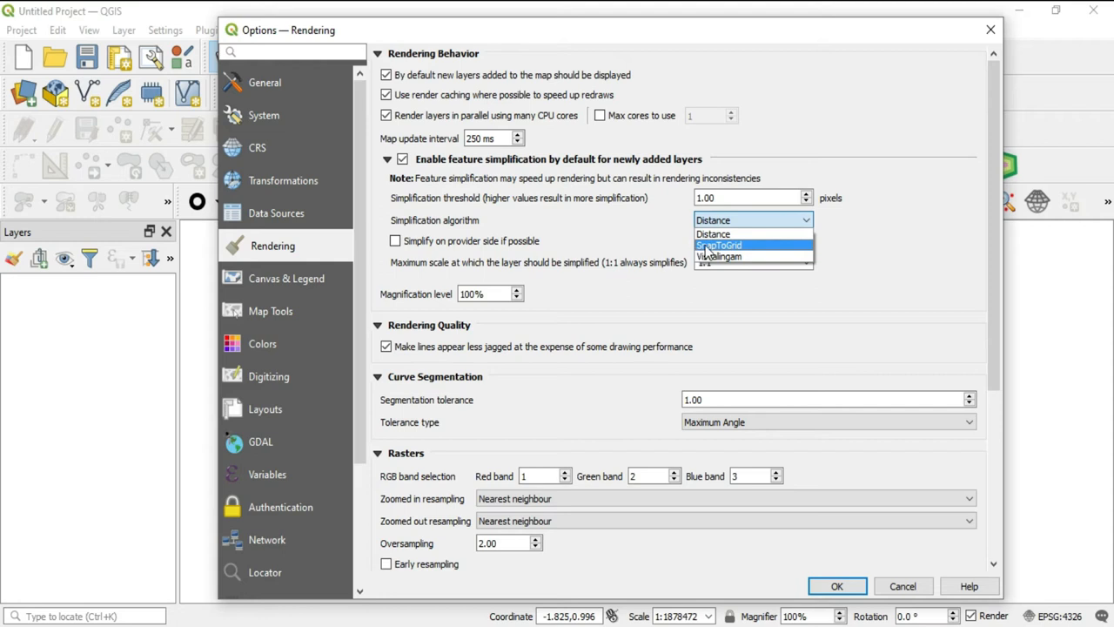
{"action": "mouse_move", "coordinate": [713, 234]}
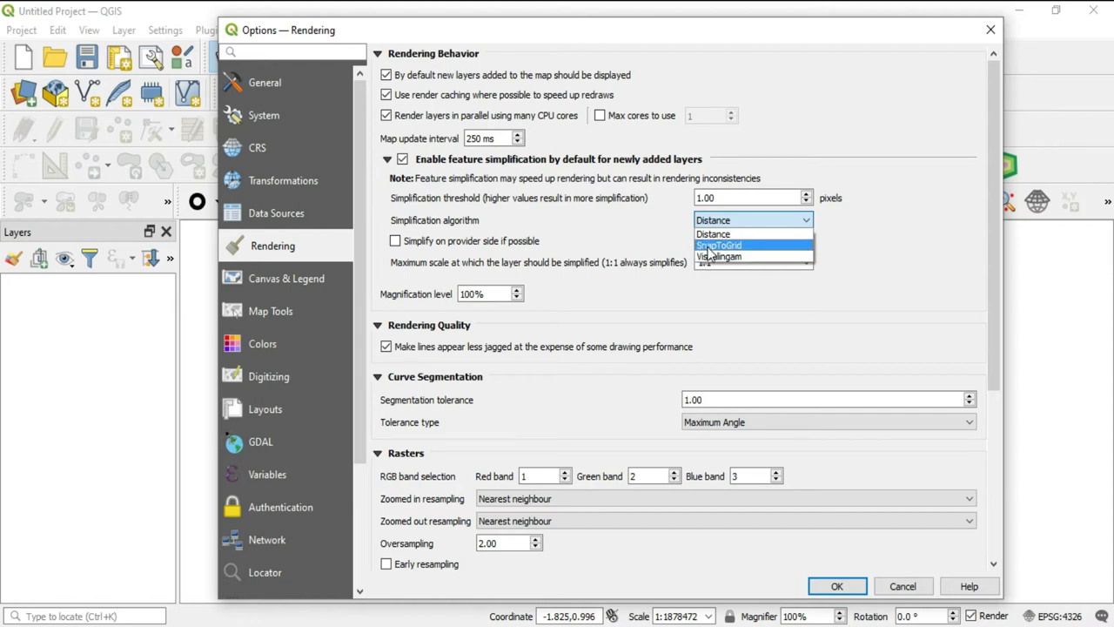
{"action": "mouse_move", "coordinate": [714, 234]}
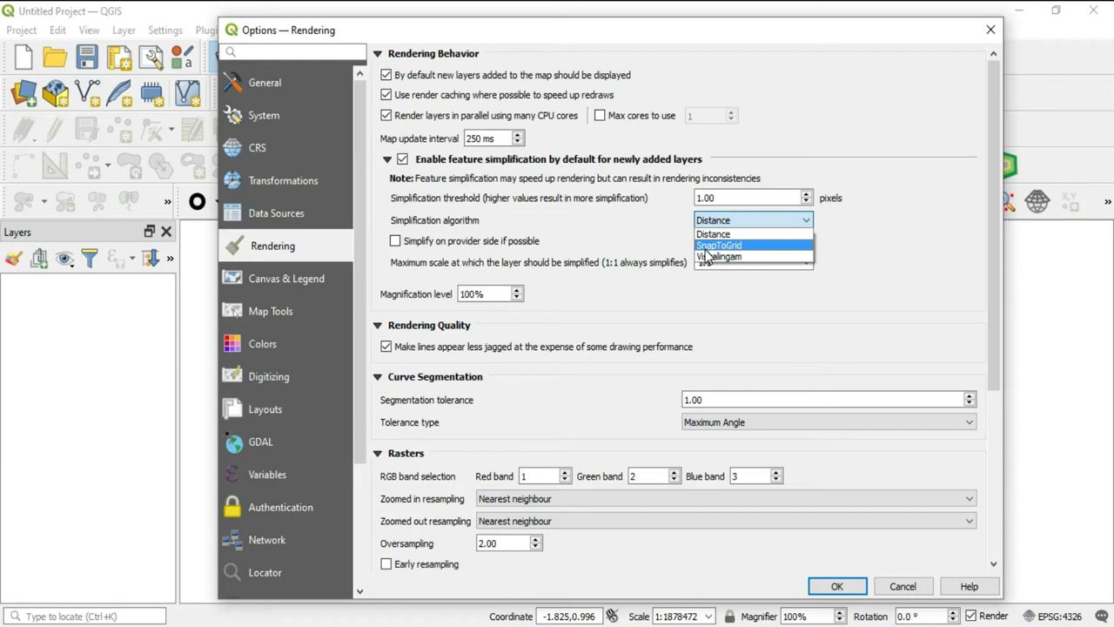
{"action": "mouse_move", "coordinate": [671, 253]}
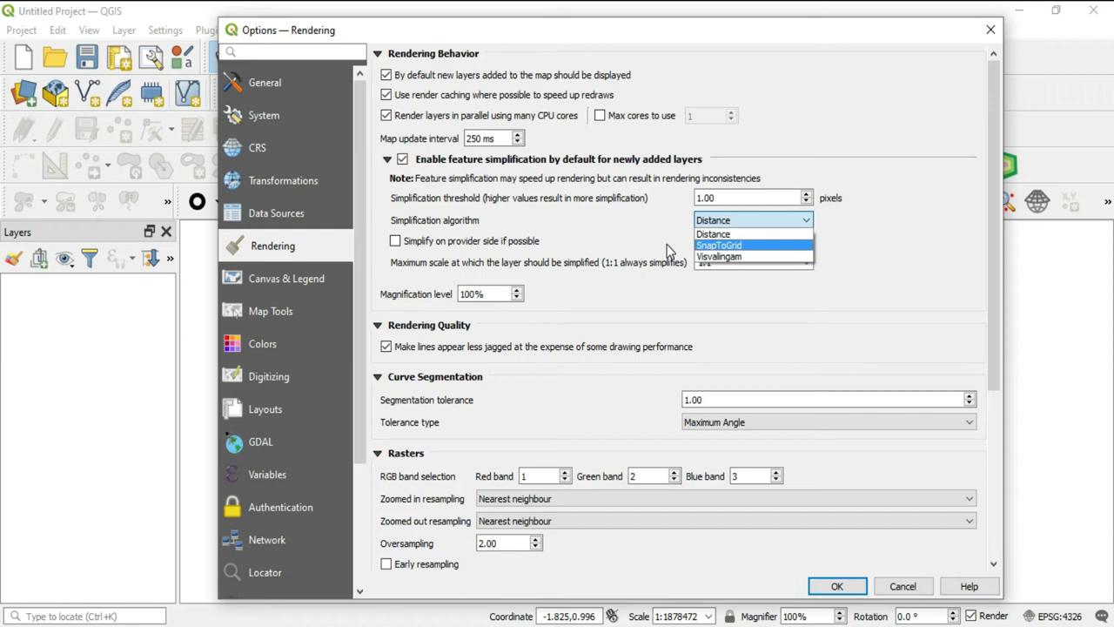
{"action": "mouse_move", "coordinate": [670, 250]}
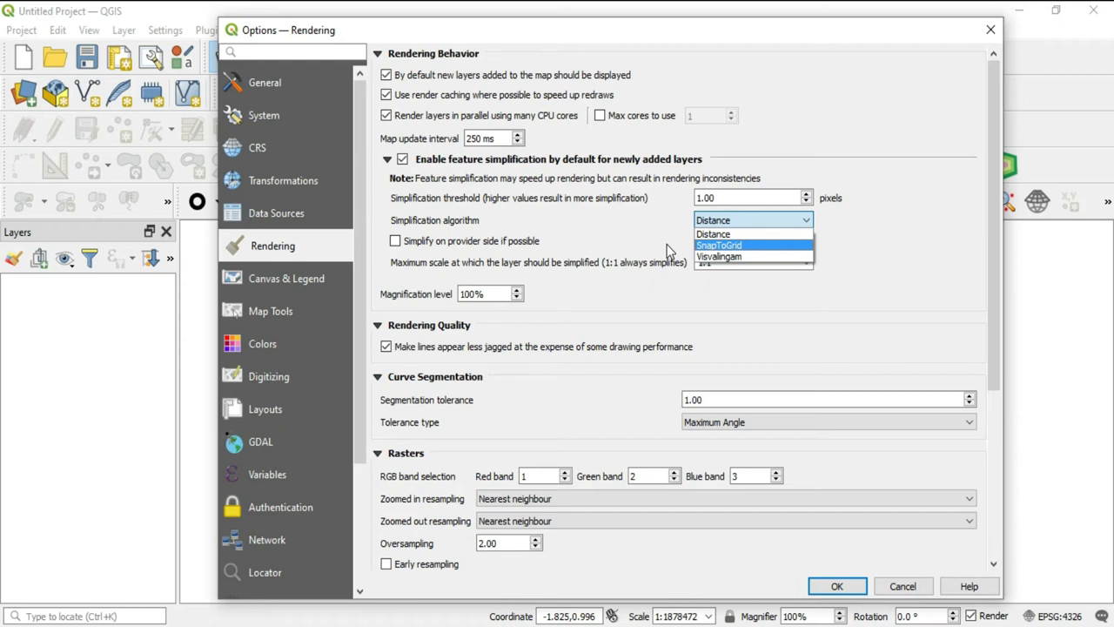
{"action": "mouse_move", "coordinate": [719, 256]}
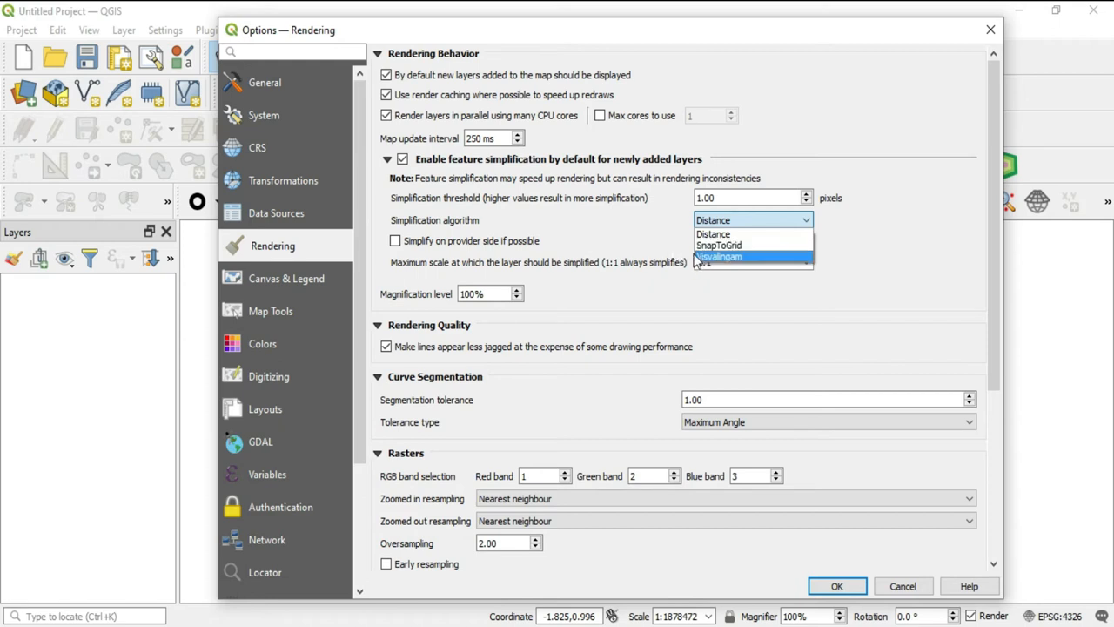
{"action": "mouse_move", "coordinate": [635, 226]}
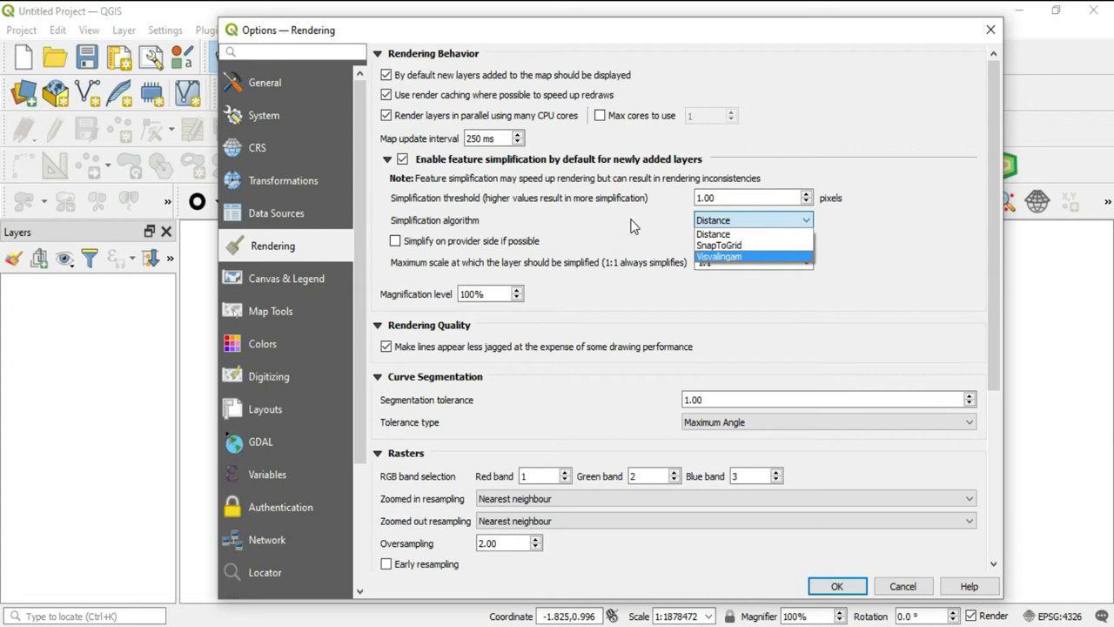
{"action": "left_click", "coordinate": [713, 233]}
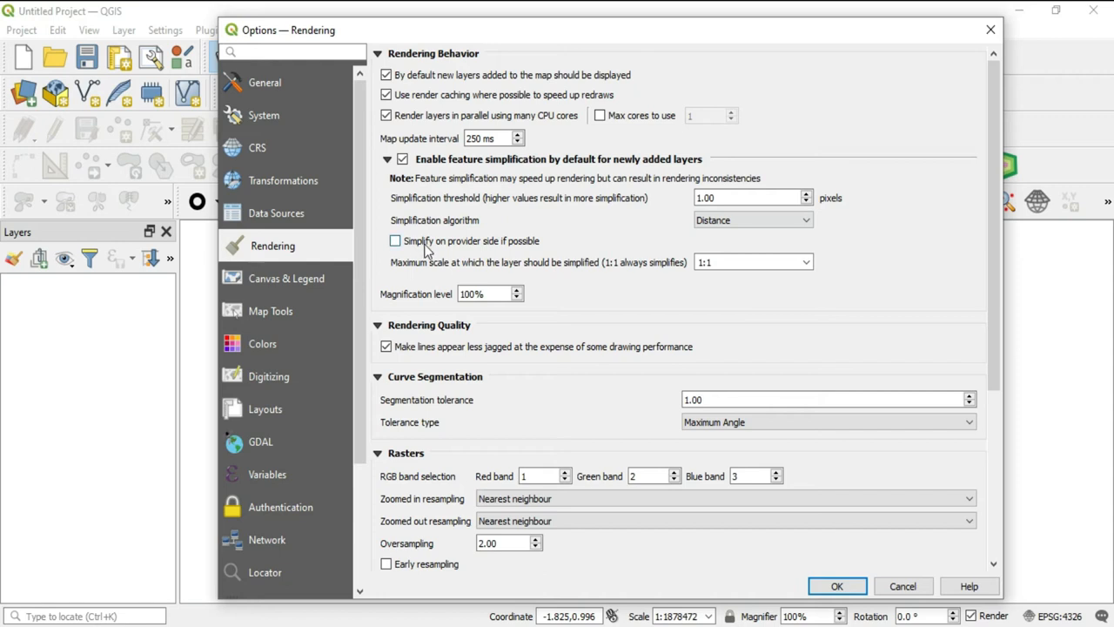
{"action": "mouse_move", "coordinate": [450, 250]}
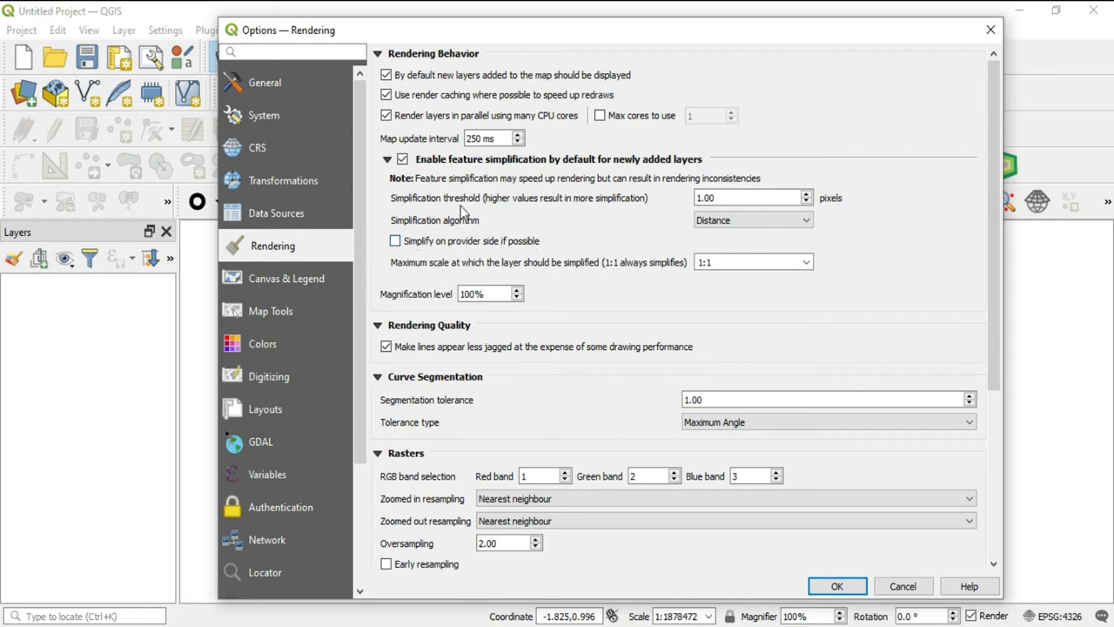
{"action": "mouse_move", "coordinate": [542, 214]}
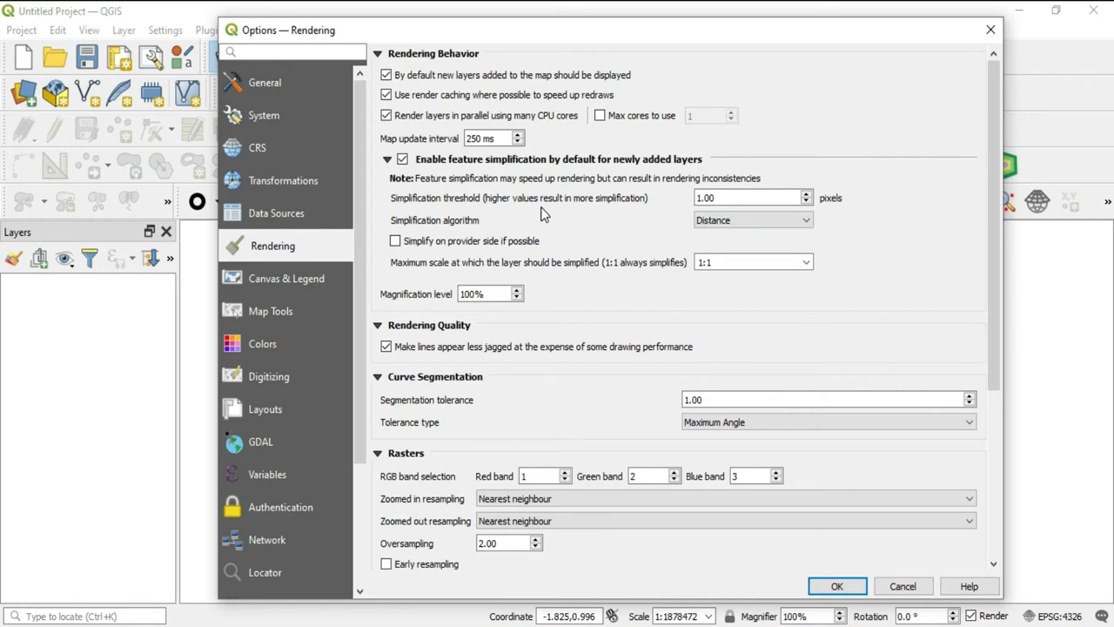
{"action": "mouse_move", "coordinate": [399, 271]}
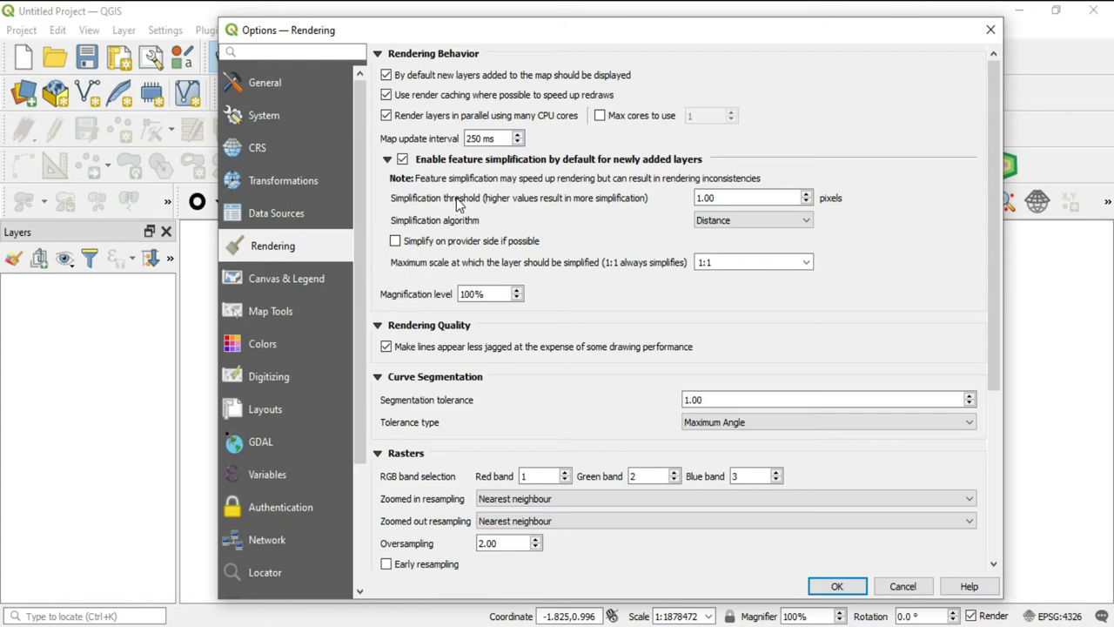
{"action": "mouse_move", "coordinate": [475, 201]}
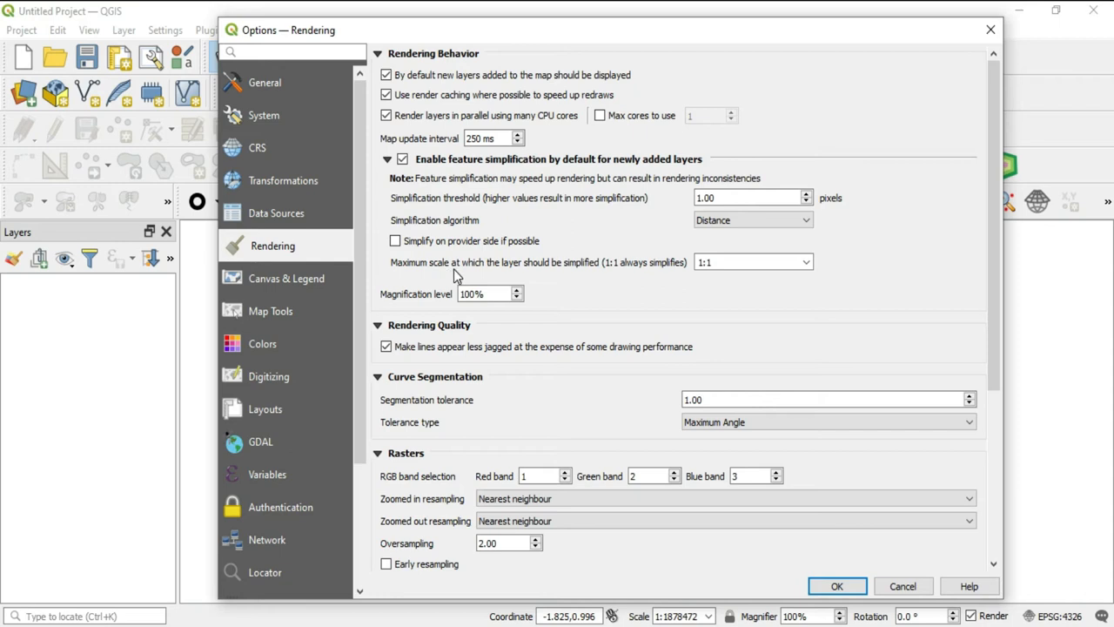
{"action": "mouse_move", "coordinate": [526, 272]}
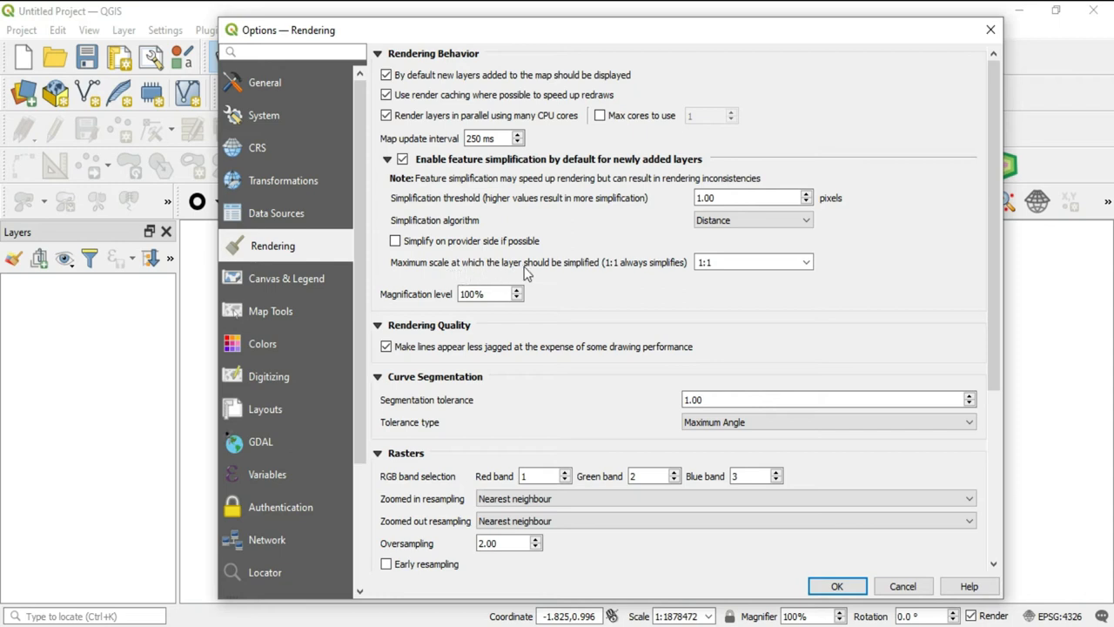
{"action": "mouse_move", "coordinate": [616, 277]}
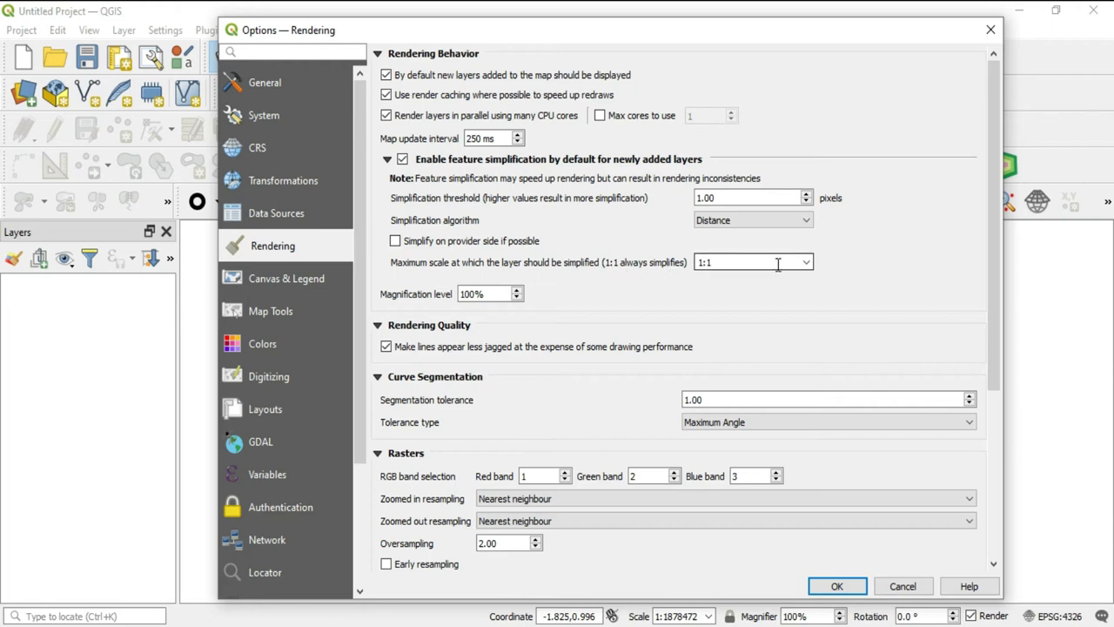
Show the preset maximum simplification scales, from 1:1000000 down to 1:1000.
{"action": "left_click", "coordinate": [805, 262]}
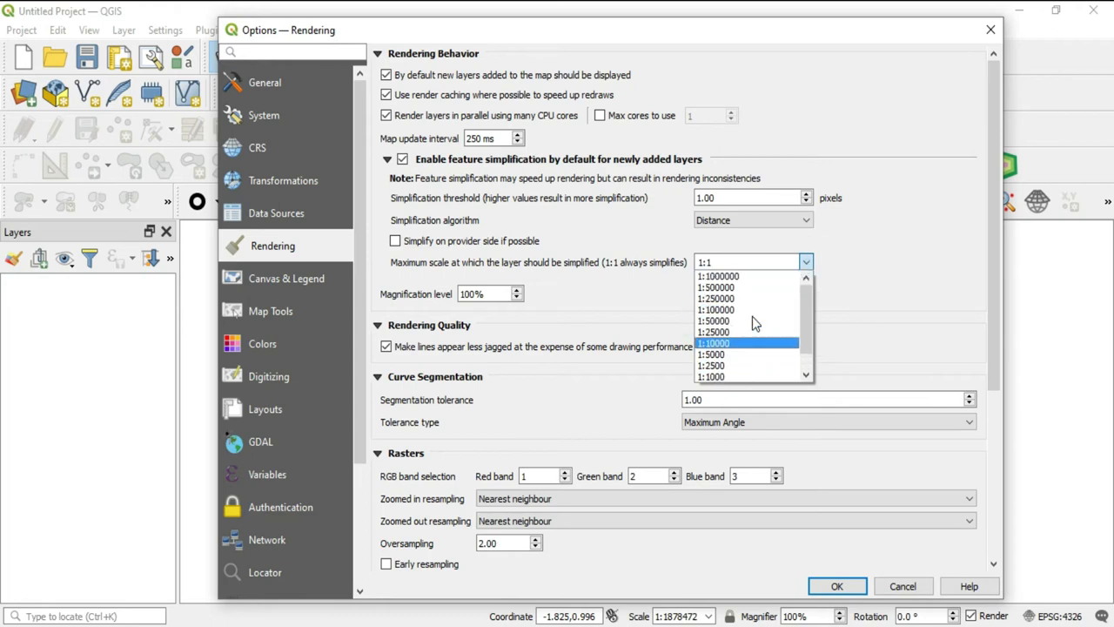
{"action": "mouse_move", "coordinate": [716, 309]}
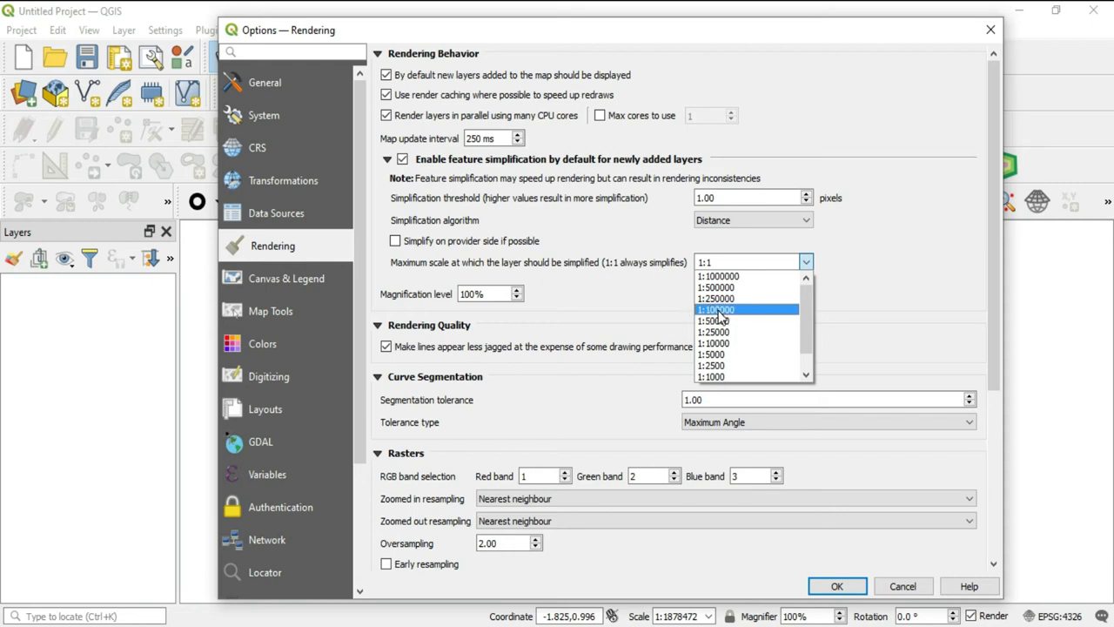
{"action": "mouse_move", "coordinate": [625, 313]}
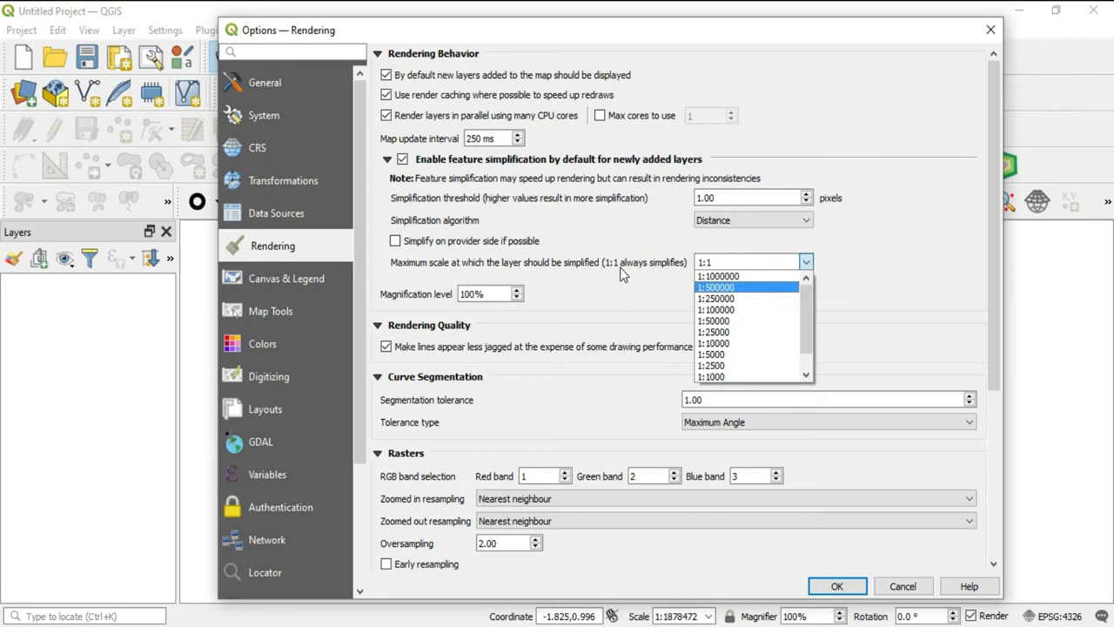
{"action": "mouse_move", "coordinate": [738, 321]}
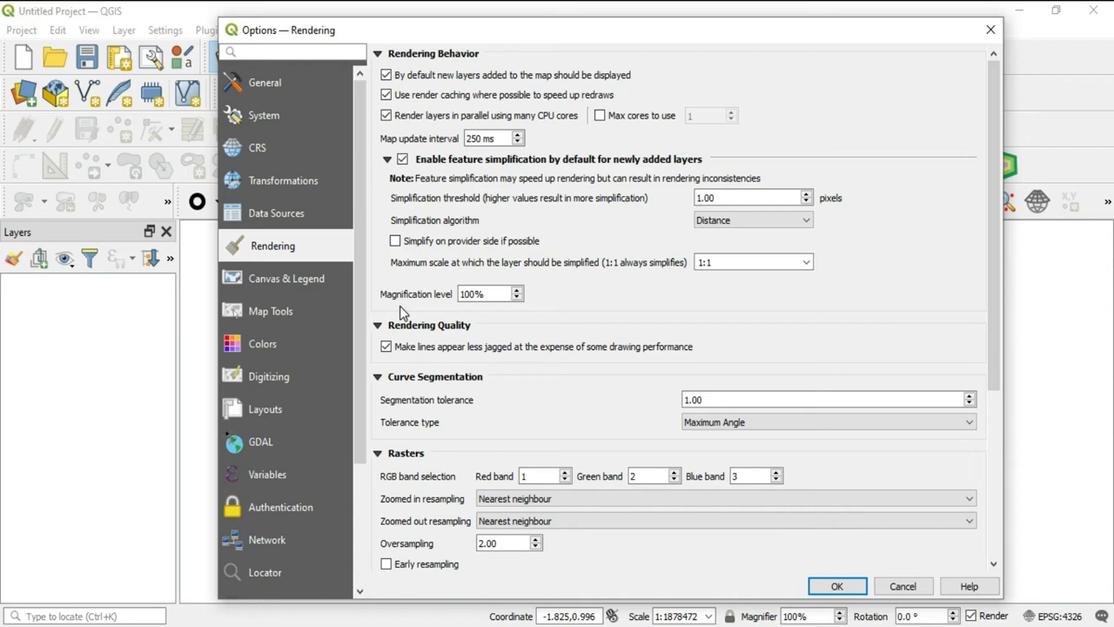
{"action": "mouse_move", "coordinate": [457, 296]}
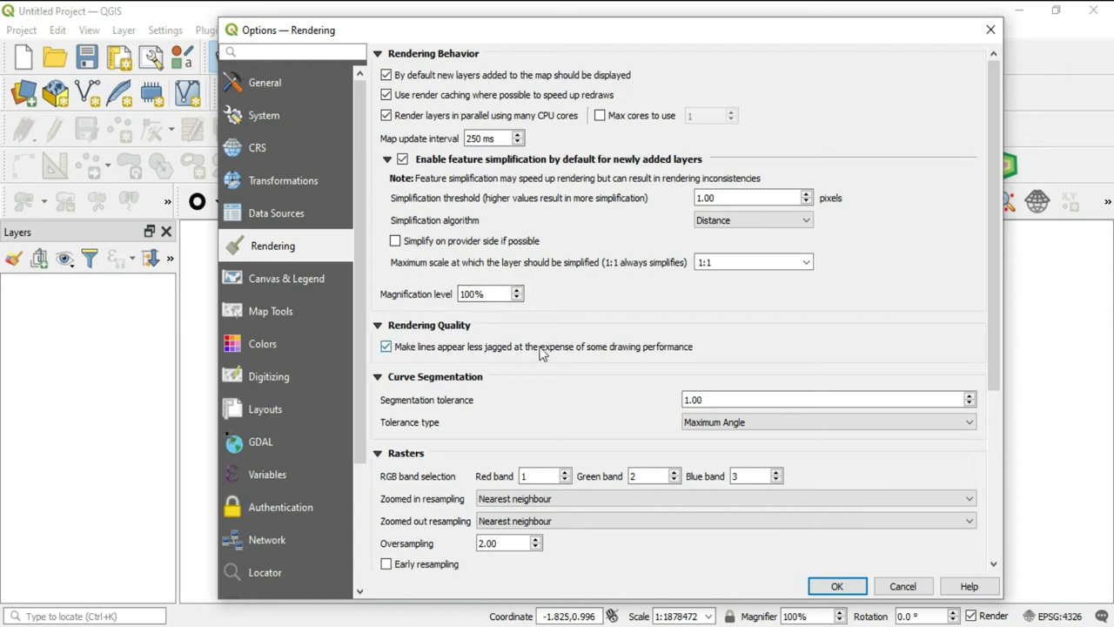
{"action": "mouse_move", "coordinate": [512, 322]}
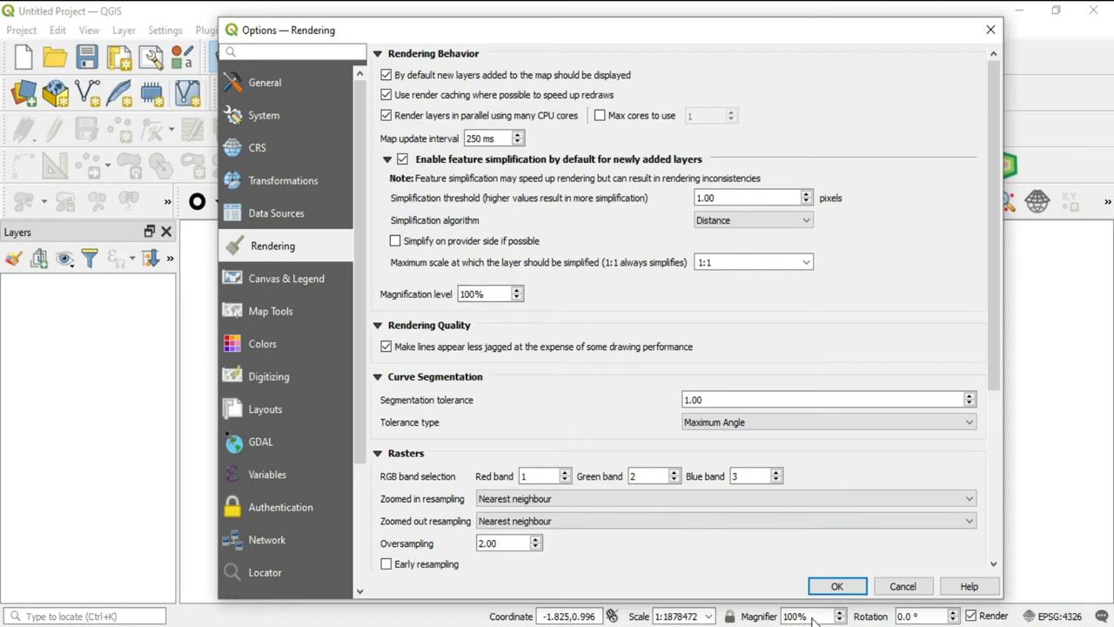
{"action": "mouse_move", "coordinate": [596, 454]}
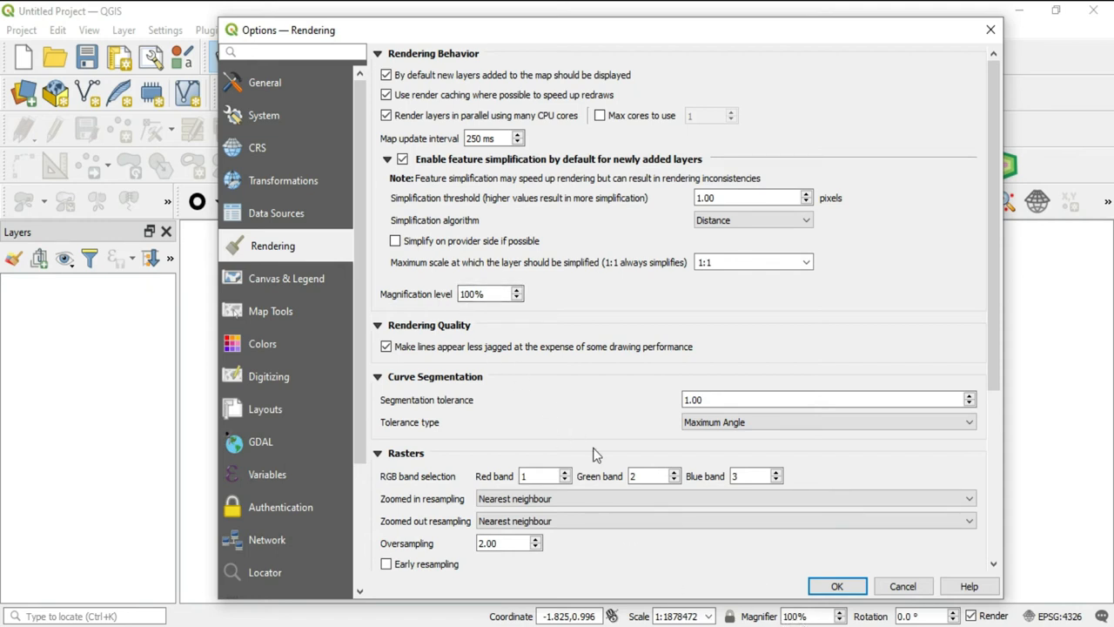
Dismiss the scale list, keeping the maximum simplification scale at 1:1.
{"action": "left_click", "coordinate": [483, 293]}
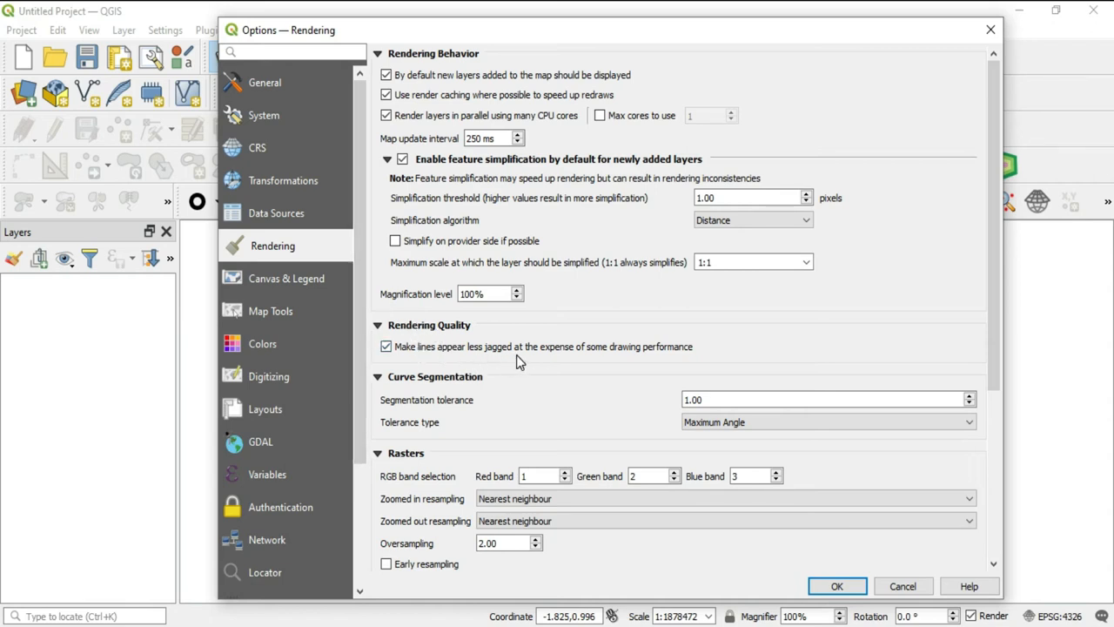
{"action": "mouse_move", "coordinate": [664, 360]}
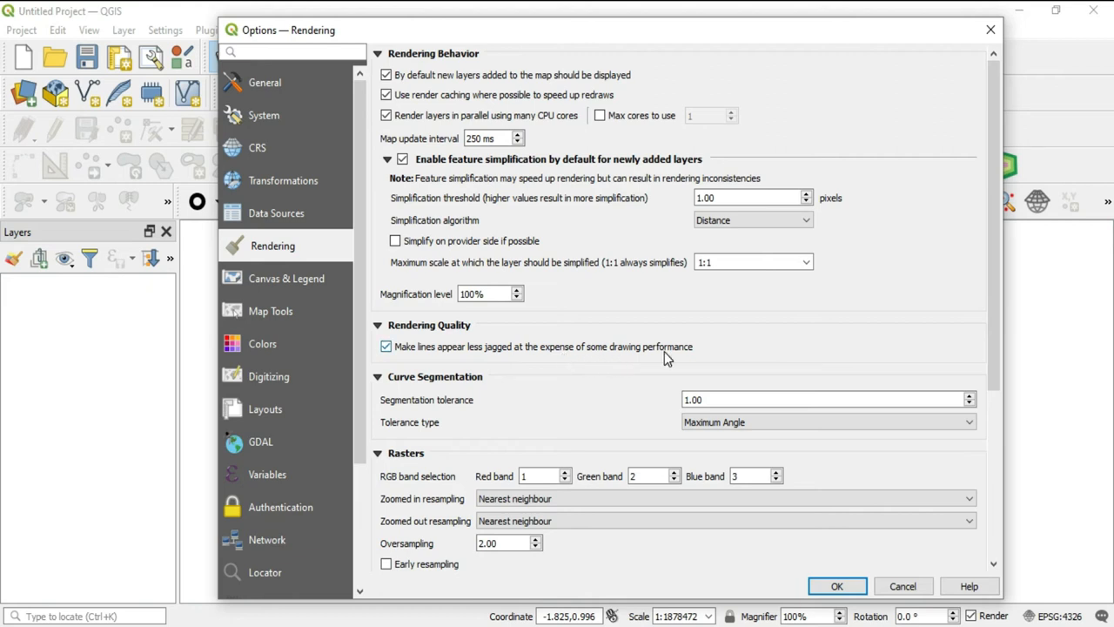
{"action": "mouse_move", "coordinate": [599, 364]}
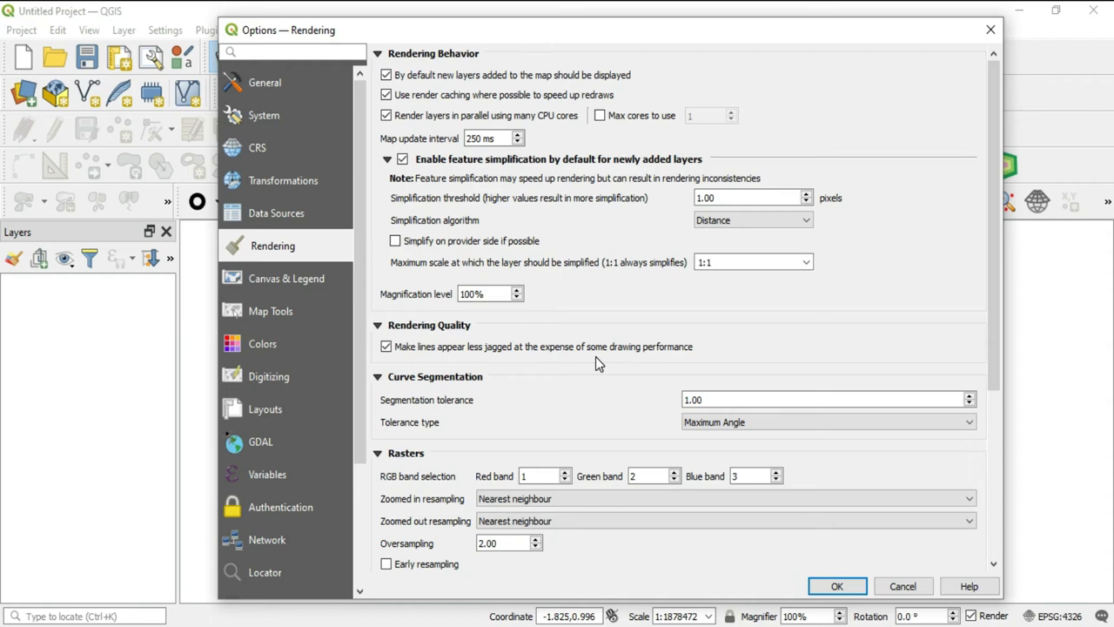
{"action": "mouse_move", "coordinate": [540, 375]}
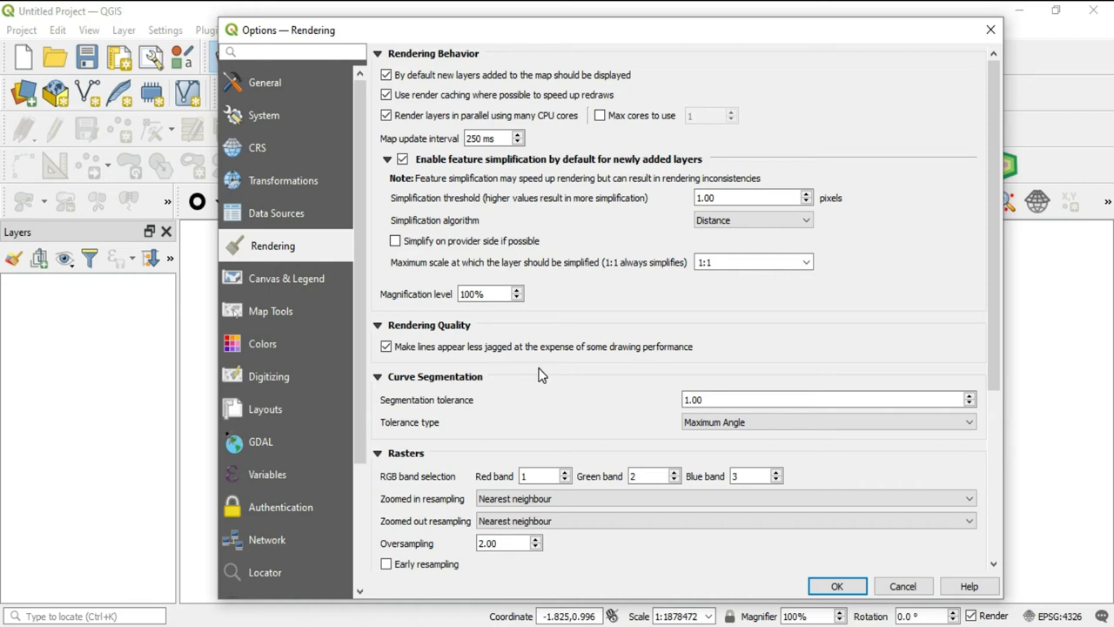
{"action": "mouse_move", "coordinate": [577, 370]}
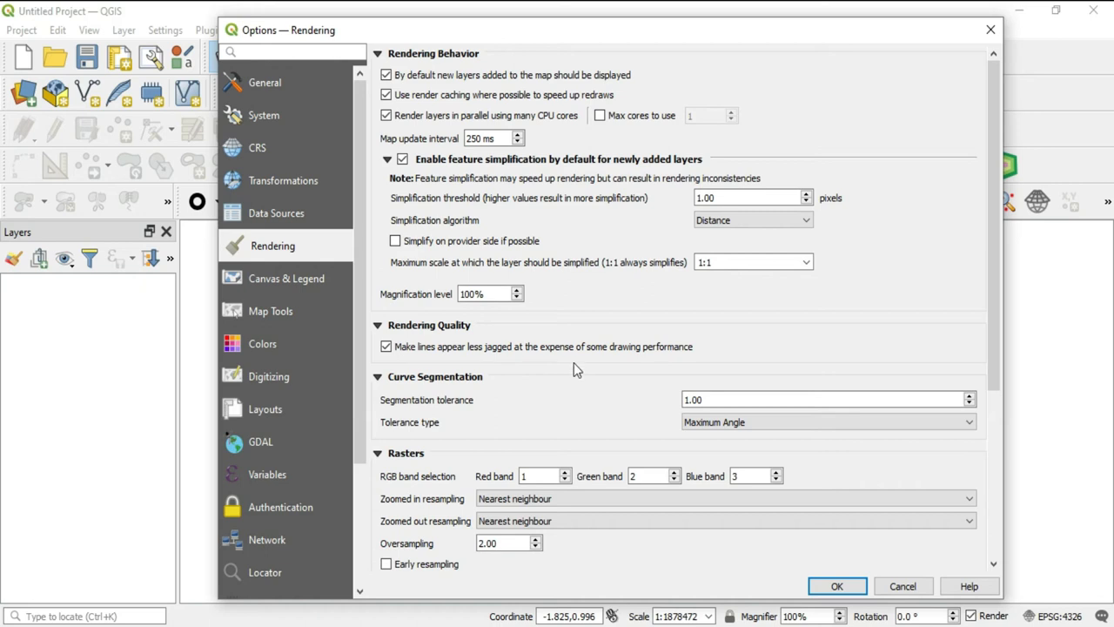
{"action": "mouse_move", "coordinate": [655, 366]}
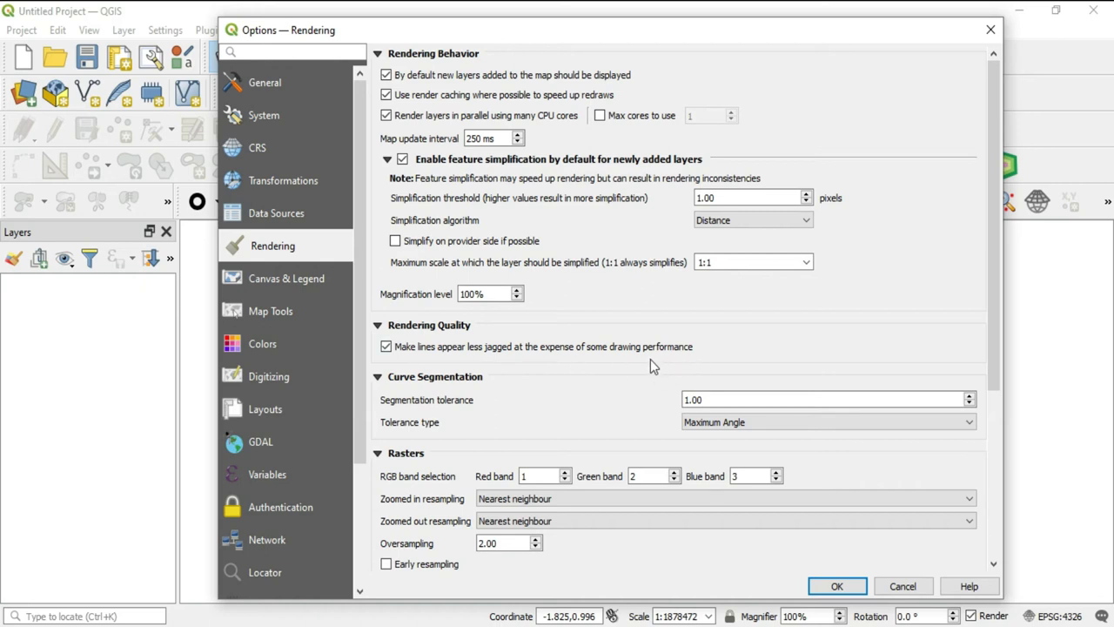
{"action": "mouse_move", "coordinate": [659, 369]}
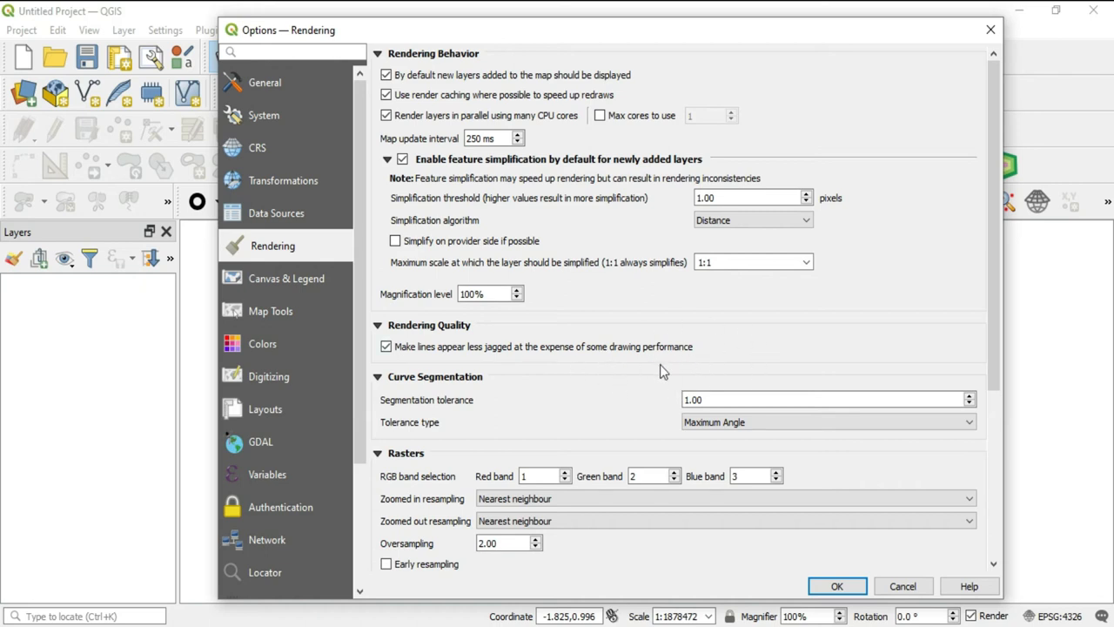
{"action": "mouse_move", "coordinate": [662, 376]}
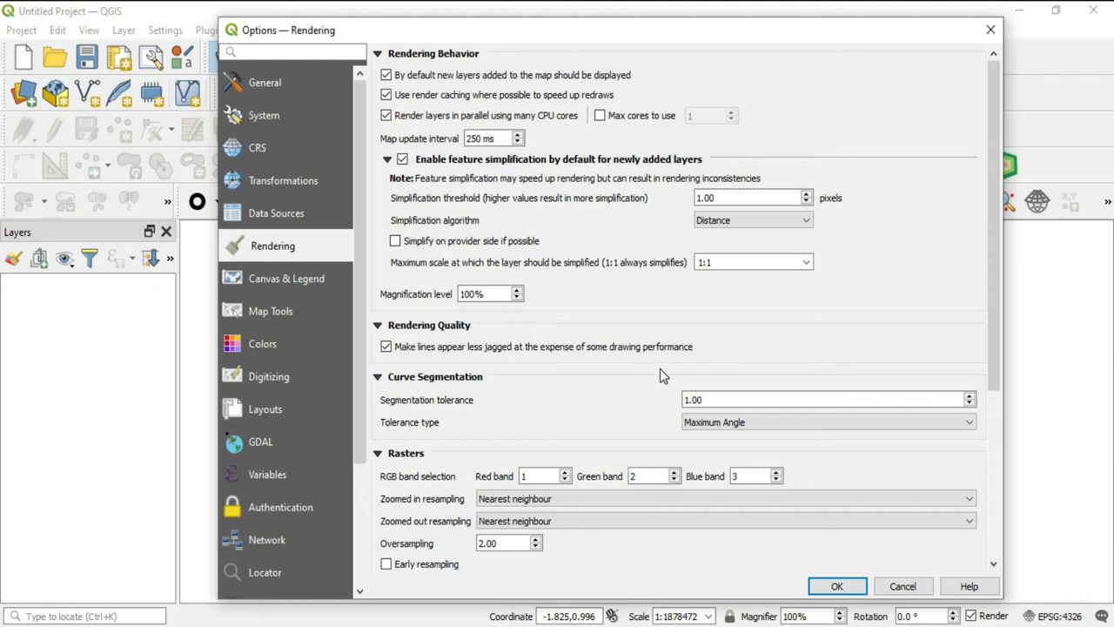
{"action": "mouse_move", "coordinate": [461, 361]}
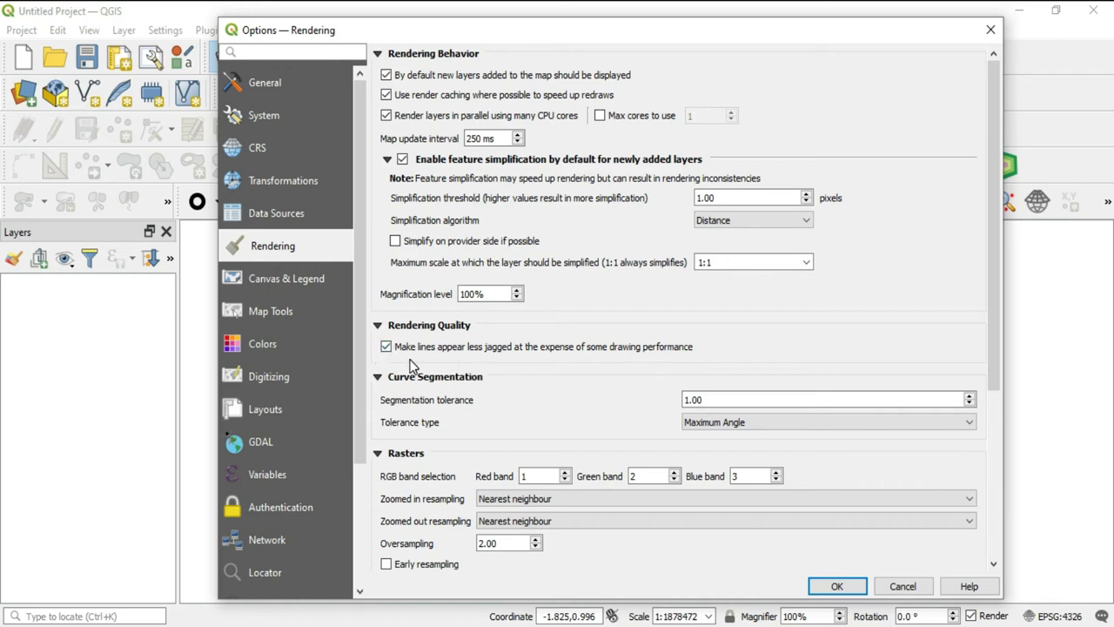
{"action": "mouse_move", "coordinate": [413, 365]}
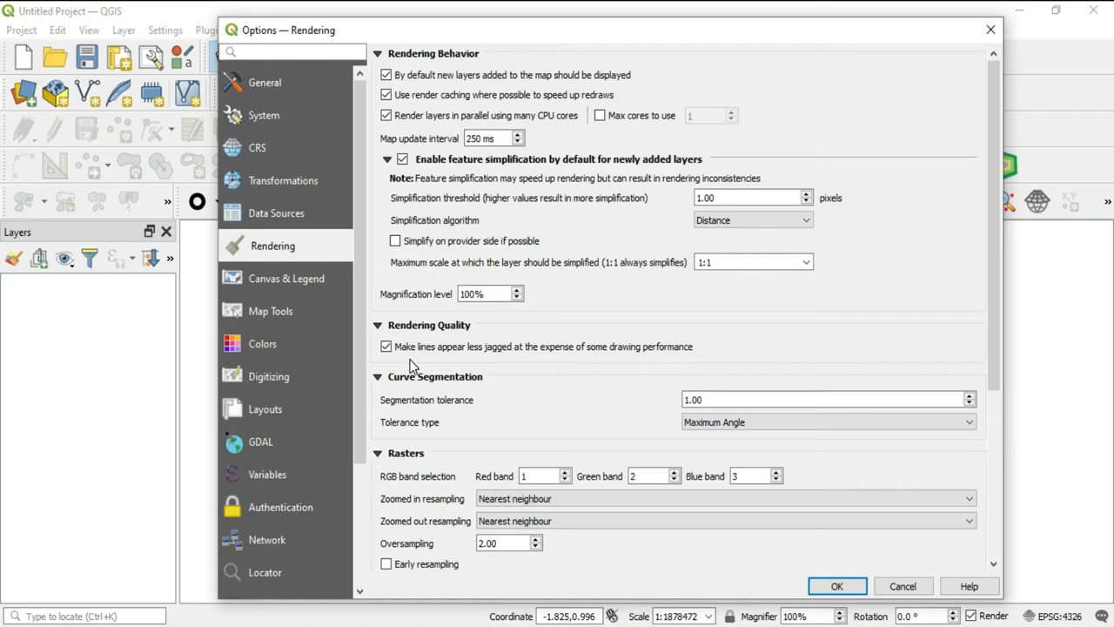
{"action": "mouse_move", "coordinate": [407, 361]}
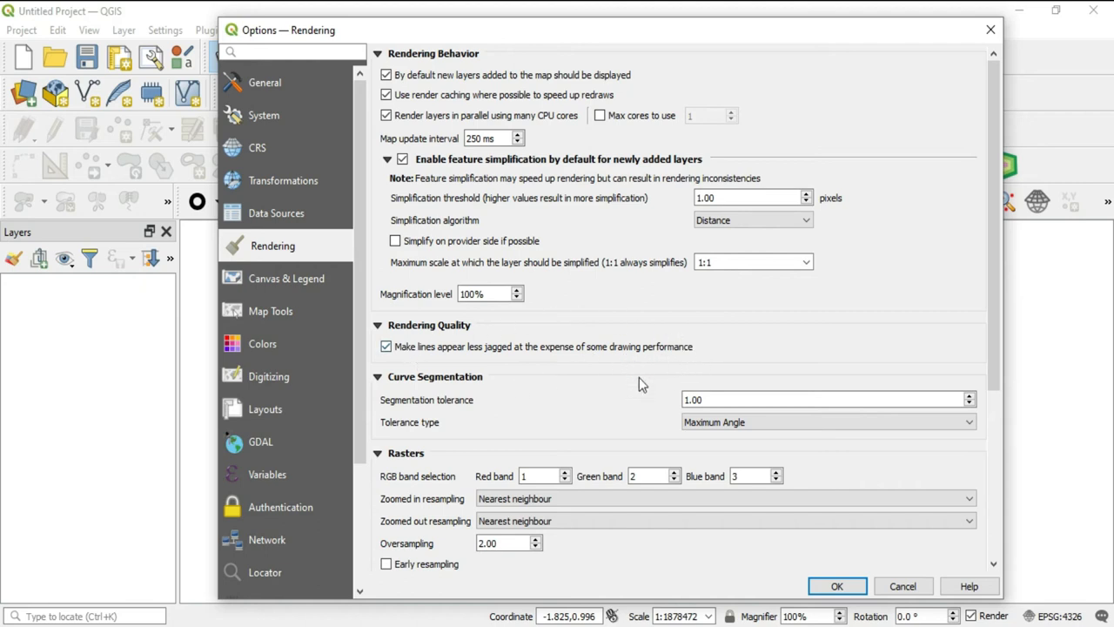
{"action": "mouse_move", "coordinate": [382, 367]}
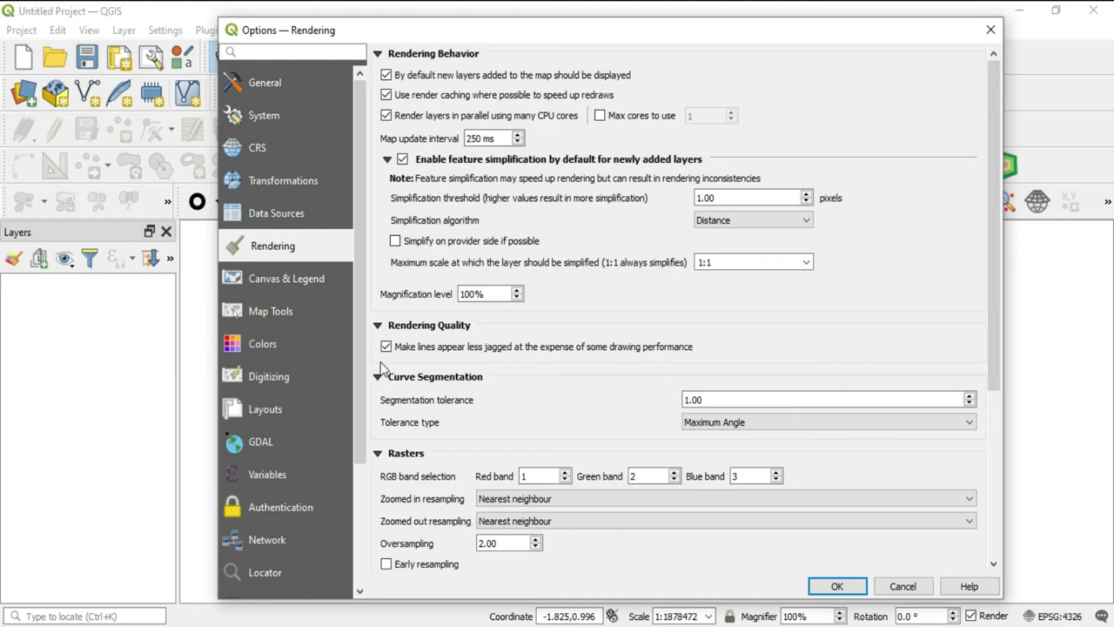
{"action": "mouse_move", "coordinate": [500, 416]}
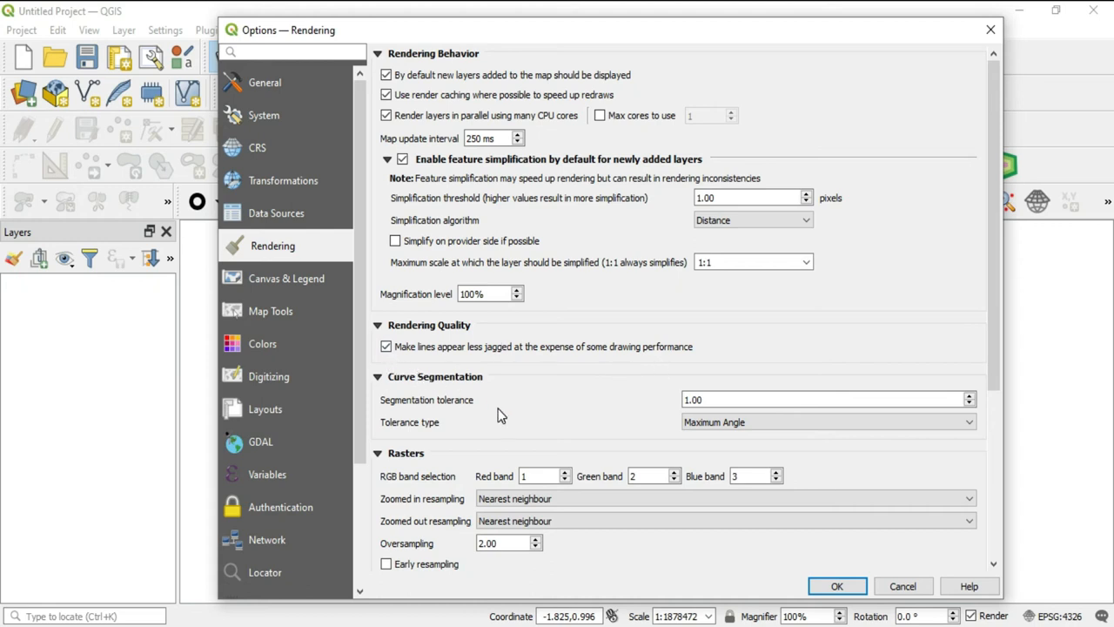
{"action": "scroll", "scroll_direction": "down", "scroll_amount": 3}
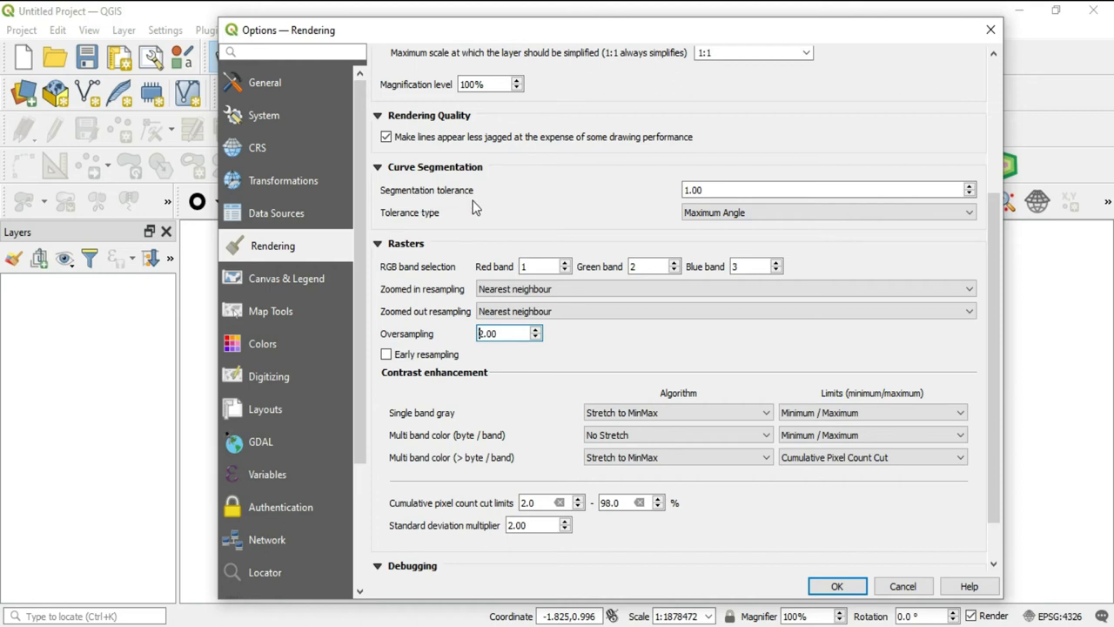
{"action": "mouse_move", "coordinate": [642, 234]}
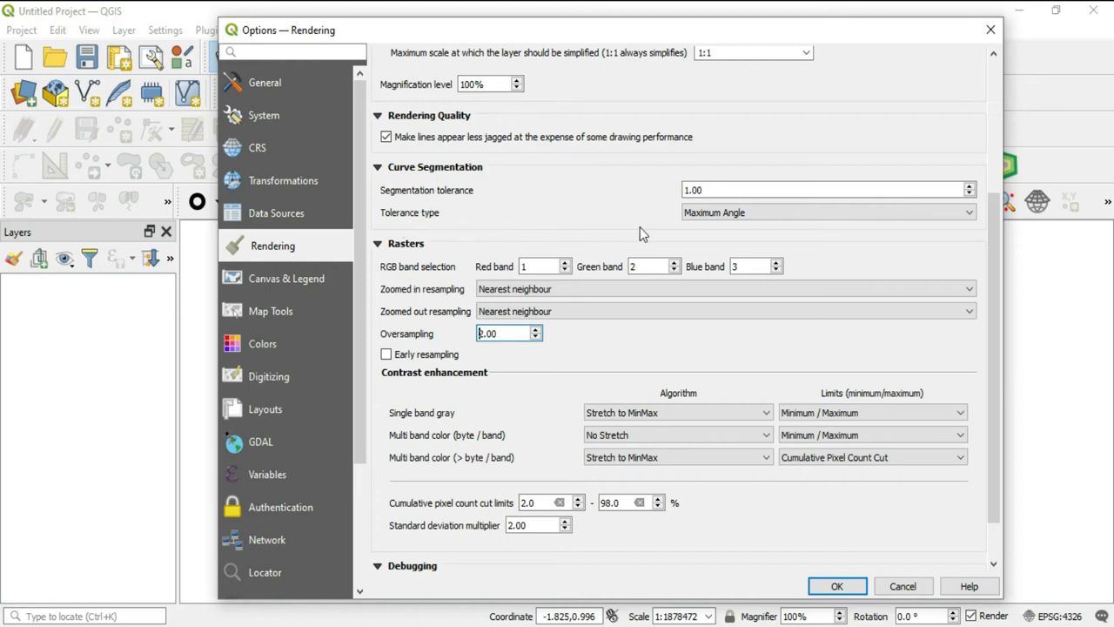
{"action": "left_click", "coordinate": [827, 211]}
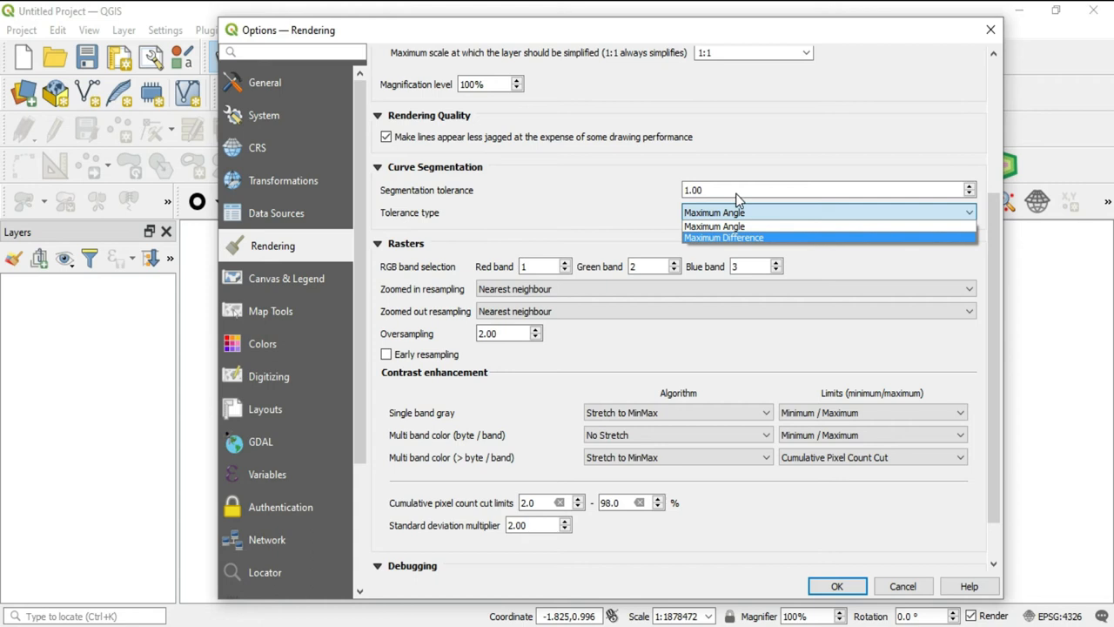
{"action": "mouse_move", "coordinate": [800, 224]}
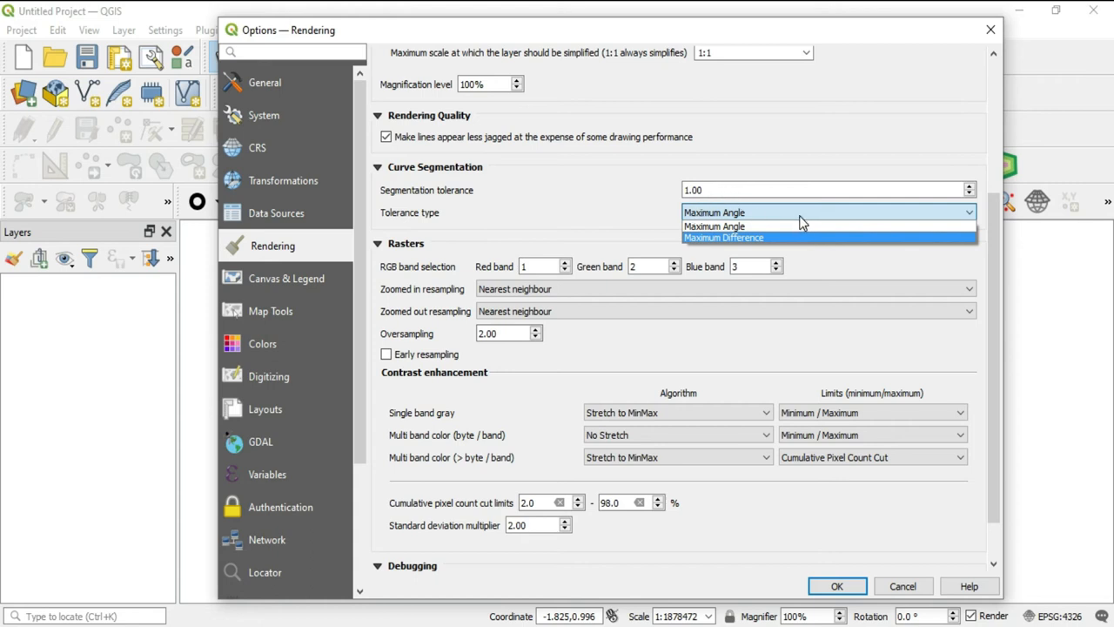
{"action": "mouse_move", "coordinate": [713, 226]}
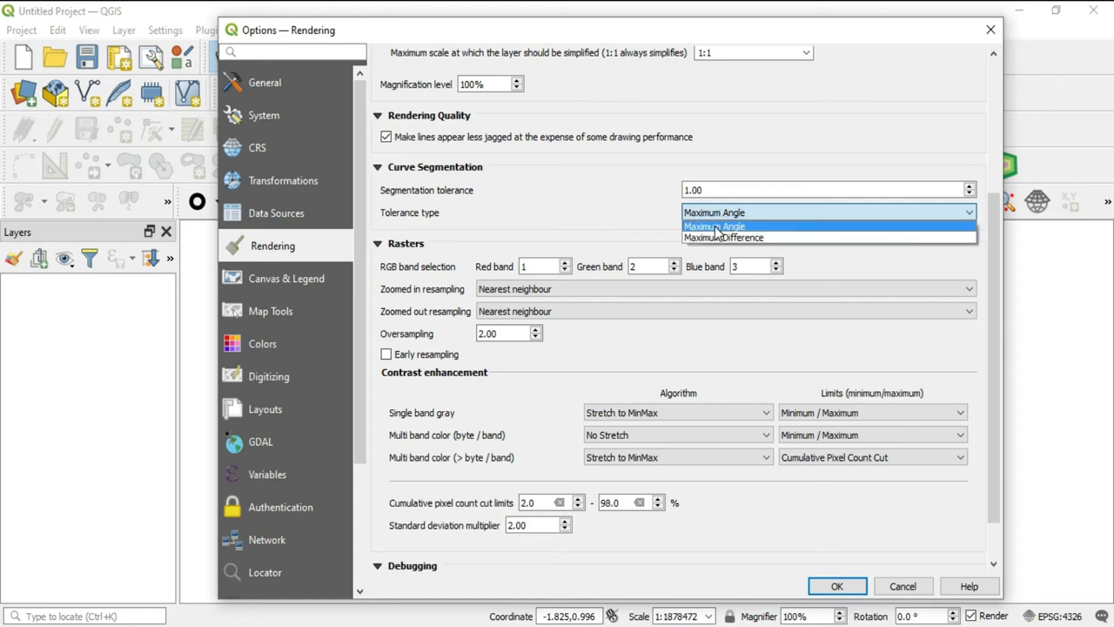
{"action": "mouse_move", "coordinate": [722, 237]}
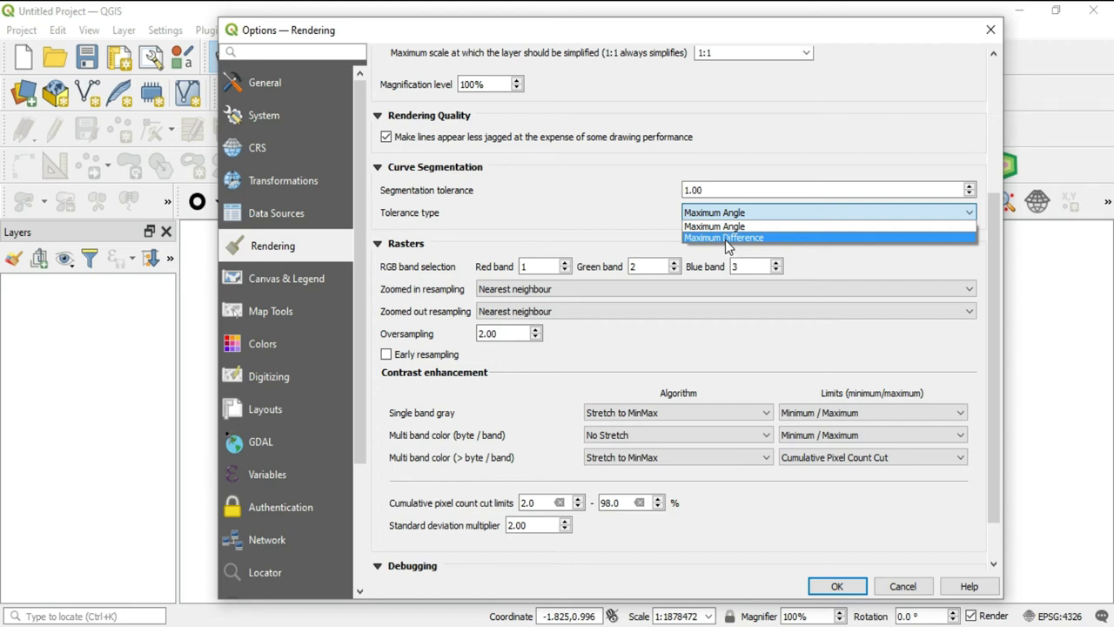
{"action": "left_click", "coordinate": [714, 225]}
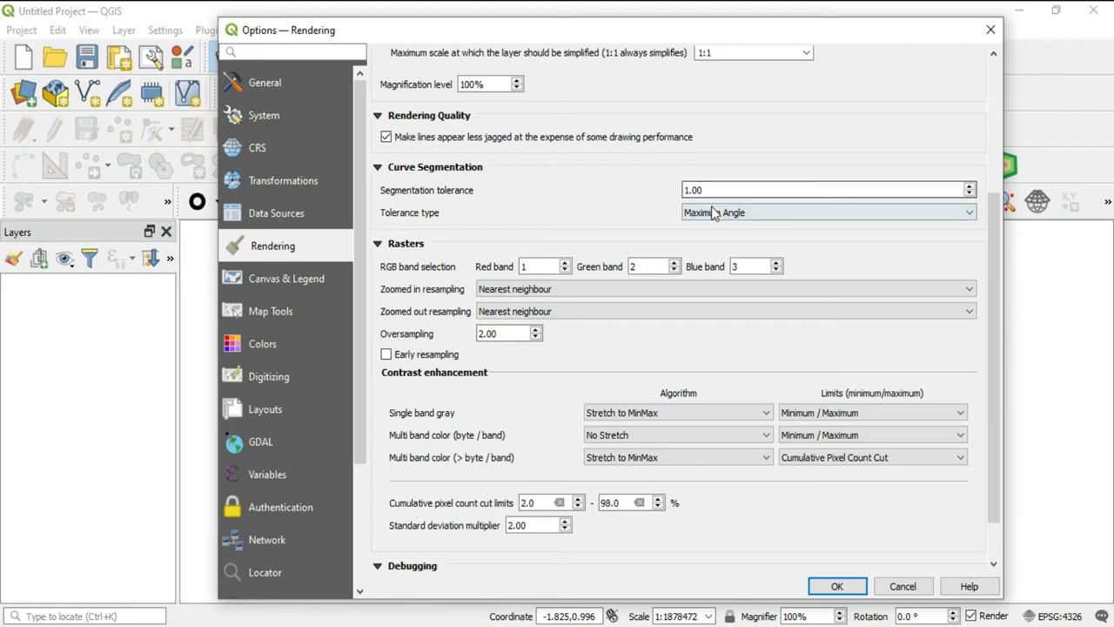
{"action": "left_click", "coordinate": [825, 213]}
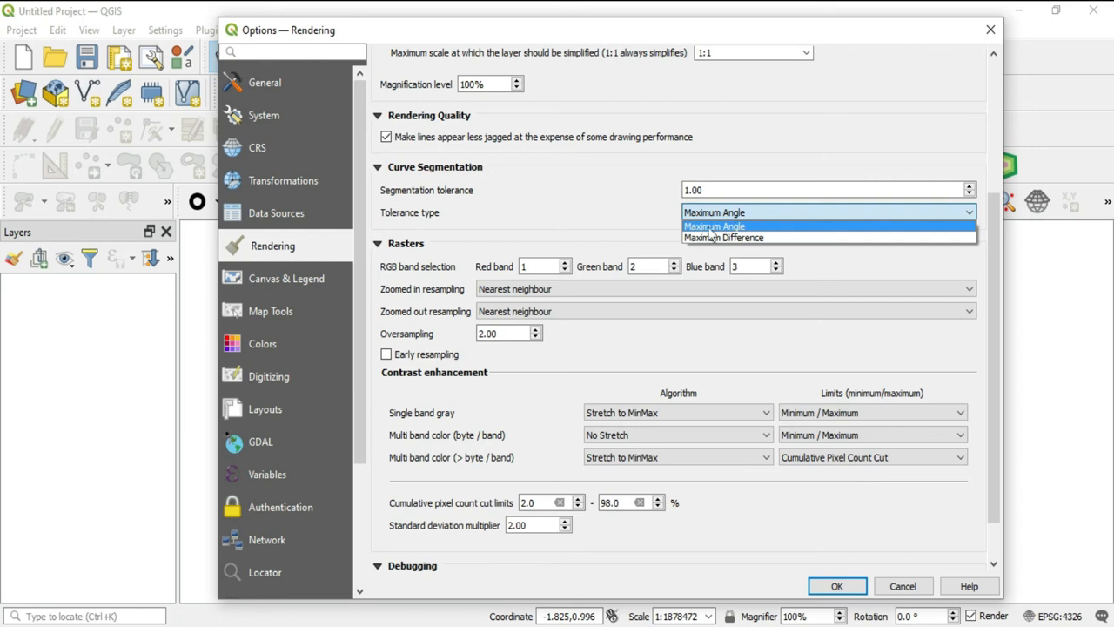
{"action": "left_click", "coordinate": [713, 226]}
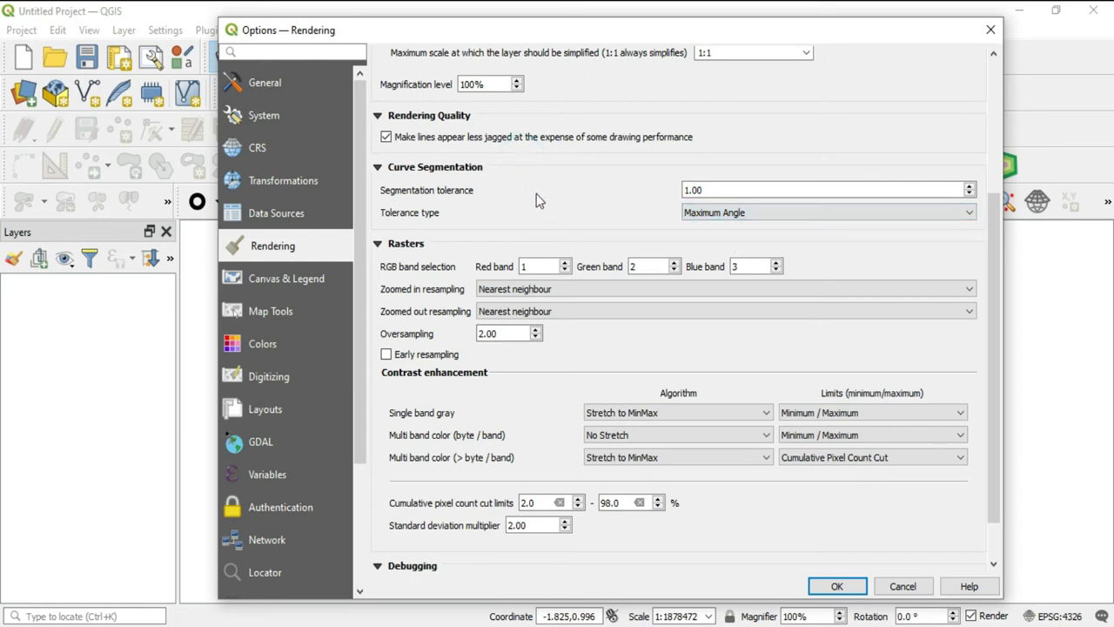
{"action": "scroll", "scroll_direction": "down", "scroll_amount": 3}
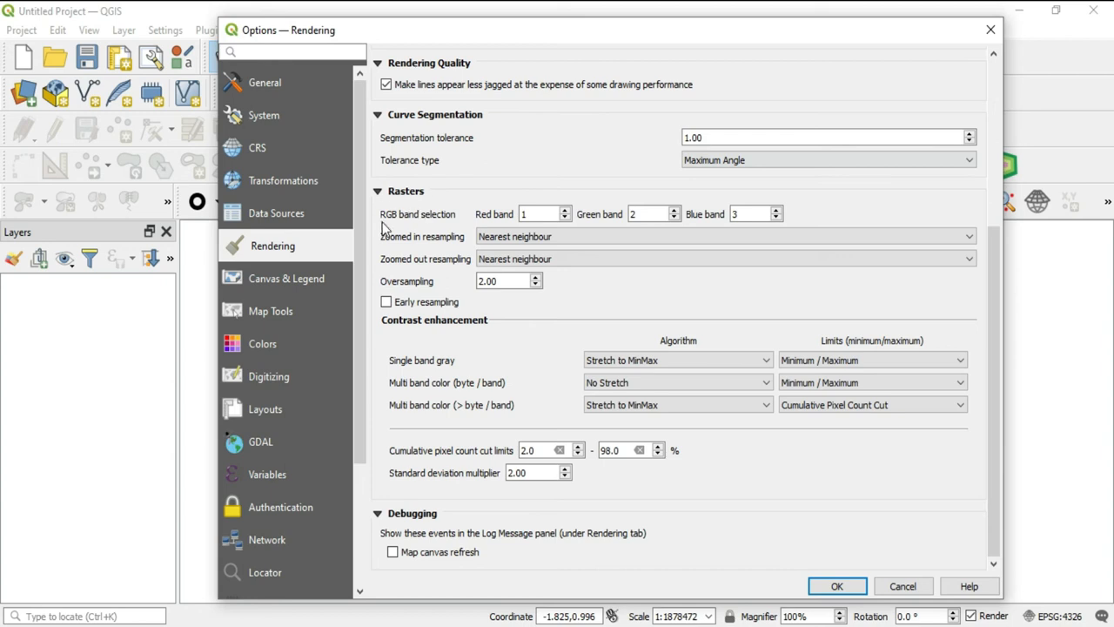
{"action": "mouse_move", "coordinate": [399, 223]}
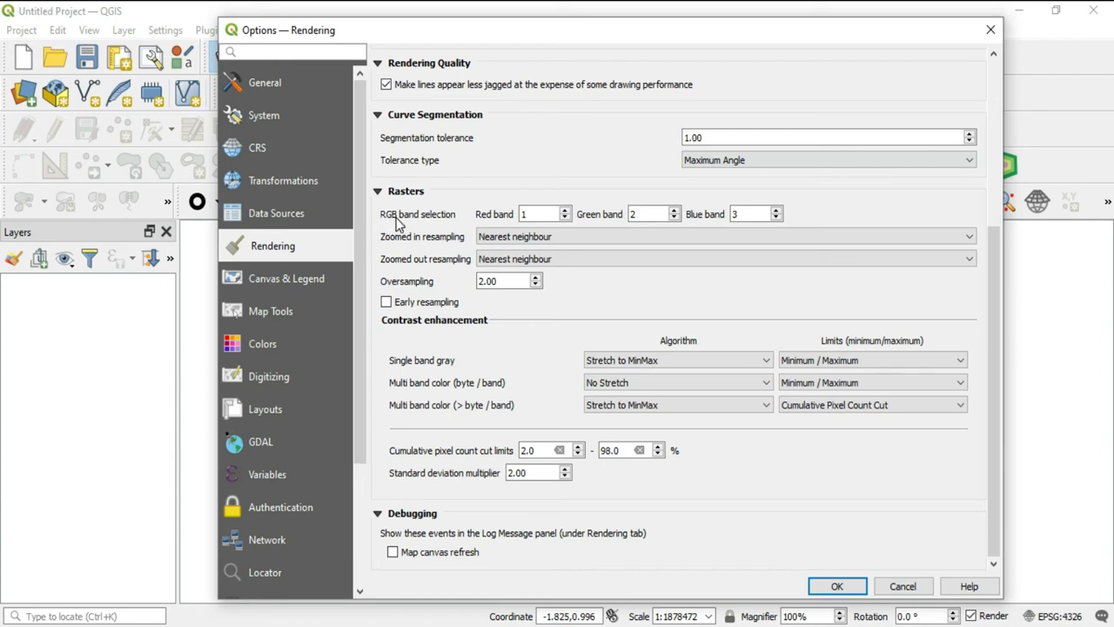
{"action": "mouse_move", "coordinate": [501, 224]}
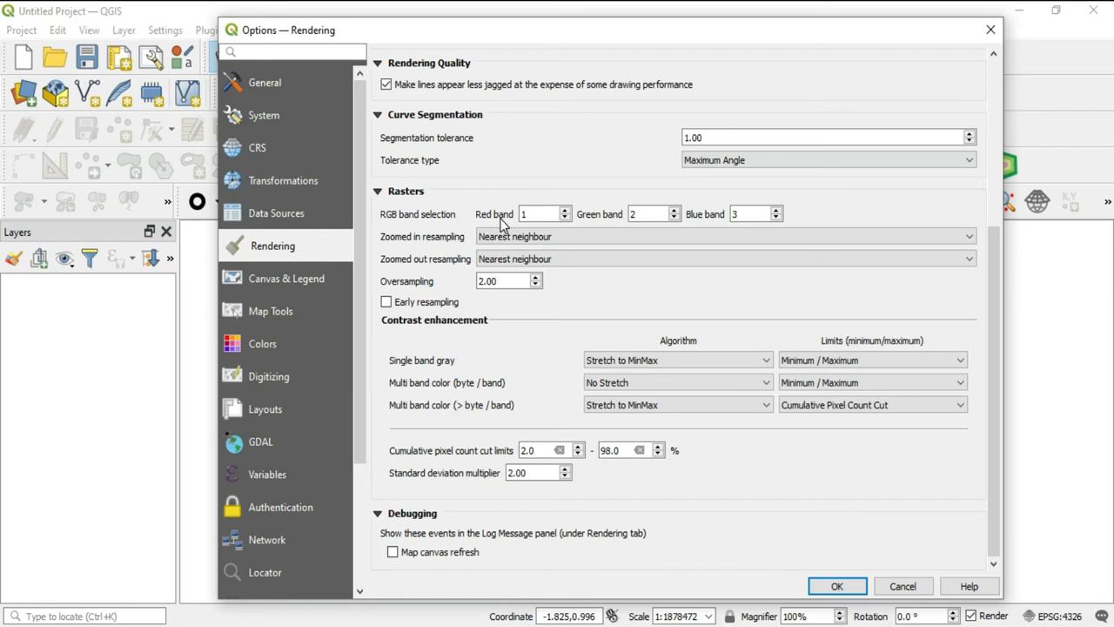
{"action": "mouse_move", "coordinate": [490, 221]}
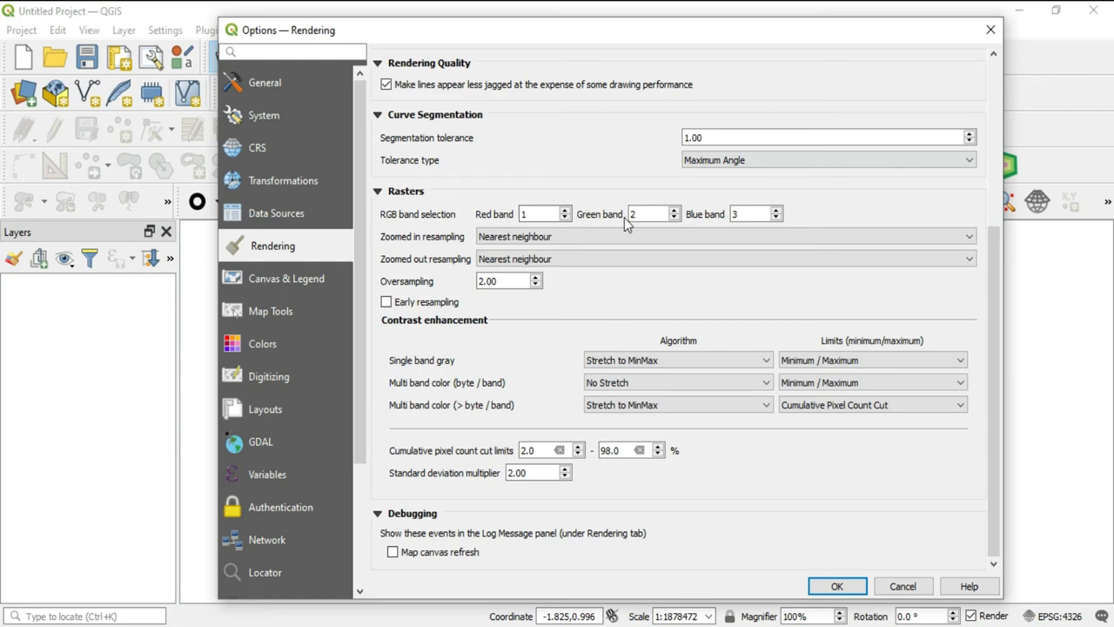
{"action": "left_click", "coordinate": [649, 214]}
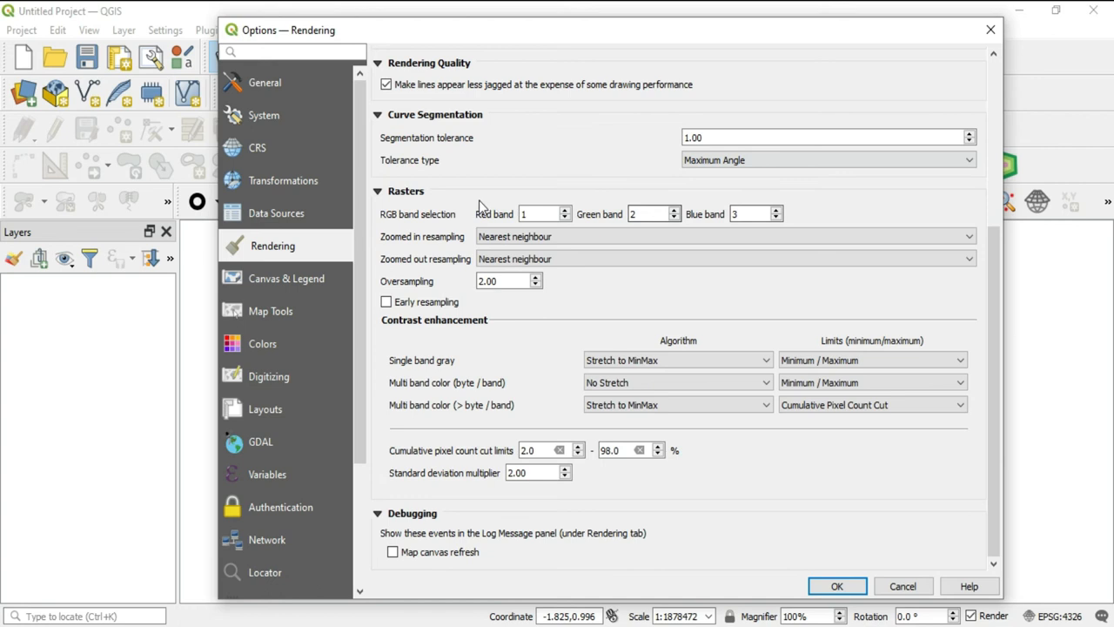
{"action": "left_click", "coordinate": [538, 214]}
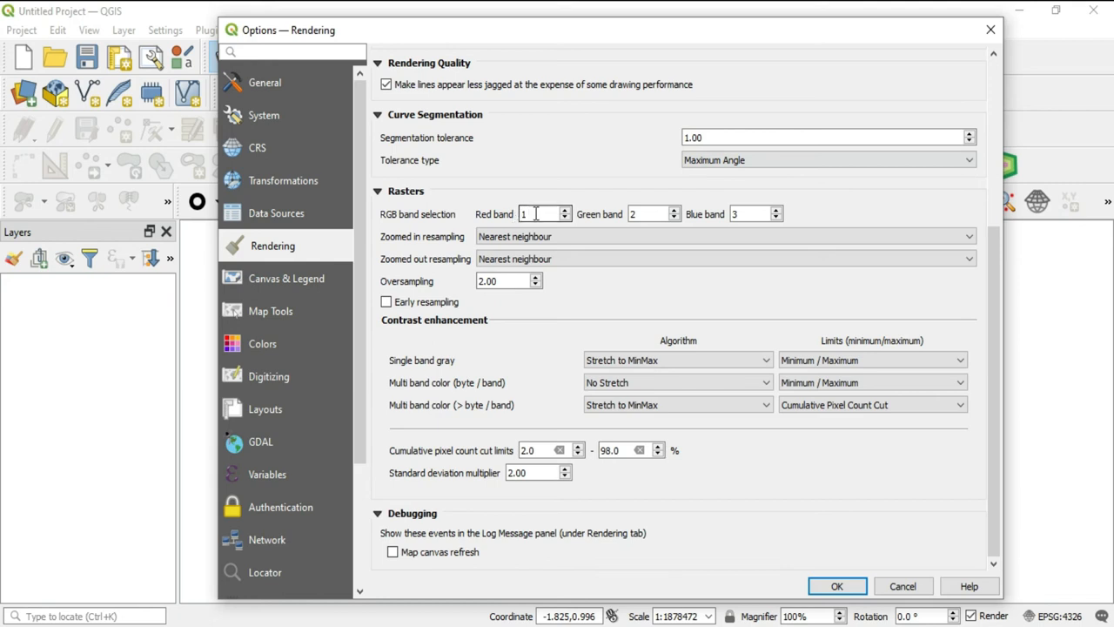
{"action": "left_click", "coordinate": [539, 213]}
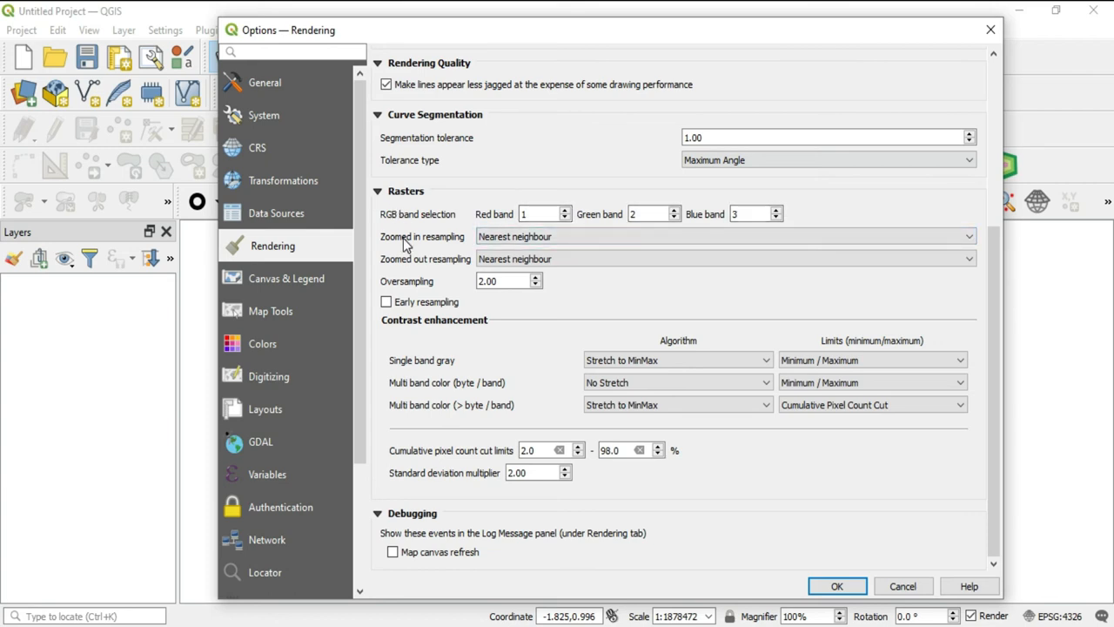
{"action": "mouse_move", "coordinate": [416, 273]}
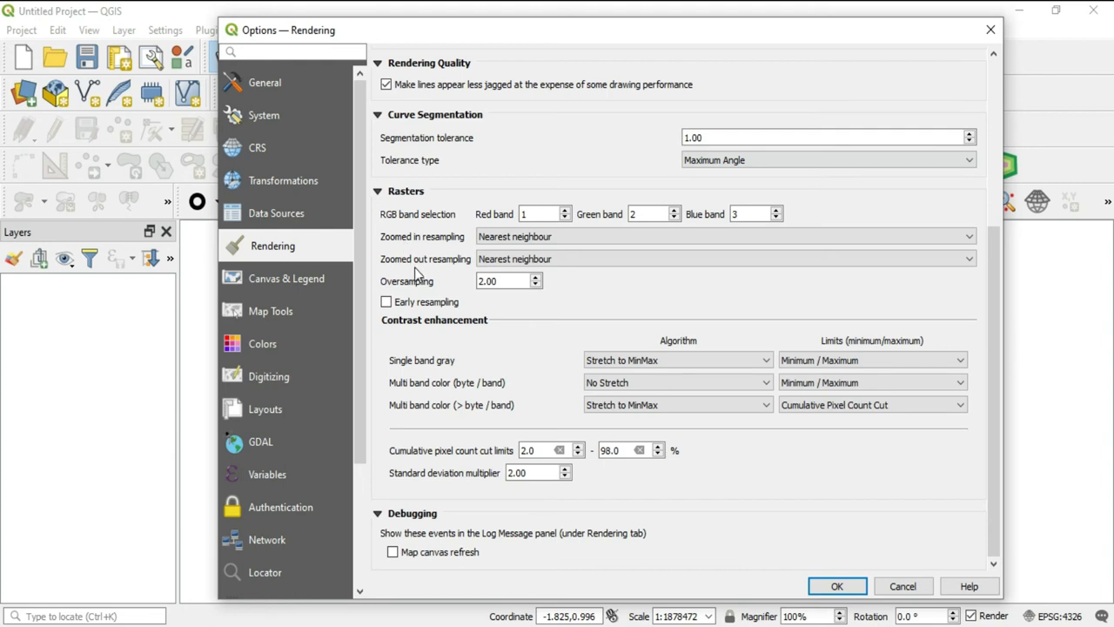
{"action": "mouse_move", "coordinate": [427, 250]}
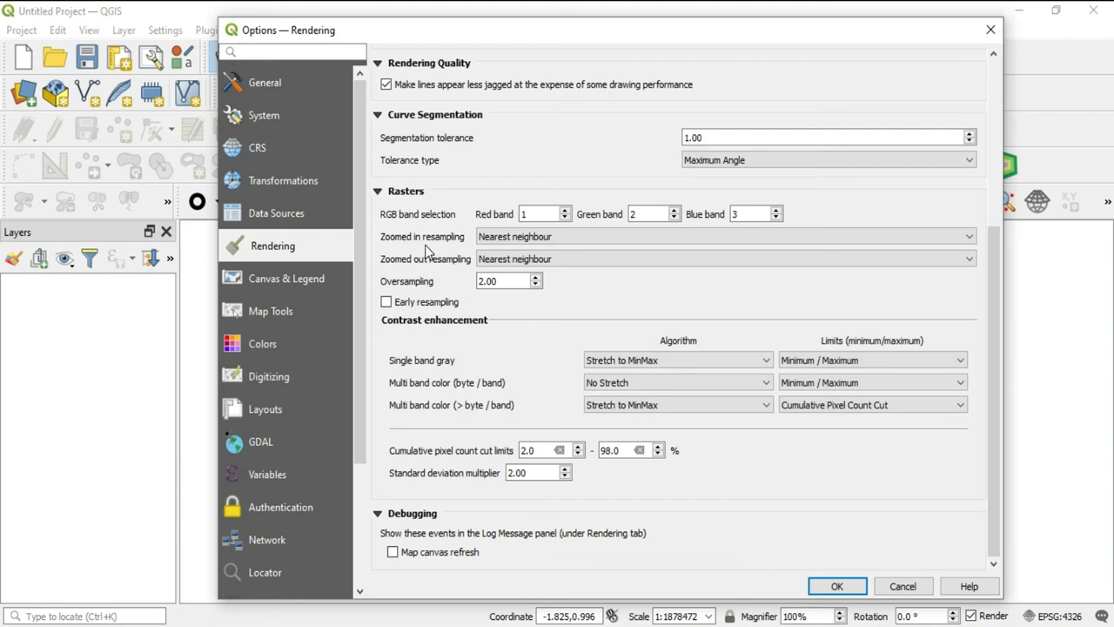
{"action": "left_click", "coordinate": [722, 235]}
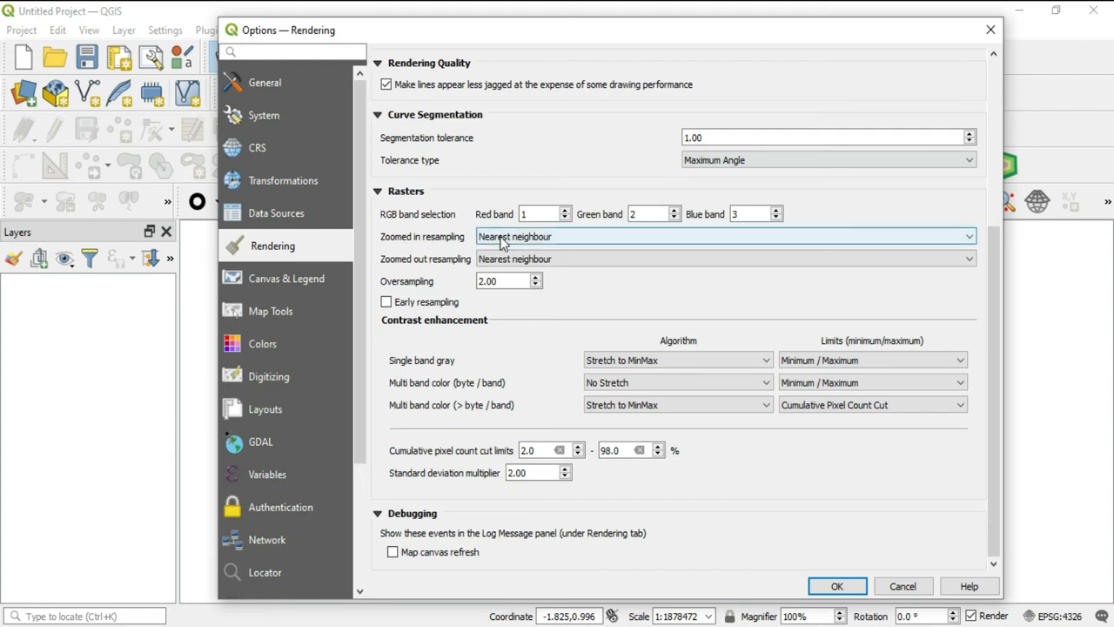
{"action": "left_click", "coordinate": [723, 235]}
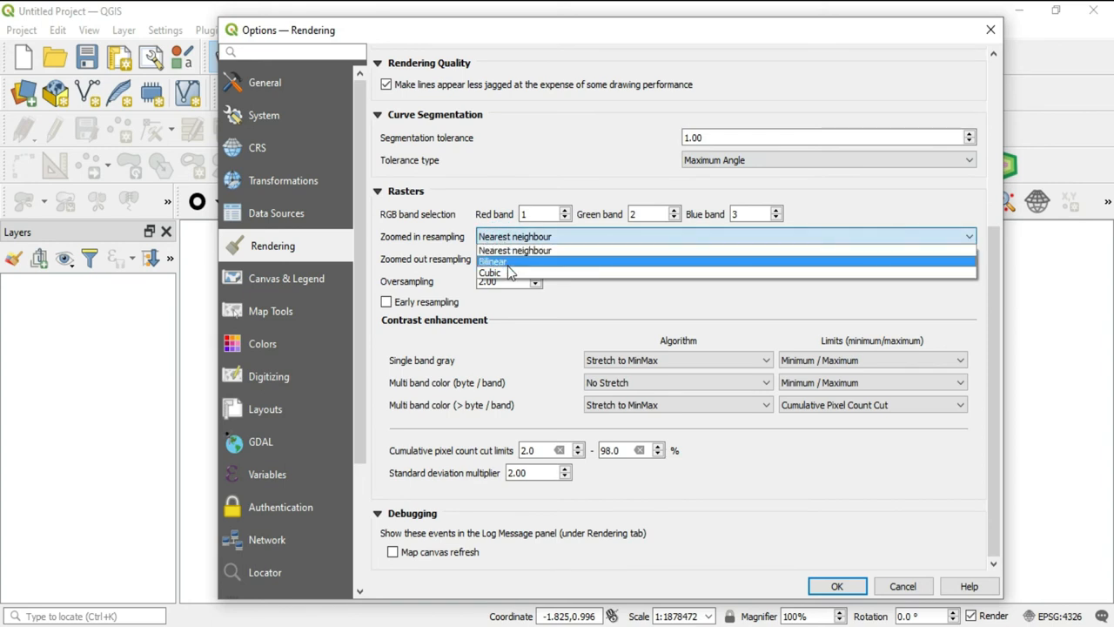
{"action": "left_click", "coordinate": [515, 250]}
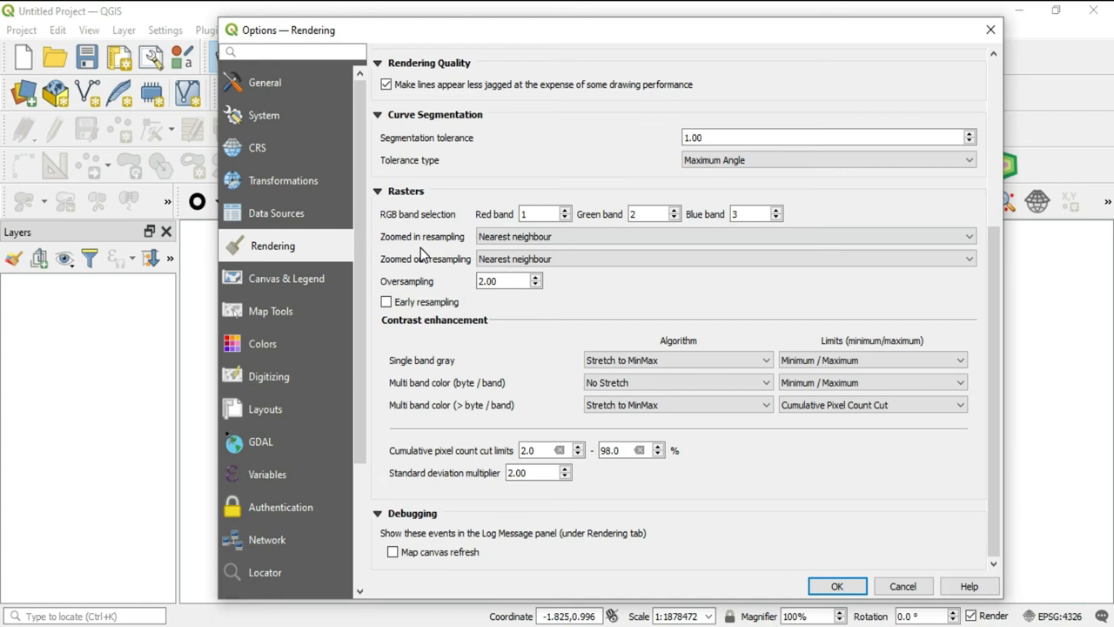
{"action": "mouse_move", "coordinate": [423, 255]}
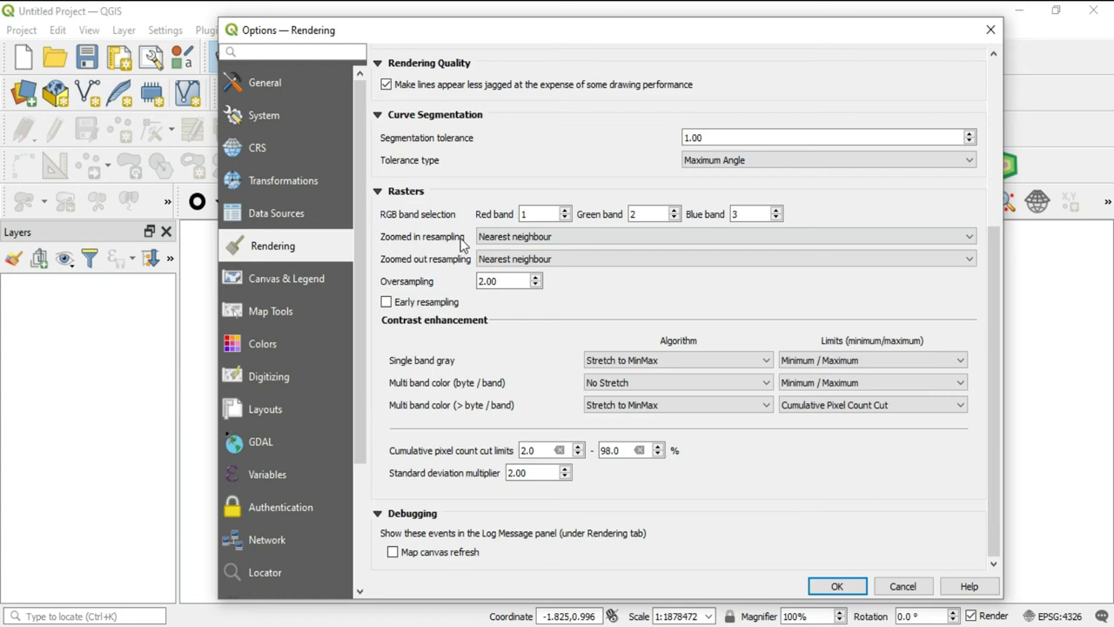
{"action": "mouse_move", "coordinate": [444, 248]}
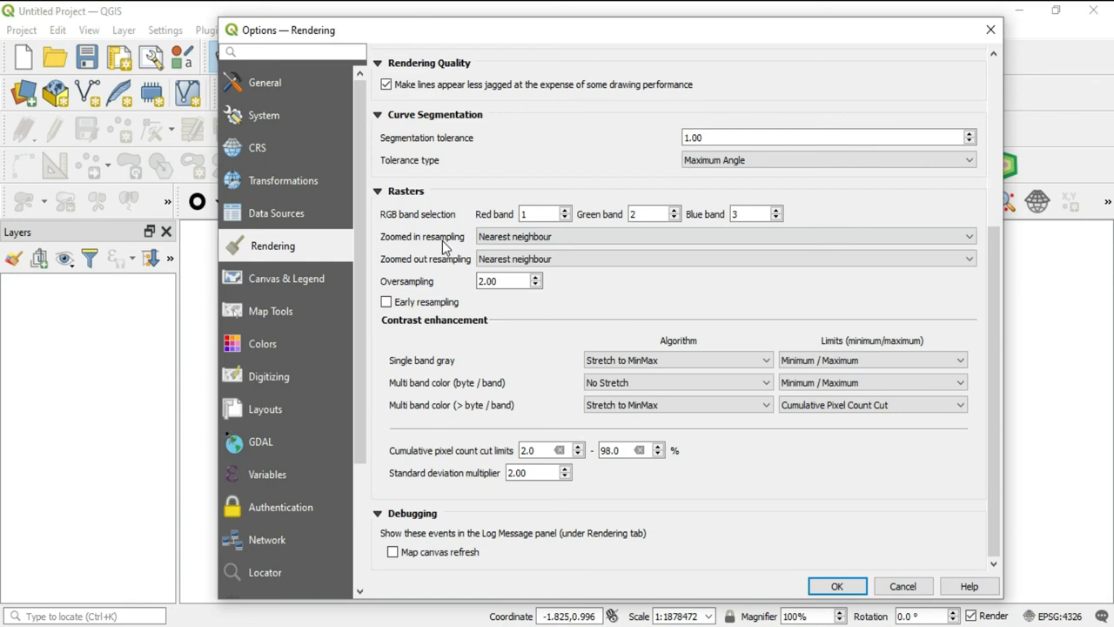
{"action": "mouse_move", "coordinate": [414, 266]}
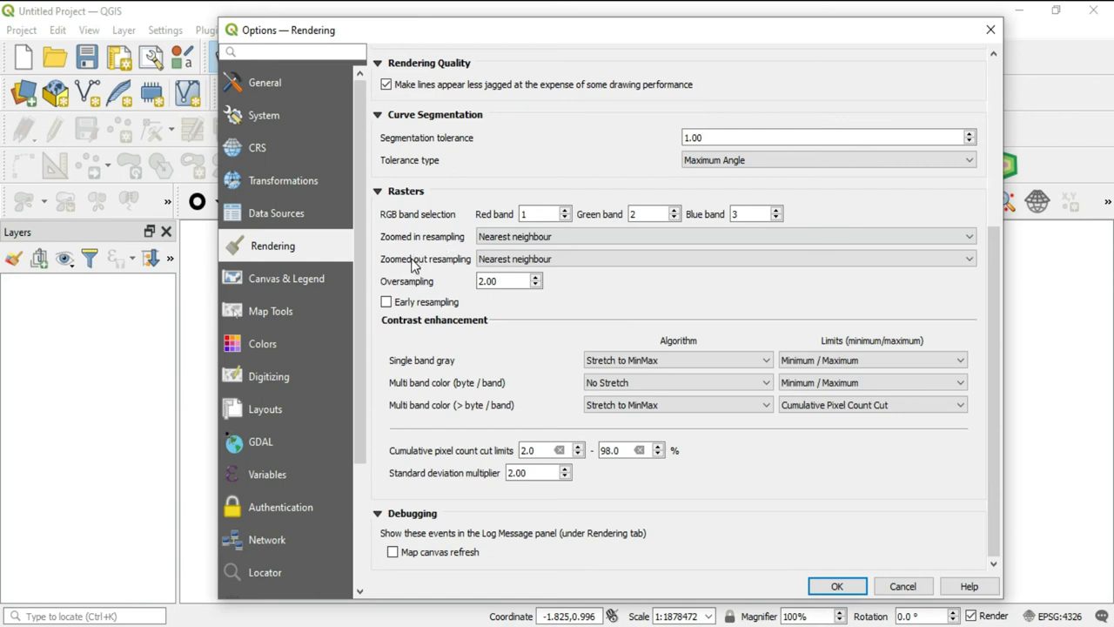
{"action": "mouse_move", "coordinate": [403, 281]}
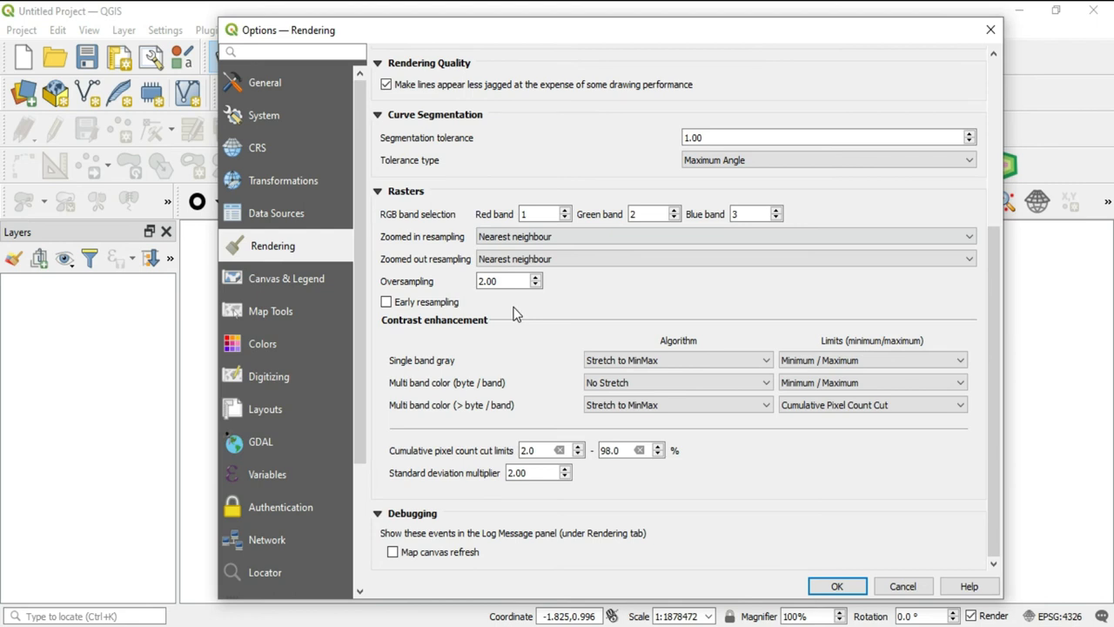
{"action": "left_click", "coordinate": [504, 280]}
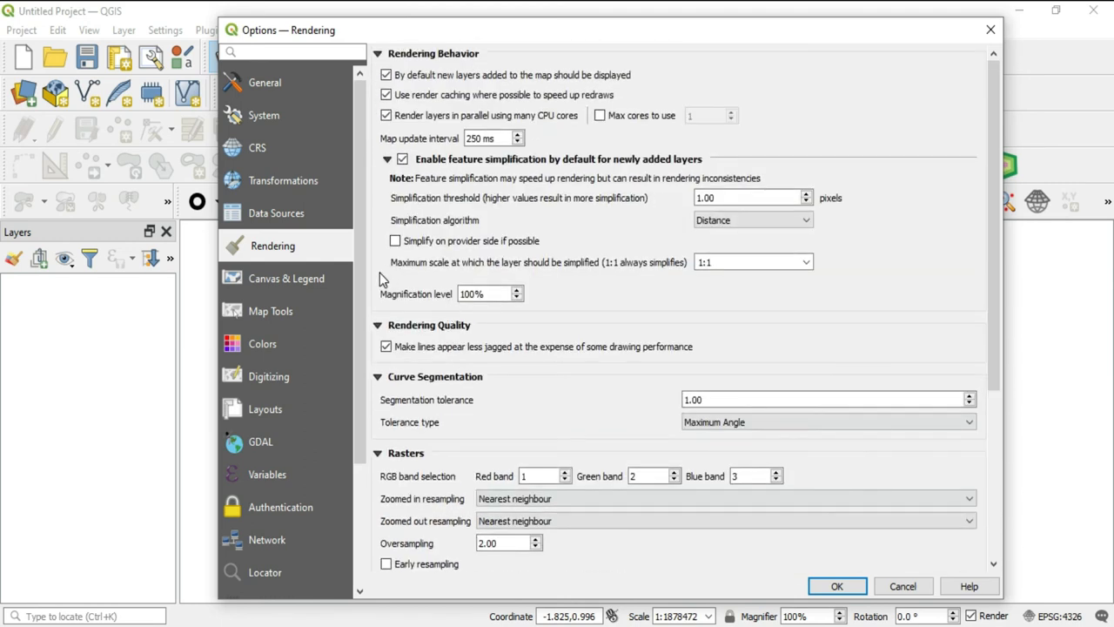
{"action": "mouse_move", "coordinate": [444, 376]}
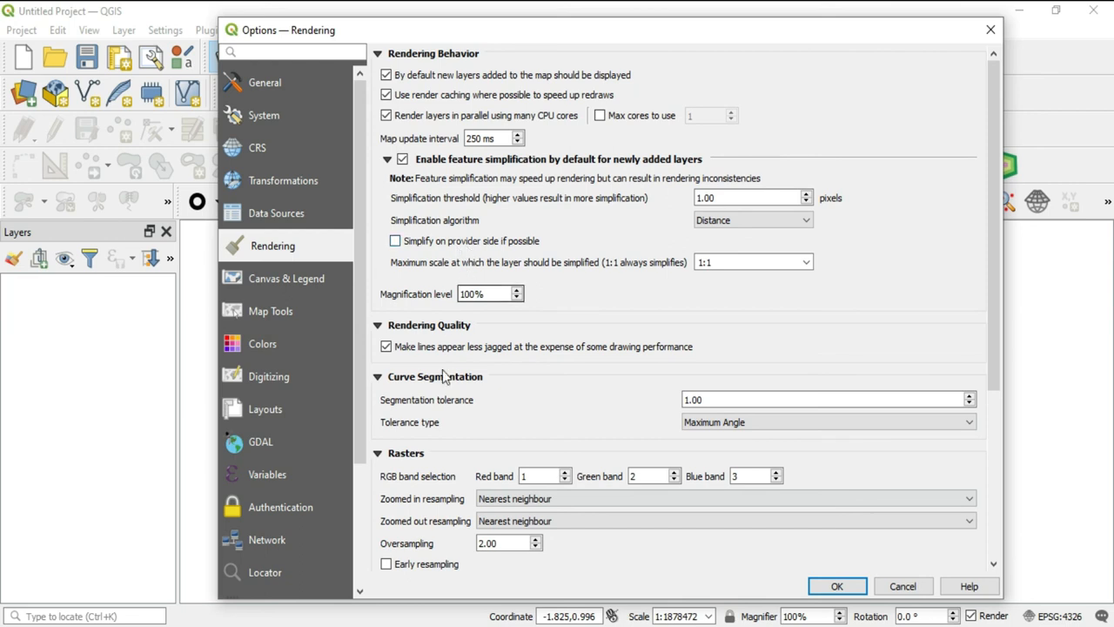
{"action": "scroll", "scroll_direction": "down", "scroll_amount": 3}
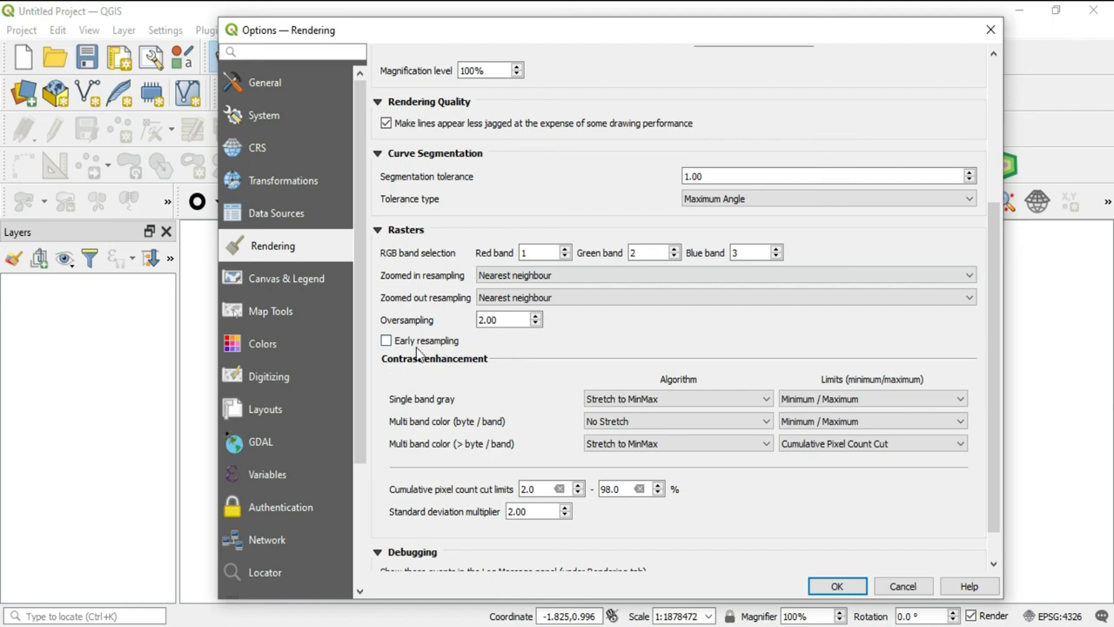
{"action": "mouse_move", "coordinate": [415, 359]}
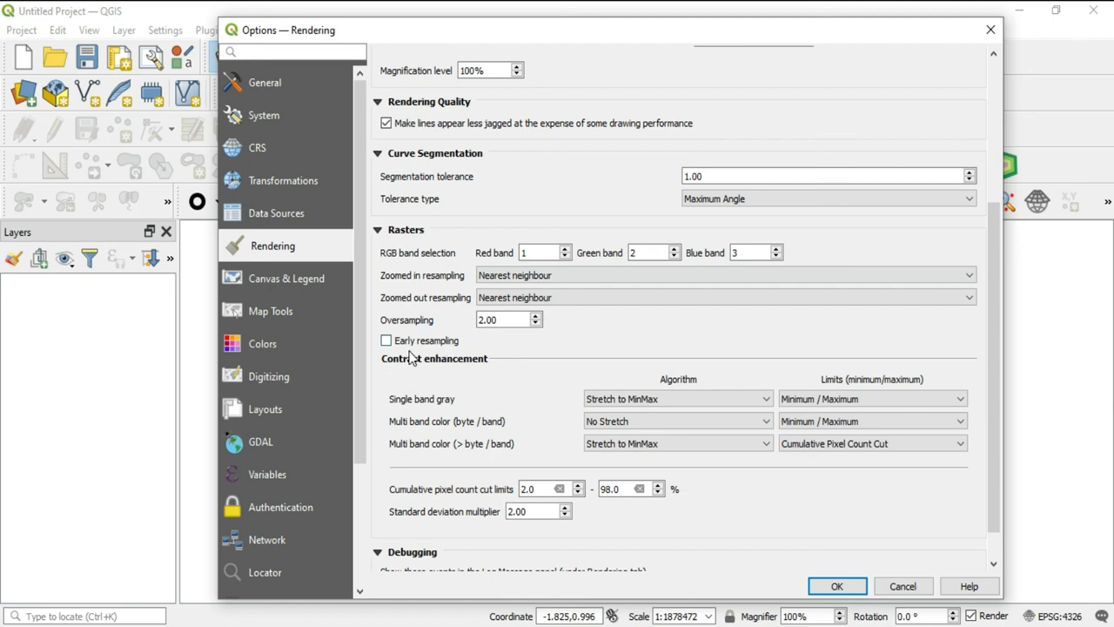
{"action": "mouse_move", "coordinate": [440, 360]}
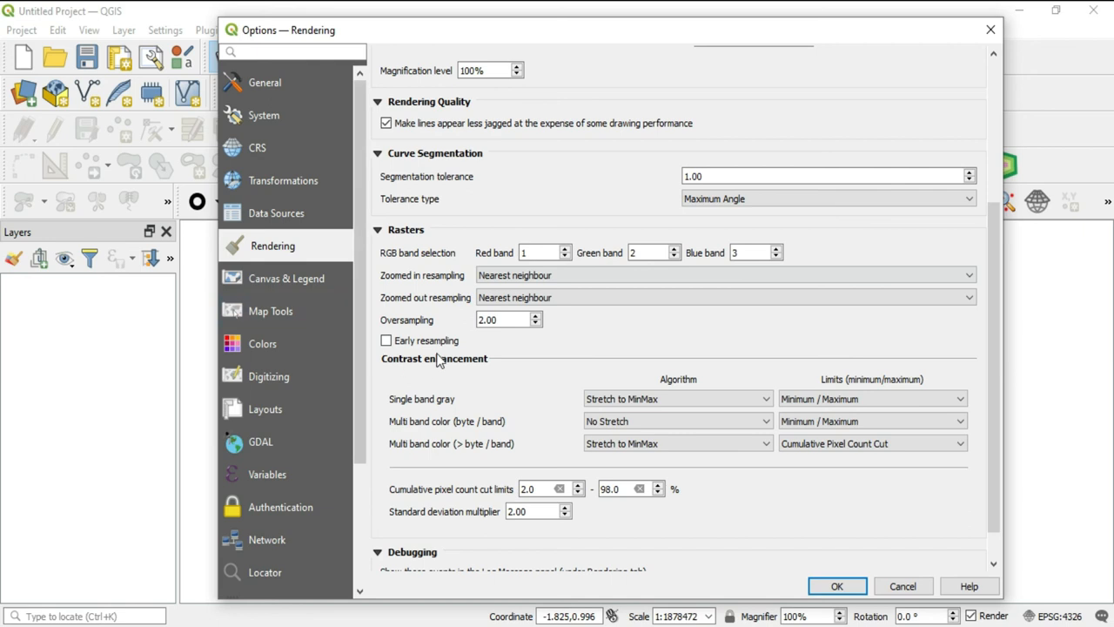
{"action": "mouse_move", "coordinate": [465, 355]}
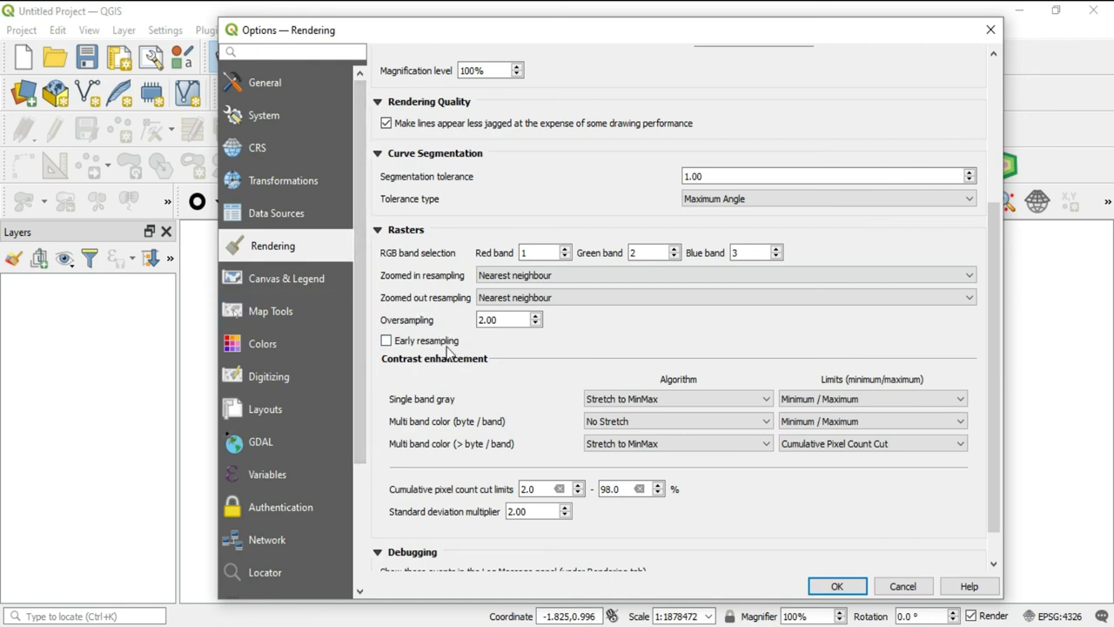
{"action": "mouse_move", "coordinate": [492, 359]}
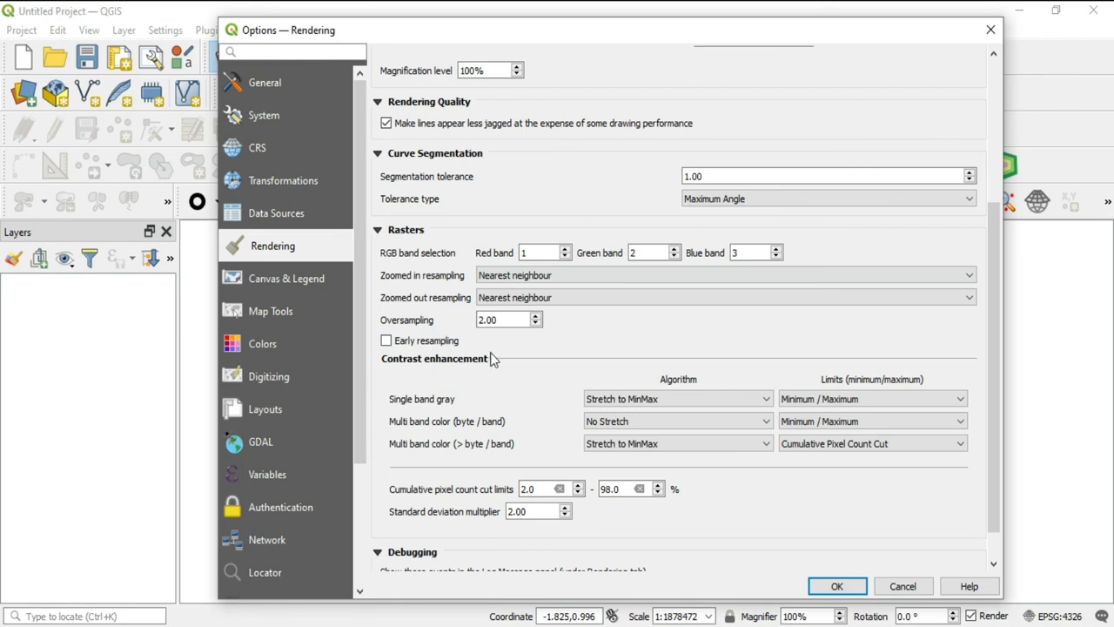
{"action": "scroll", "scroll_direction": "down", "scroll_amount": 3}
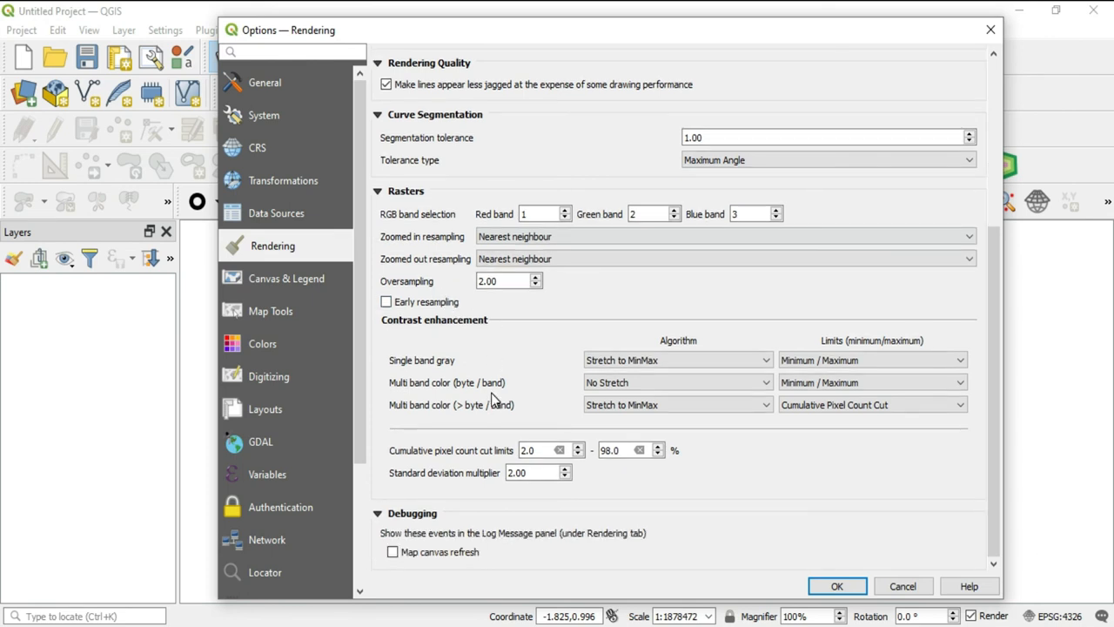
{"action": "mouse_move", "coordinate": [435, 338]}
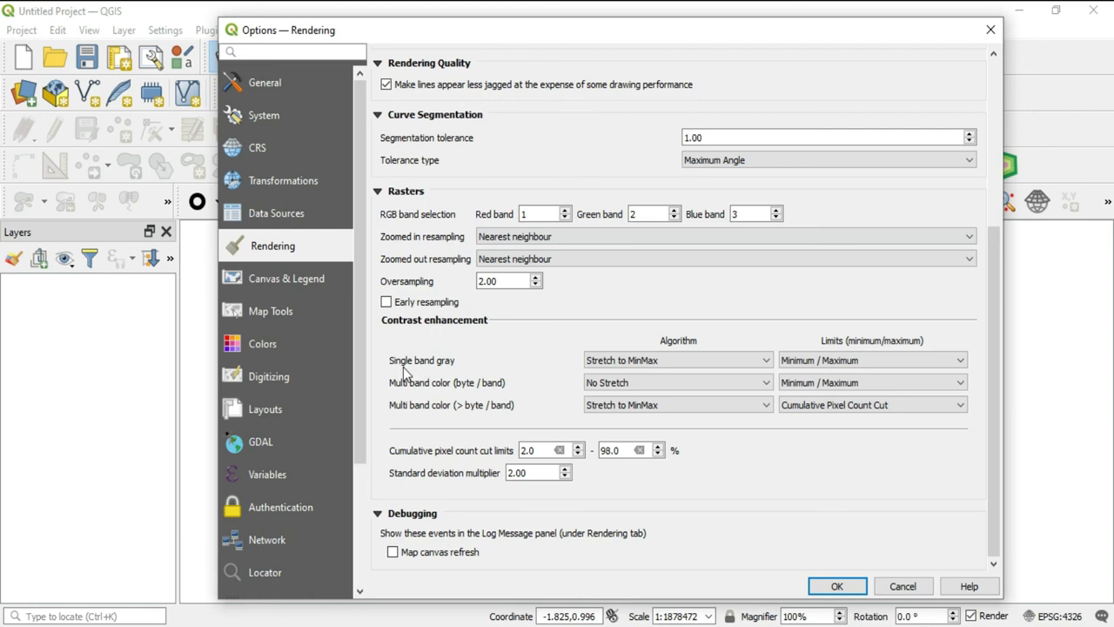
{"action": "mouse_move", "coordinate": [404, 396]}
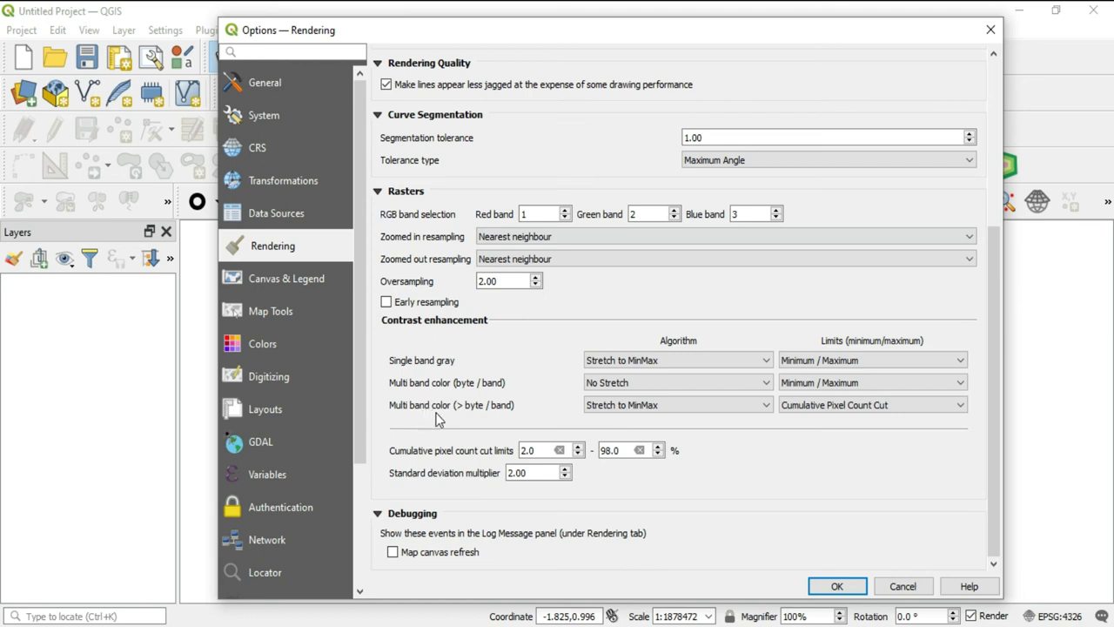
{"action": "mouse_move", "coordinate": [452, 425]}
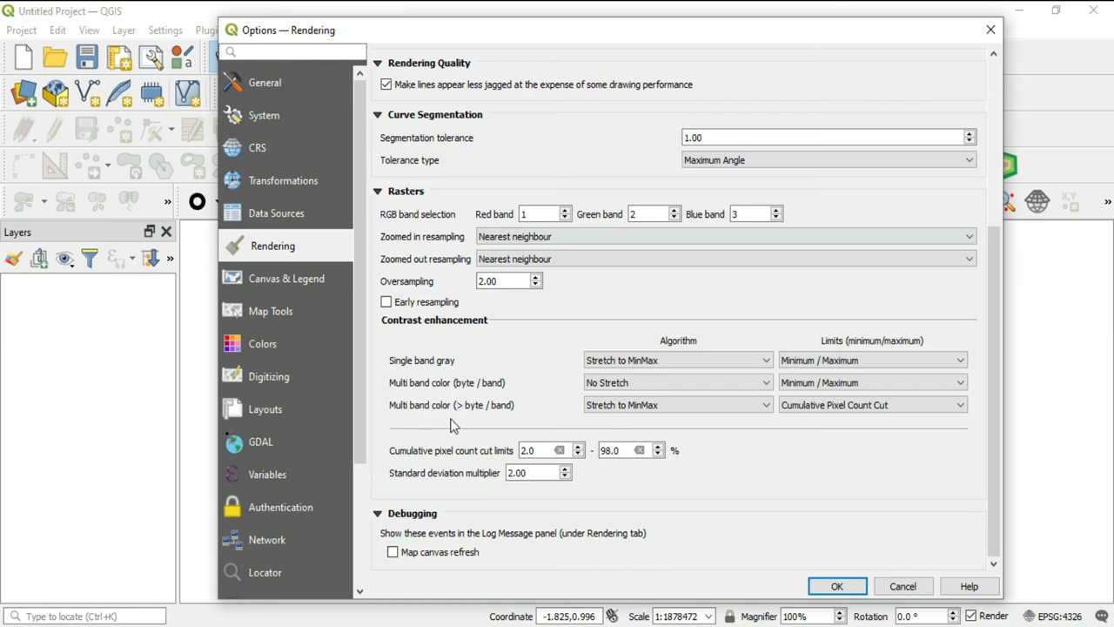
{"action": "mouse_move", "coordinate": [559, 397]}
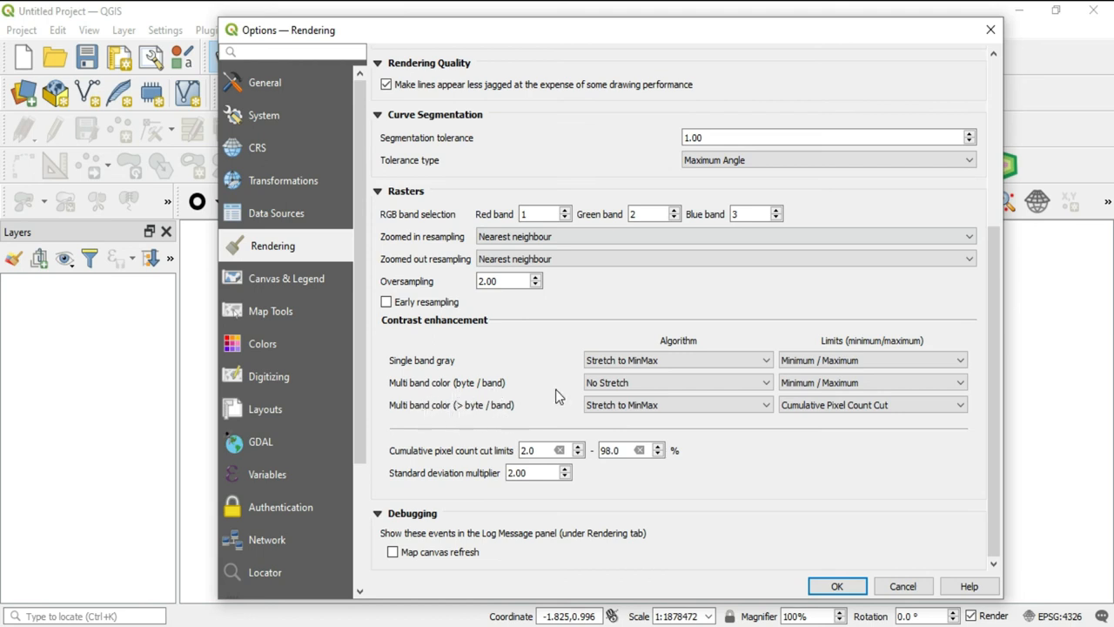
{"action": "mouse_move", "coordinate": [485, 416]}
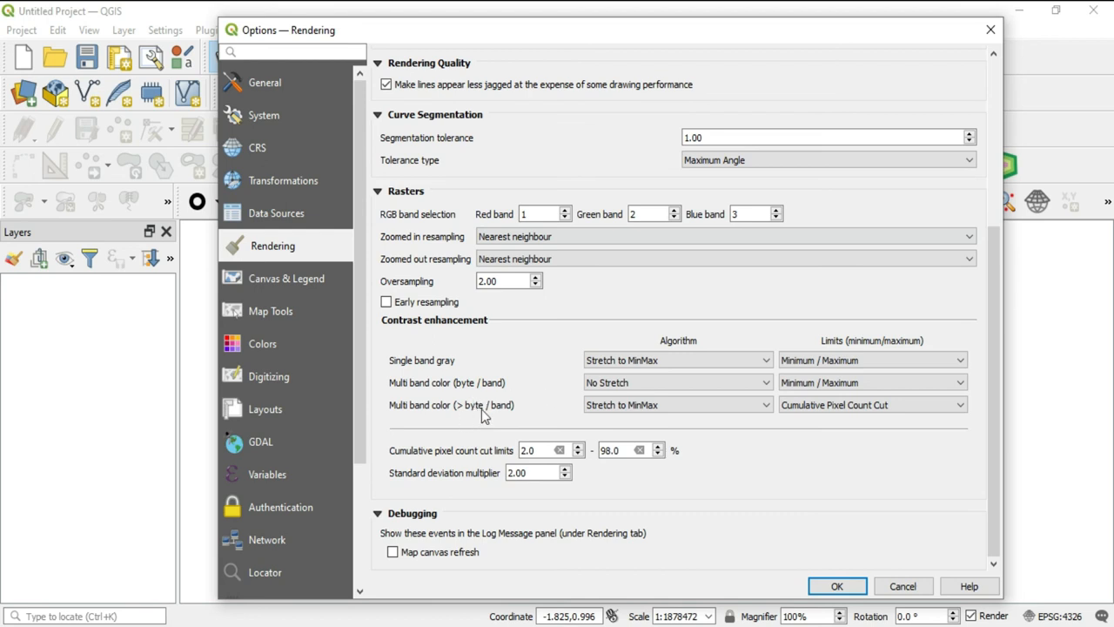
{"action": "mouse_move", "coordinate": [546, 380]}
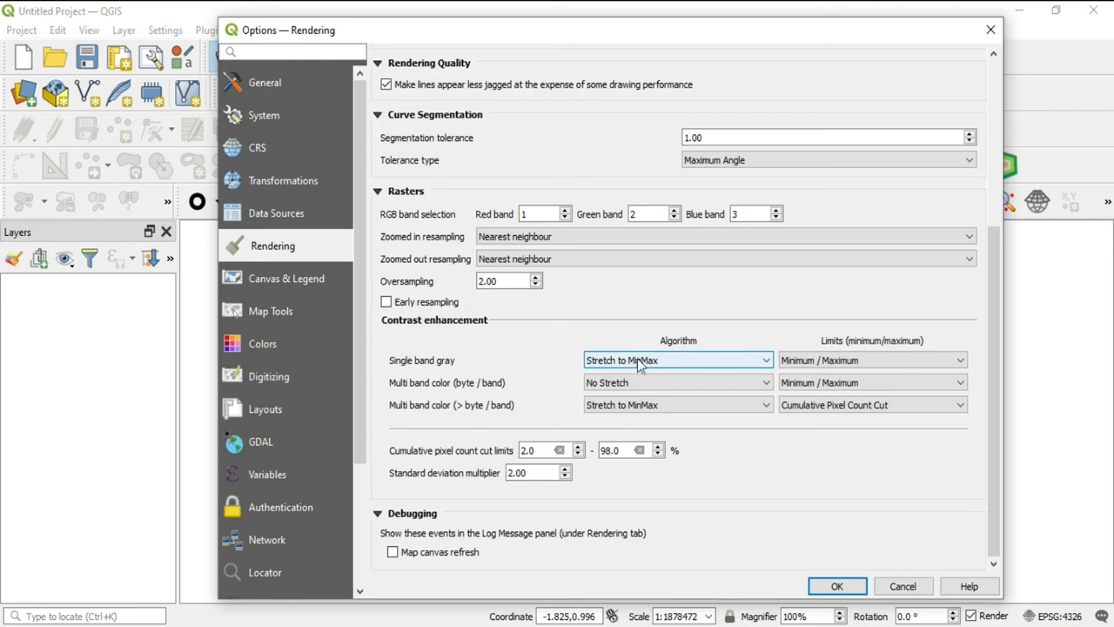
{"action": "left_click", "coordinate": [677, 360]}
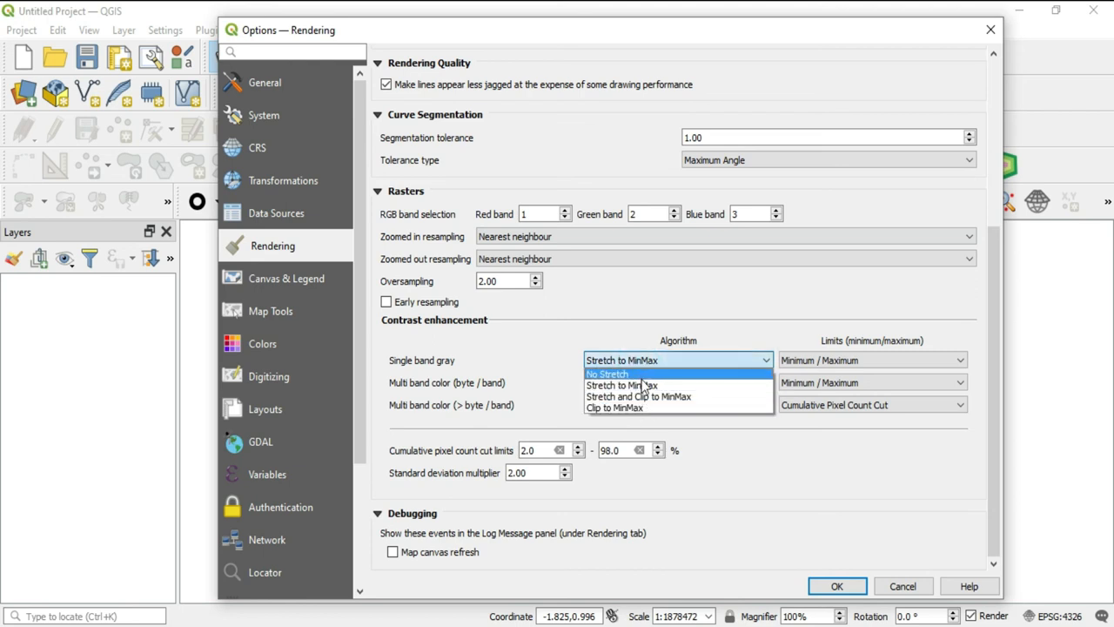
{"action": "mouse_move", "coordinate": [638, 396]}
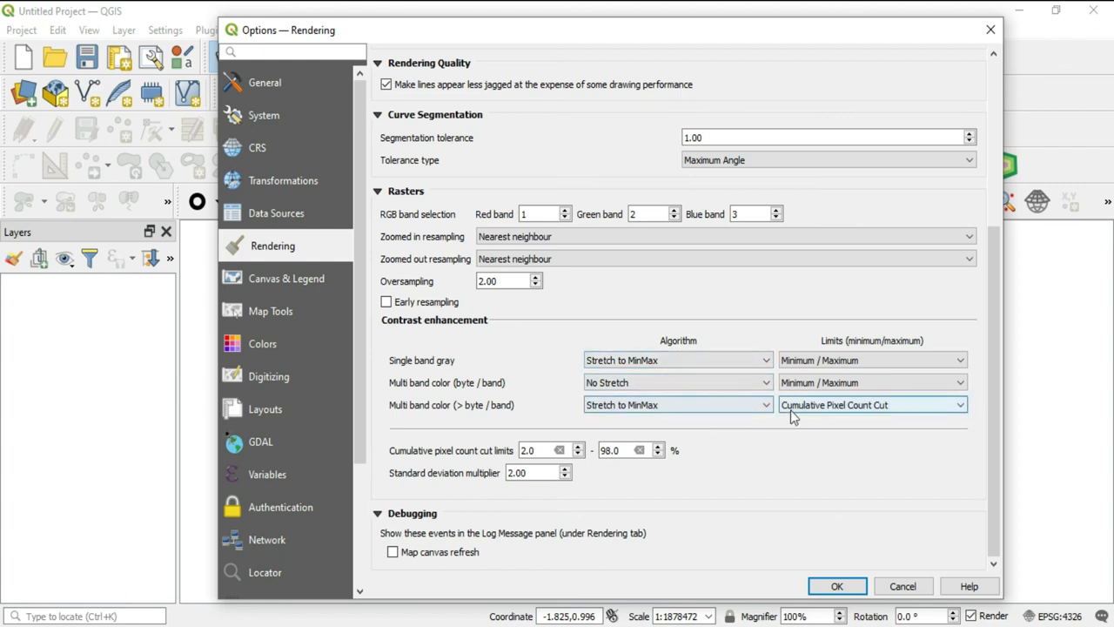
{"action": "left_click", "coordinate": [870, 360]}
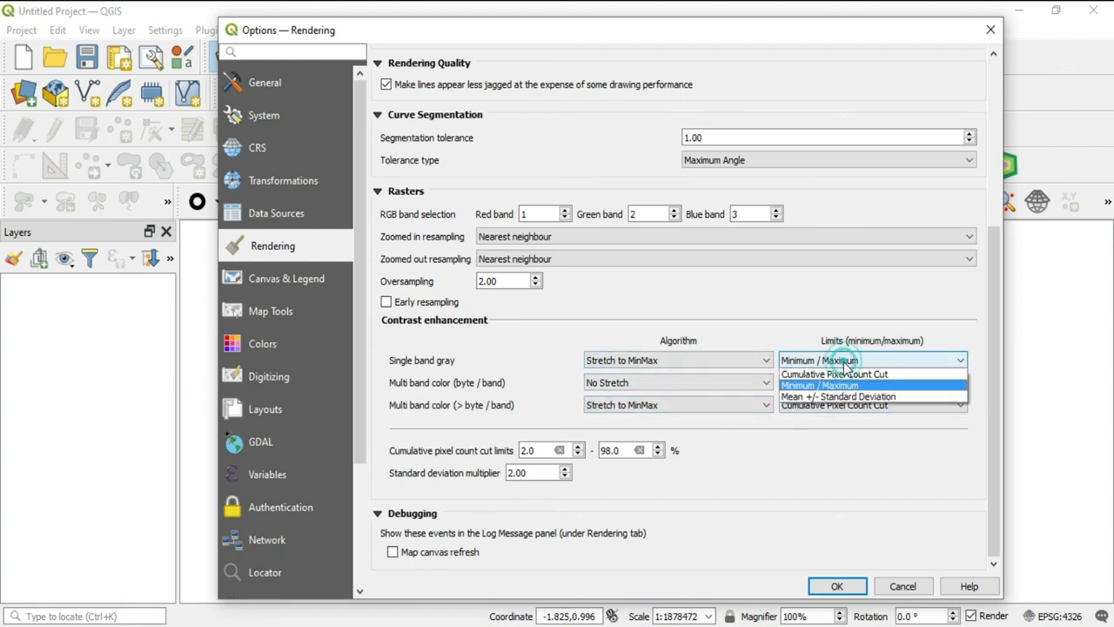
{"action": "mouse_move", "coordinate": [827, 385]}
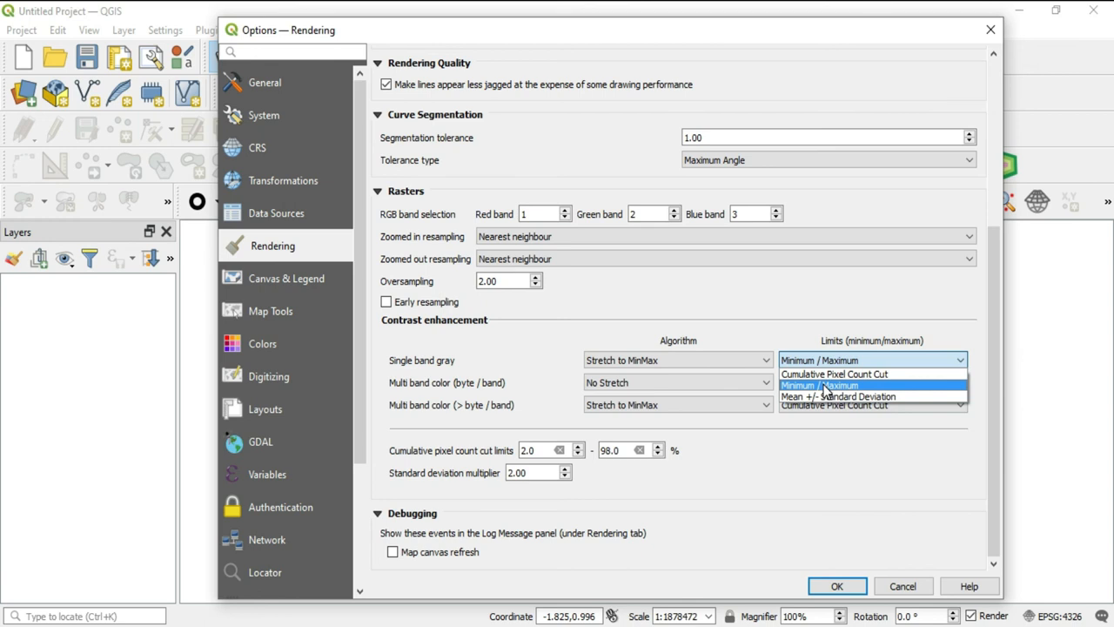
{"action": "mouse_move", "coordinate": [826, 390]}
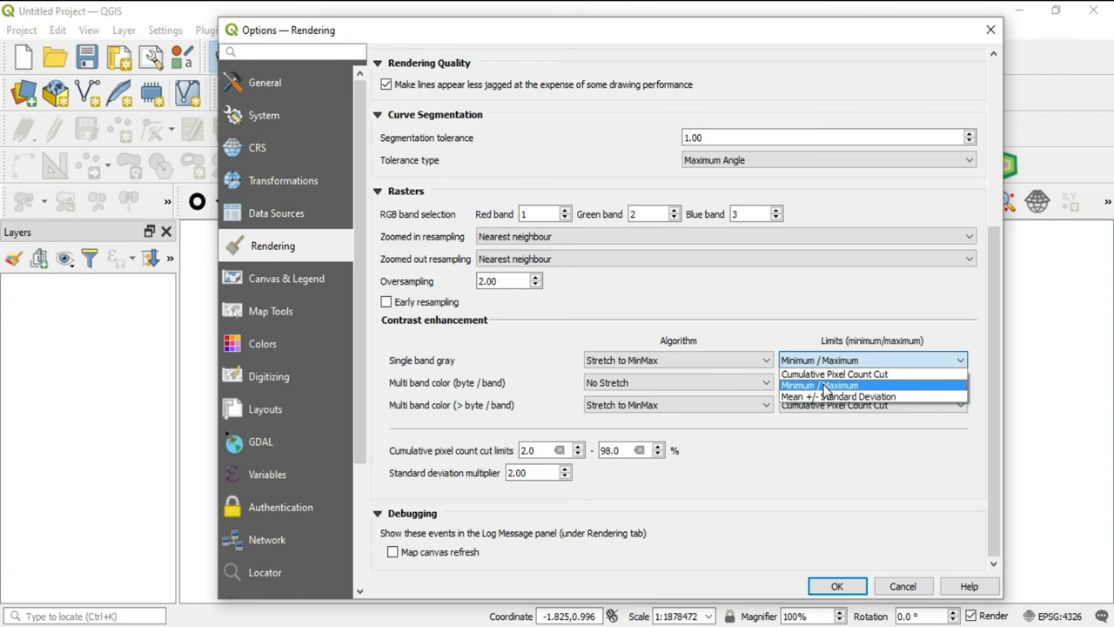
{"action": "mouse_move", "coordinate": [833, 373]}
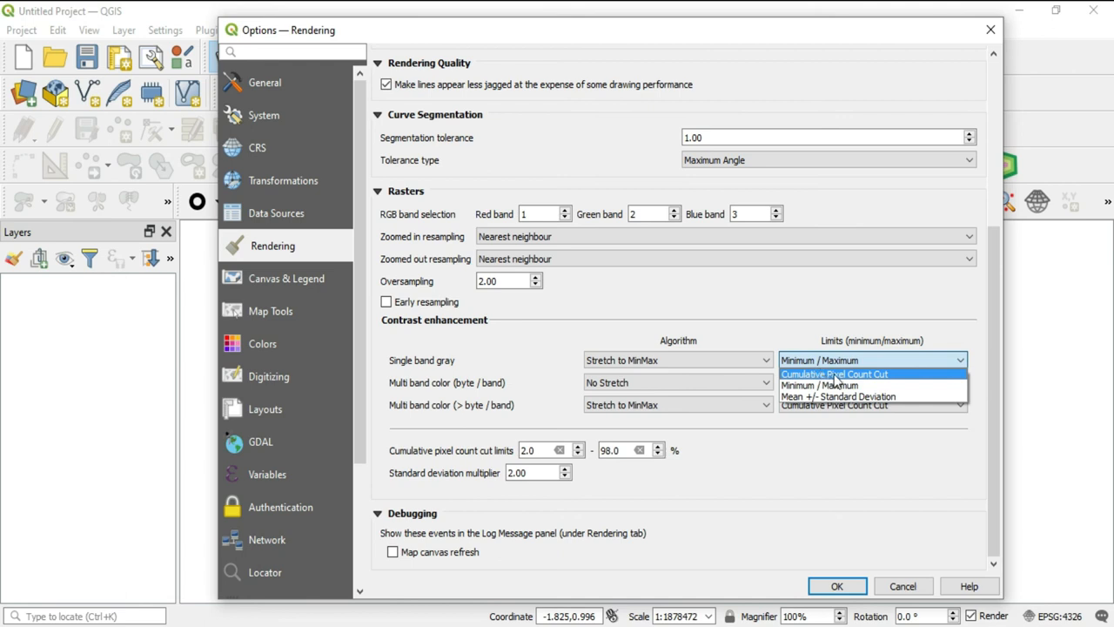
{"action": "mouse_move", "coordinate": [842, 381]}
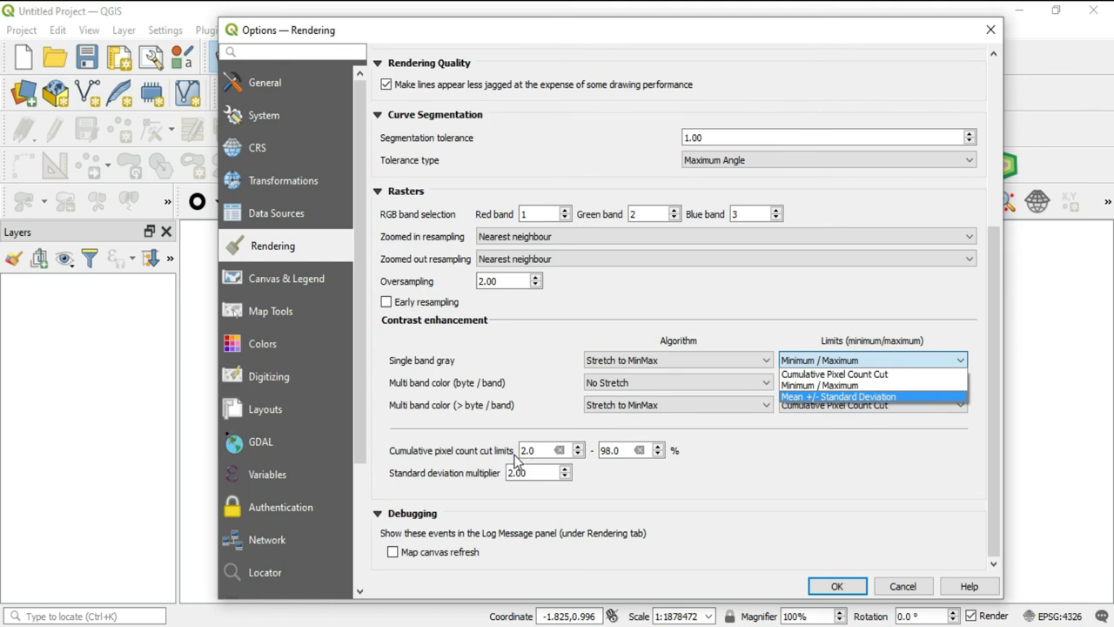
{"action": "mouse_move", "coordinate": [505, 450]}
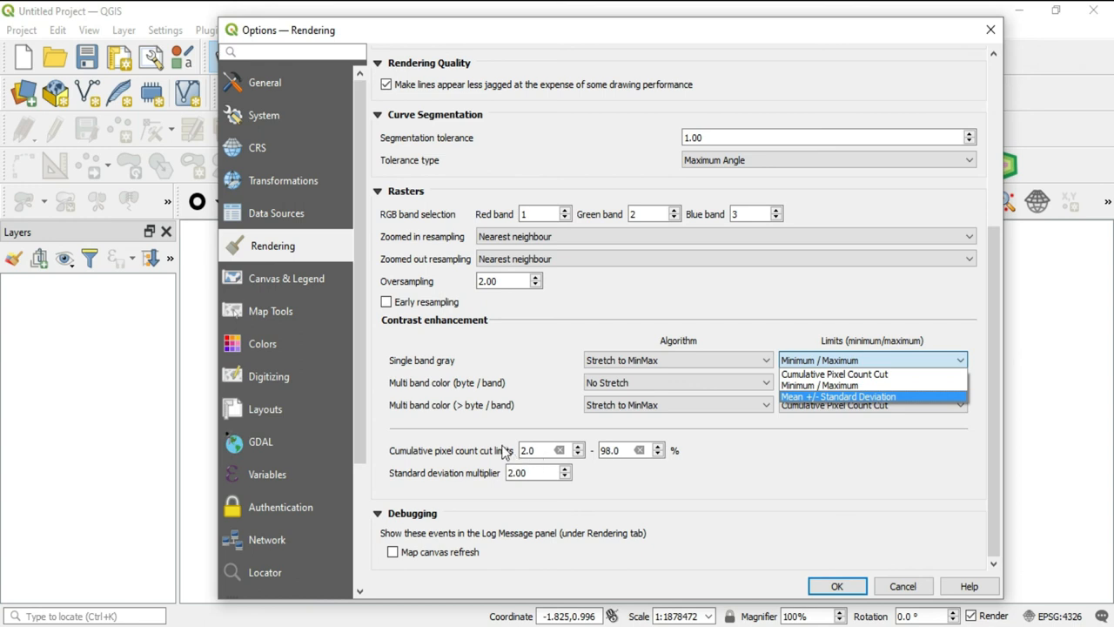
{"action": "mouse_move", "coordinate": [628, 459]}
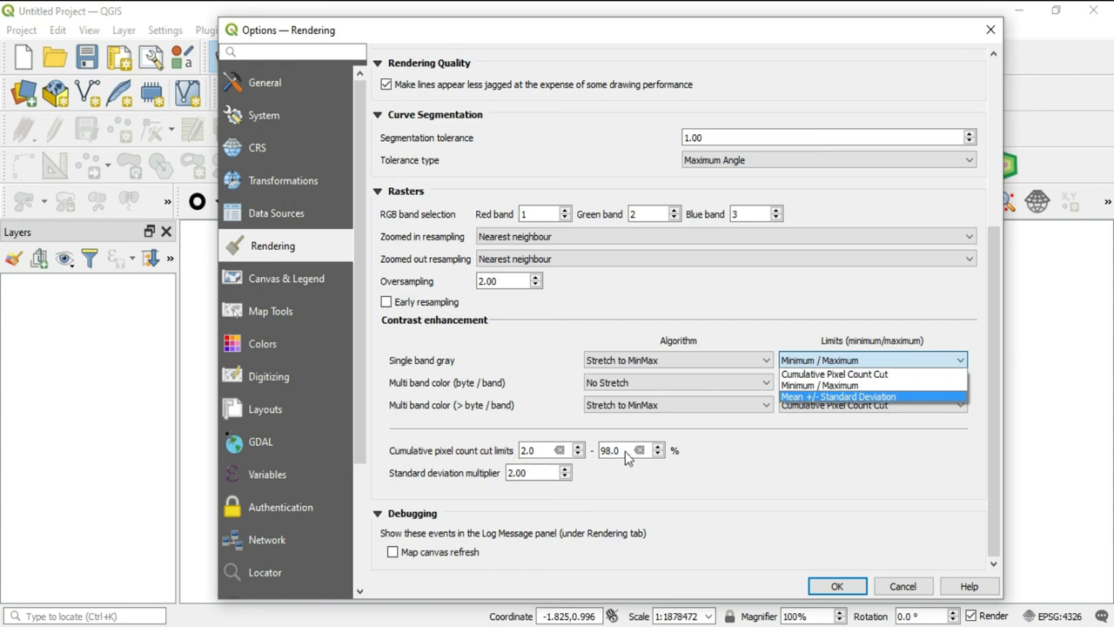
{"action": "mouse_move", "coordinate": [607, 459]}
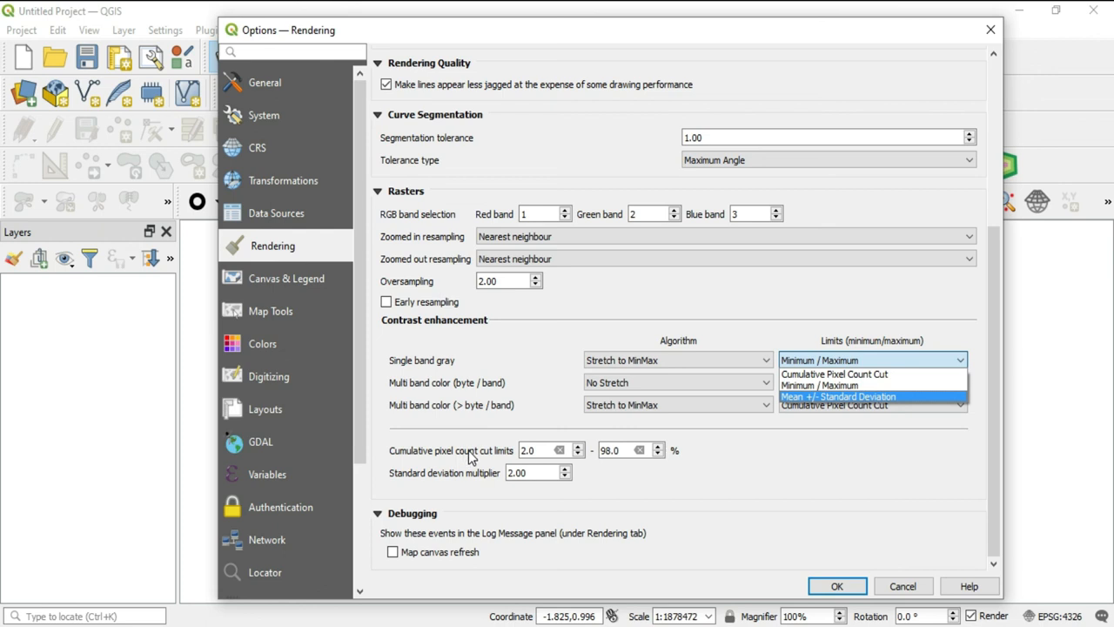
{"action": "mouse_move", "coordinate": [496, 464]}
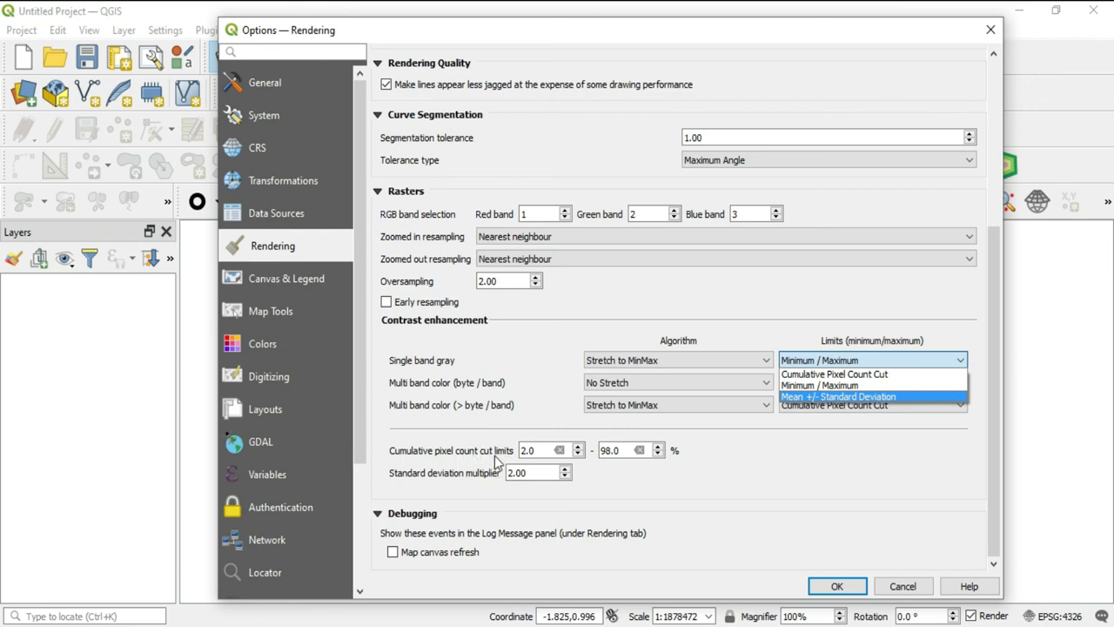
{"action": "mouse_move", "coordinate": [854, 425]}
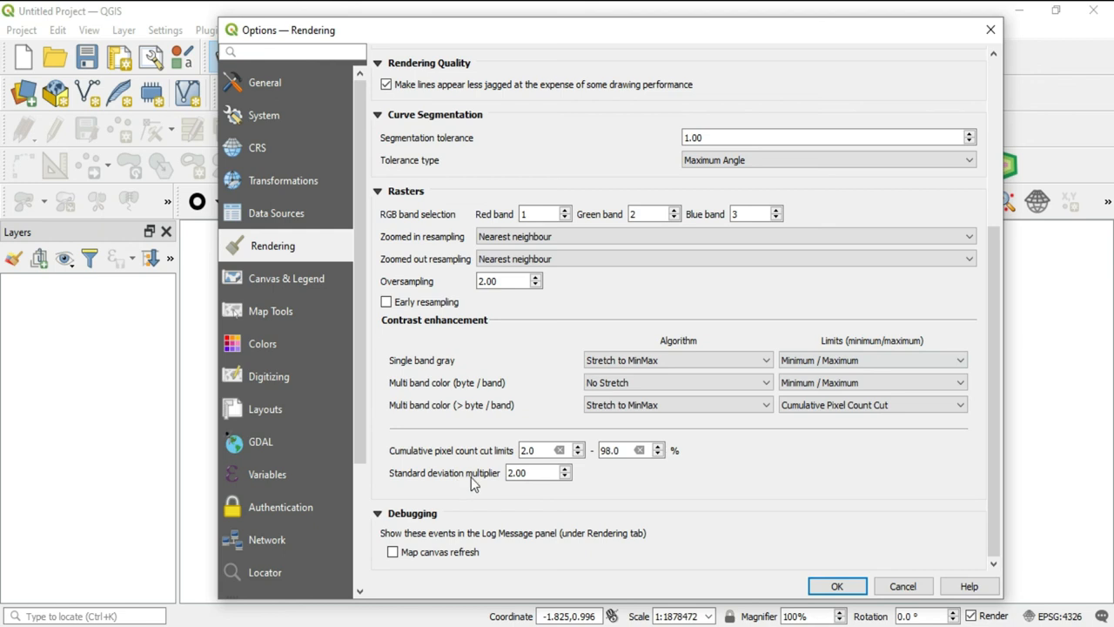
{"action": "left_click", "coordinate": [531, 471]}
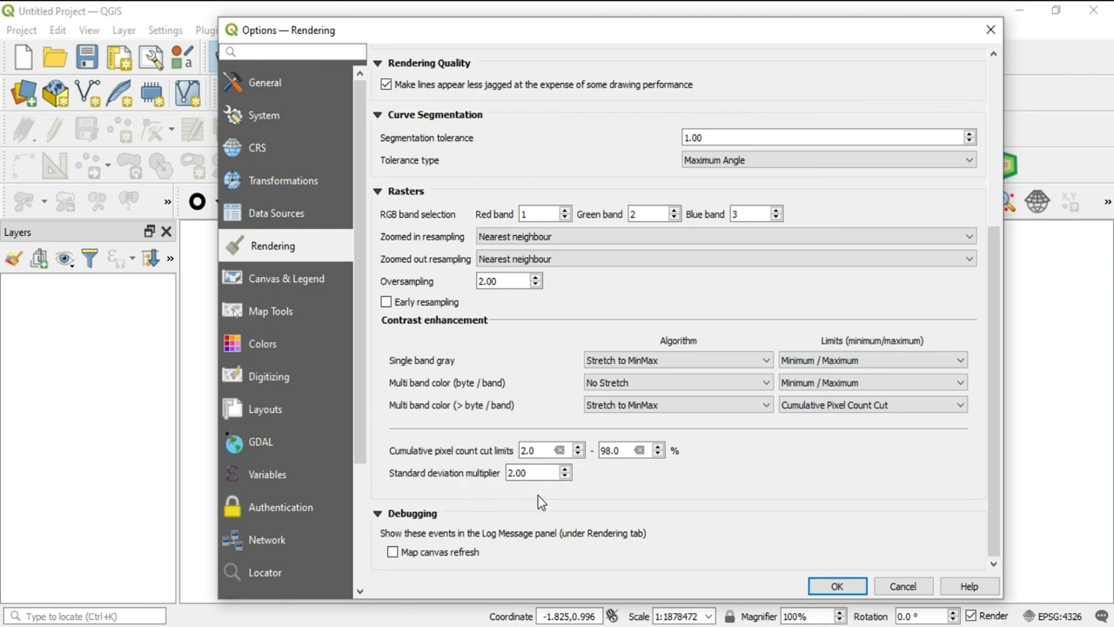
{"action": "mouse_move", "coordinate": [381, 505]}
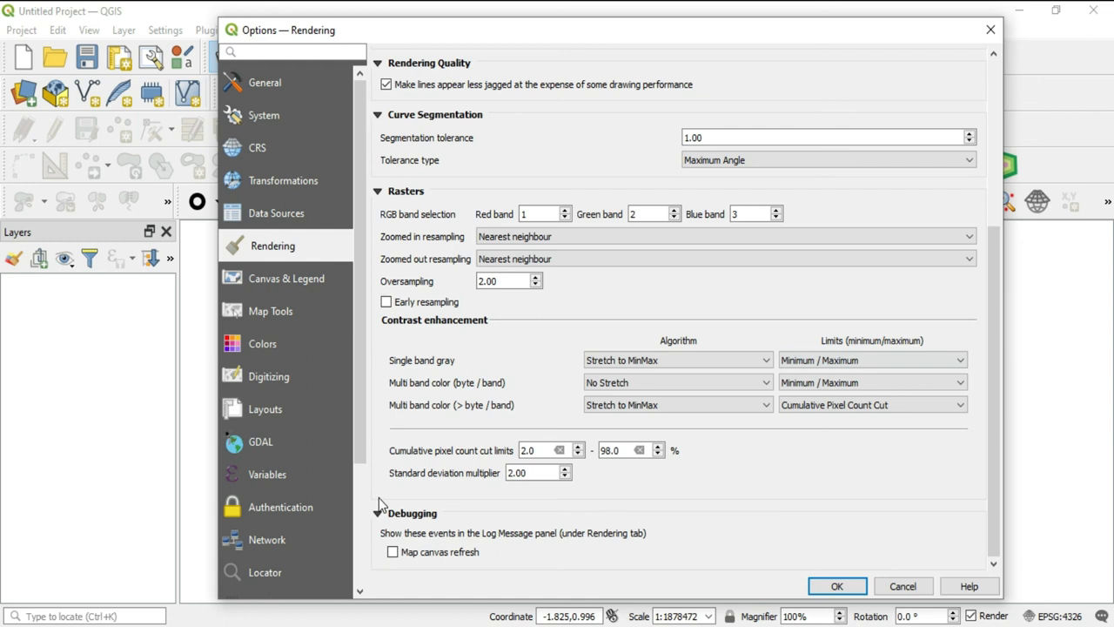
{"action": "mouse_move", "coordinate": [464, 547]}
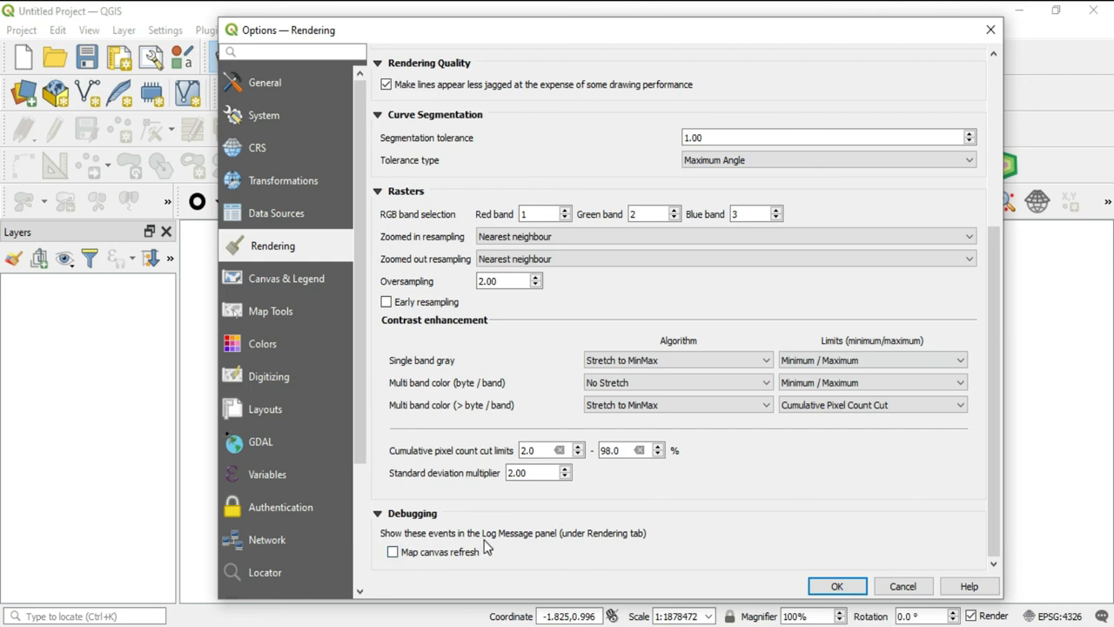
{"action": "mouse_move", "coordinate": [784, 530]}
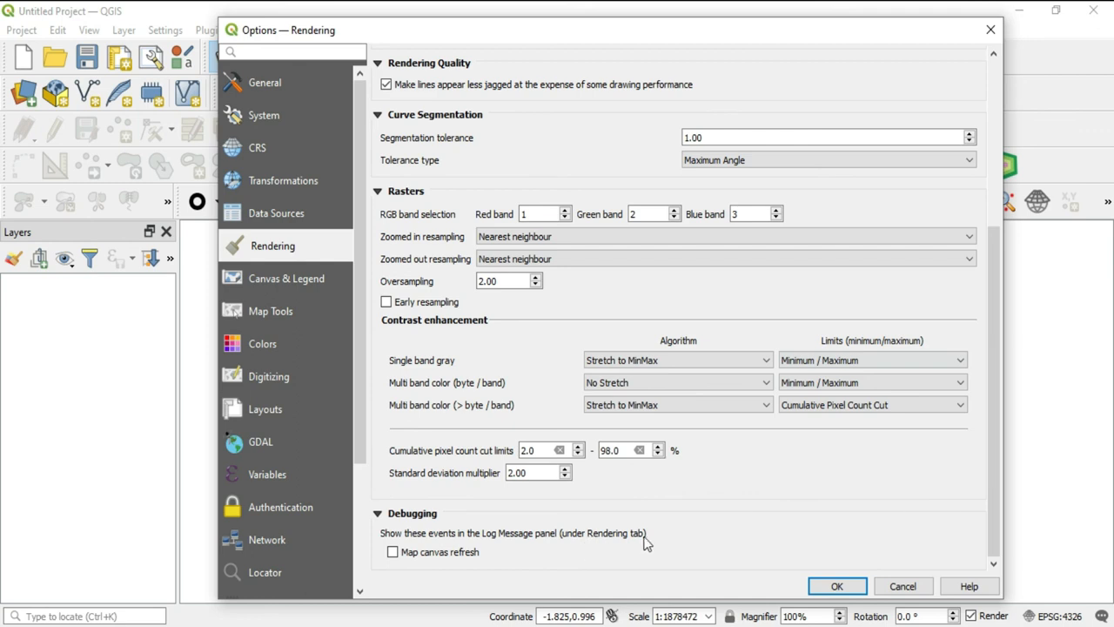
{"action": "mouse_move", "coordinate": [540, 561]}
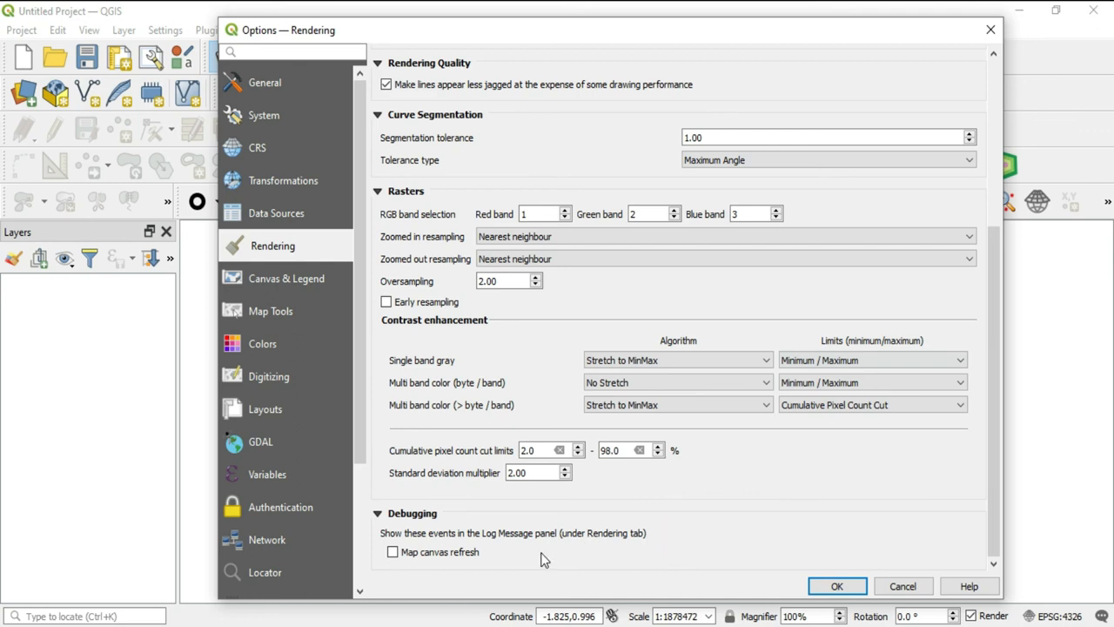
{"action": "mouse_move", "coordinate": [631, 546]}
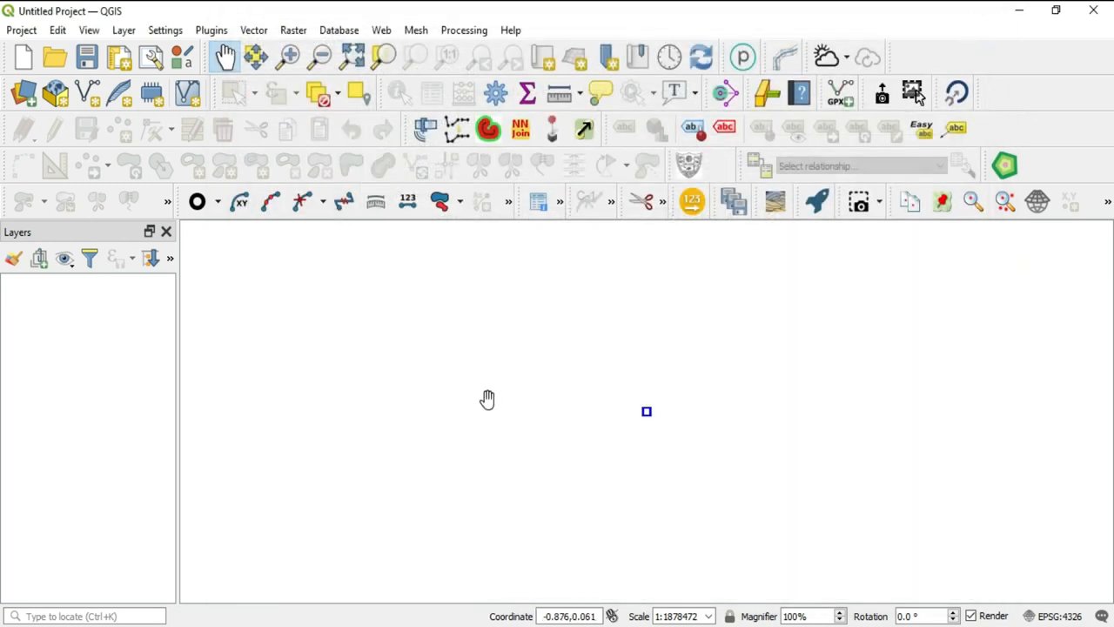
{"action": "mouse_move", "coordinate": [572, 406]}
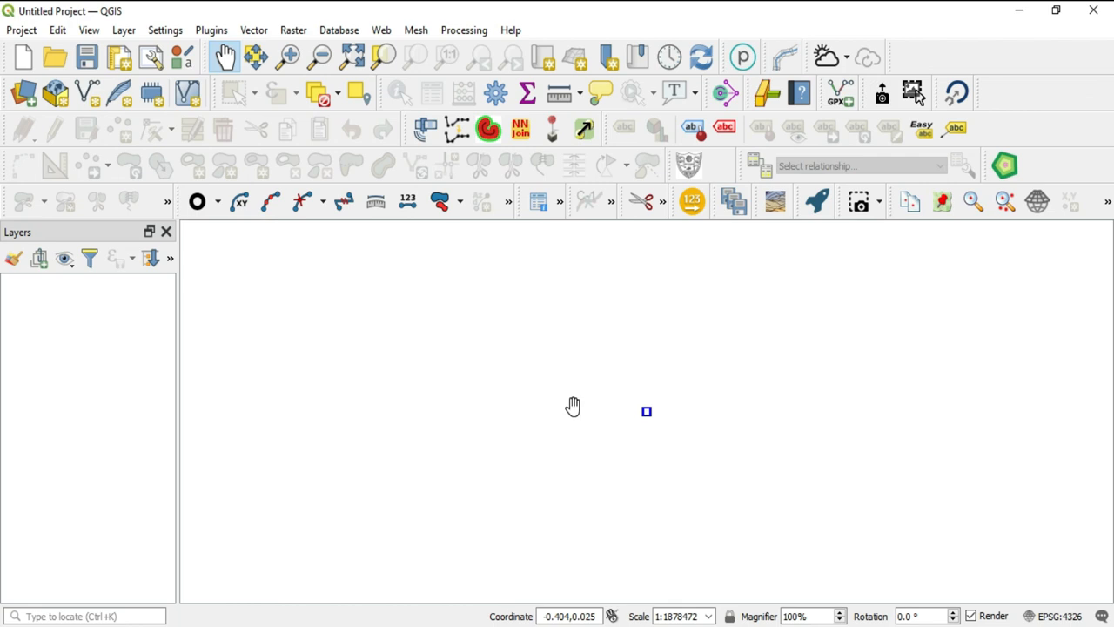